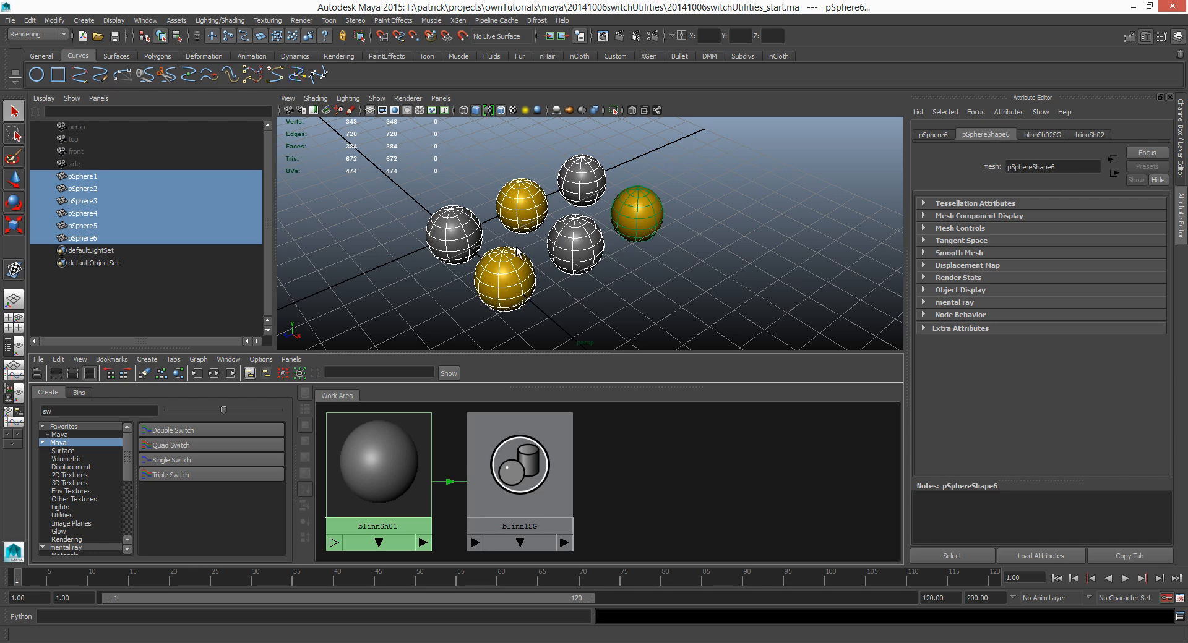
Deselect everything and inspect individual grey spheres in the viewport.
left_click(599, 296)
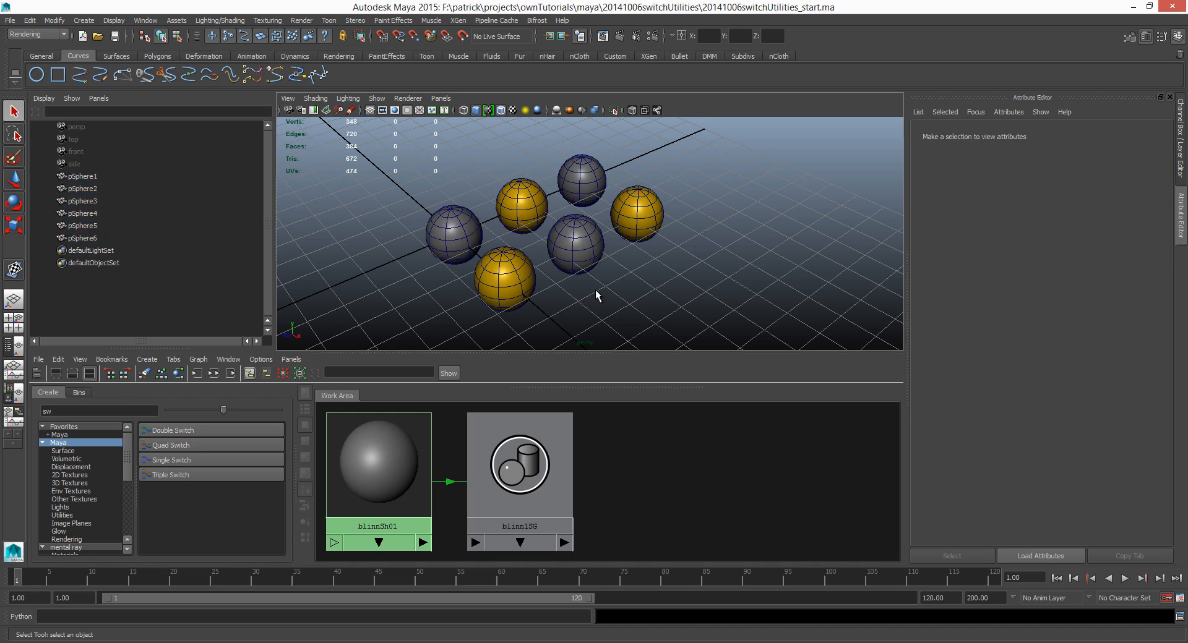
mouse_move(570, 275)
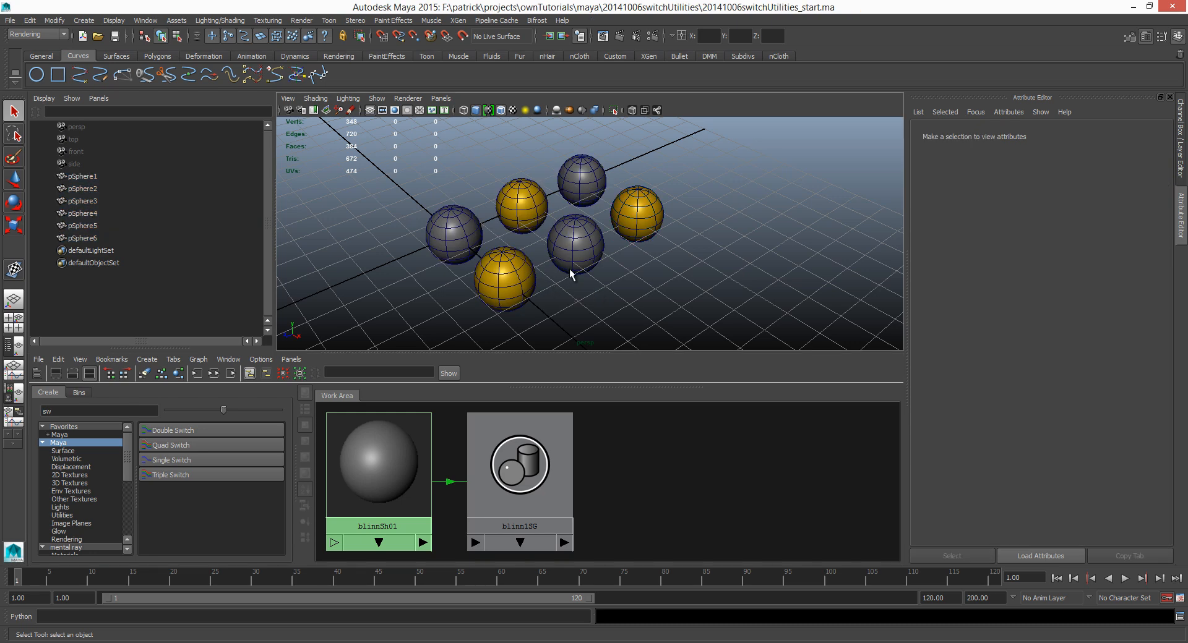
mouse_move(583, 182)
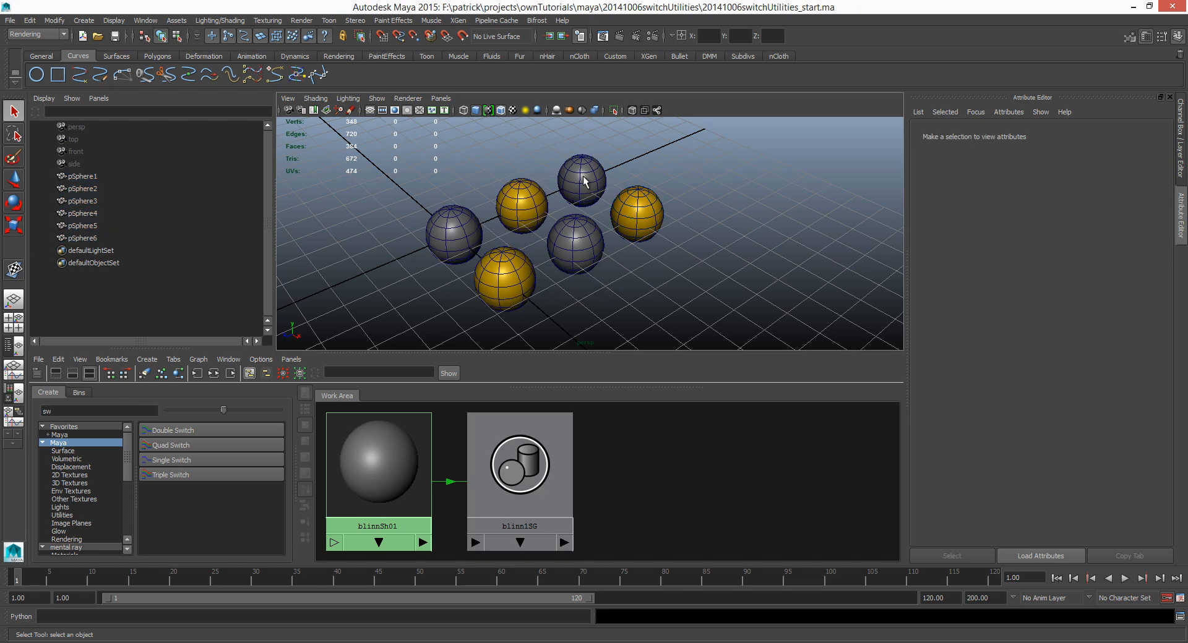
mouse_move(557, 278)
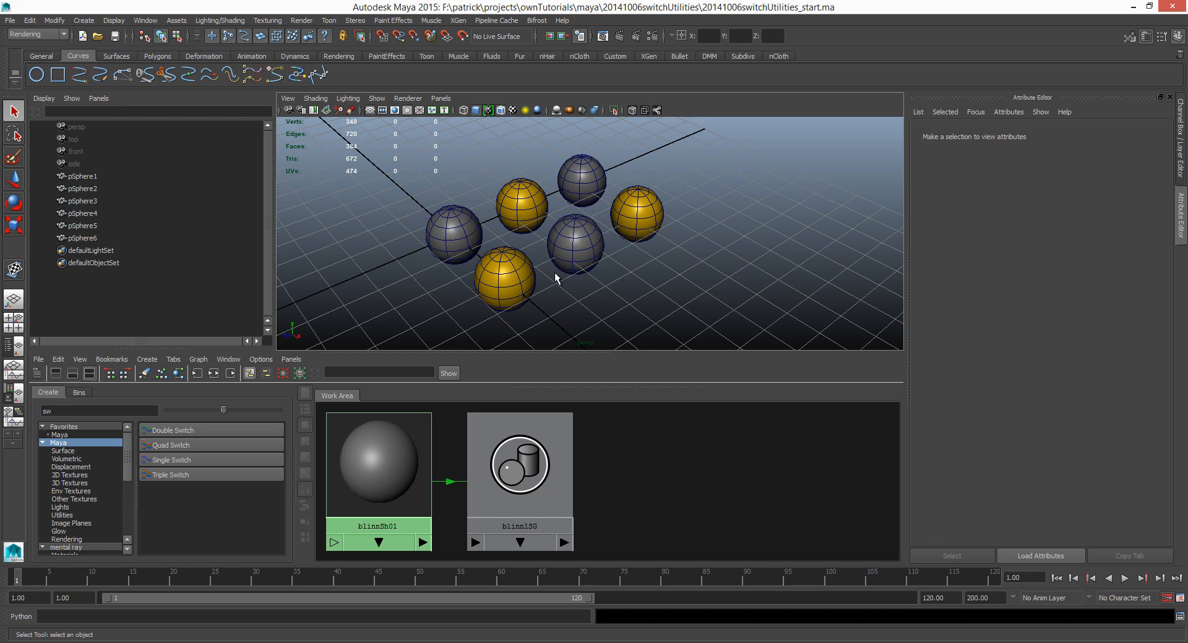
mouse_move(520, 175)
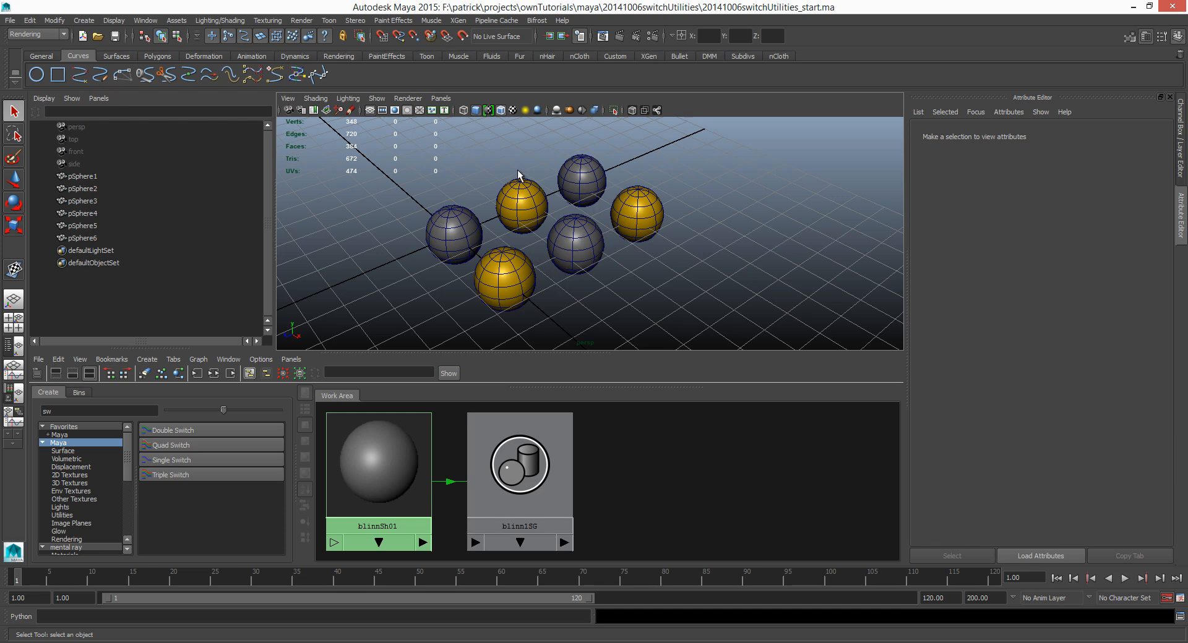
mouse_move(497, 275)
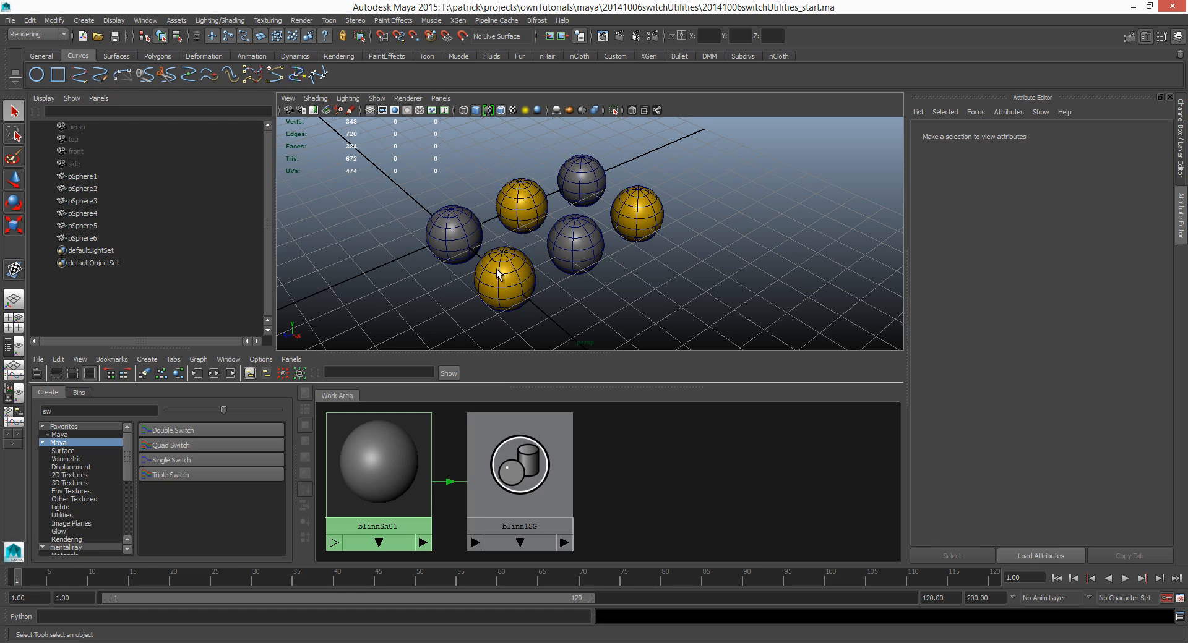
mouse_move(528, 288)
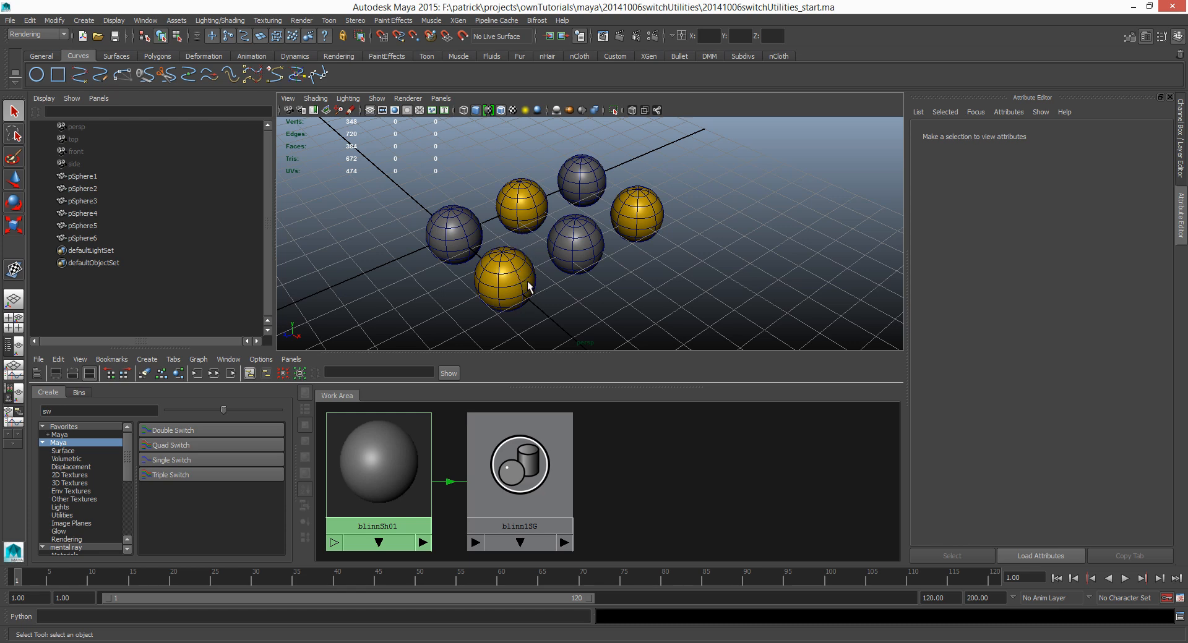
left_click(453, 235)
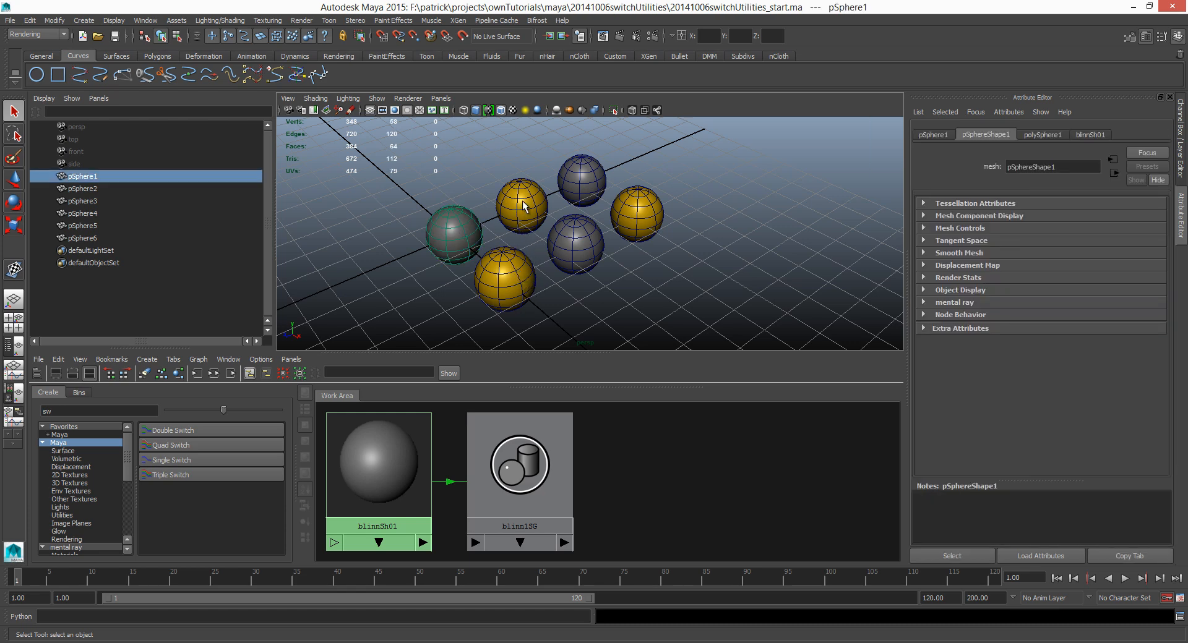
left_click(506, 282)
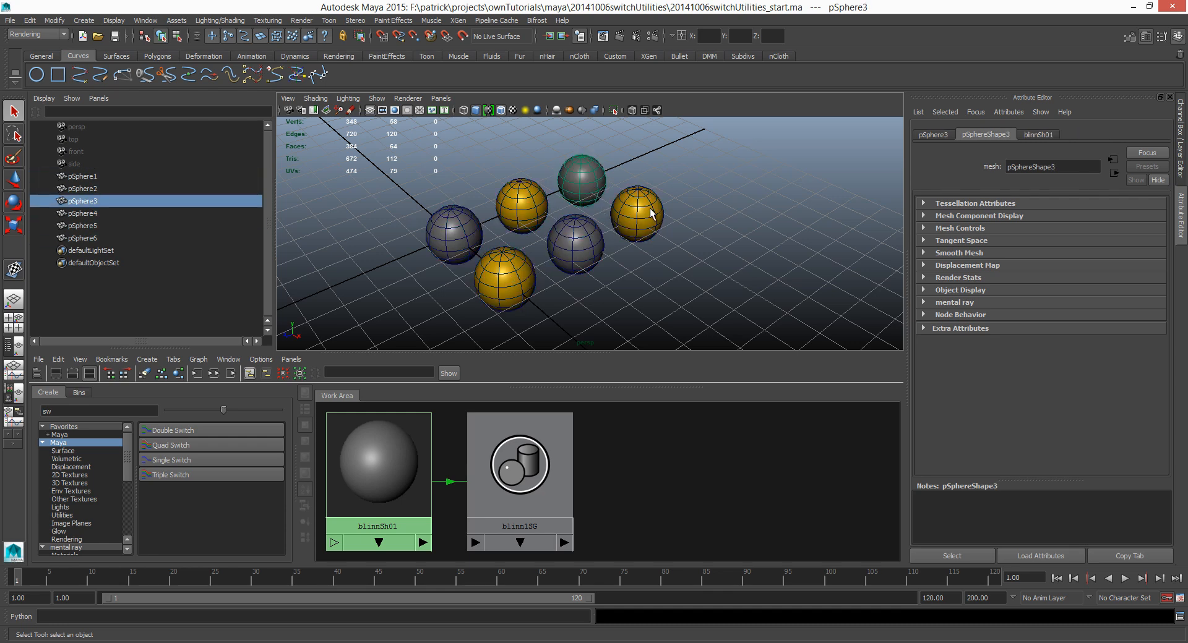
mouse_move(583, 243)
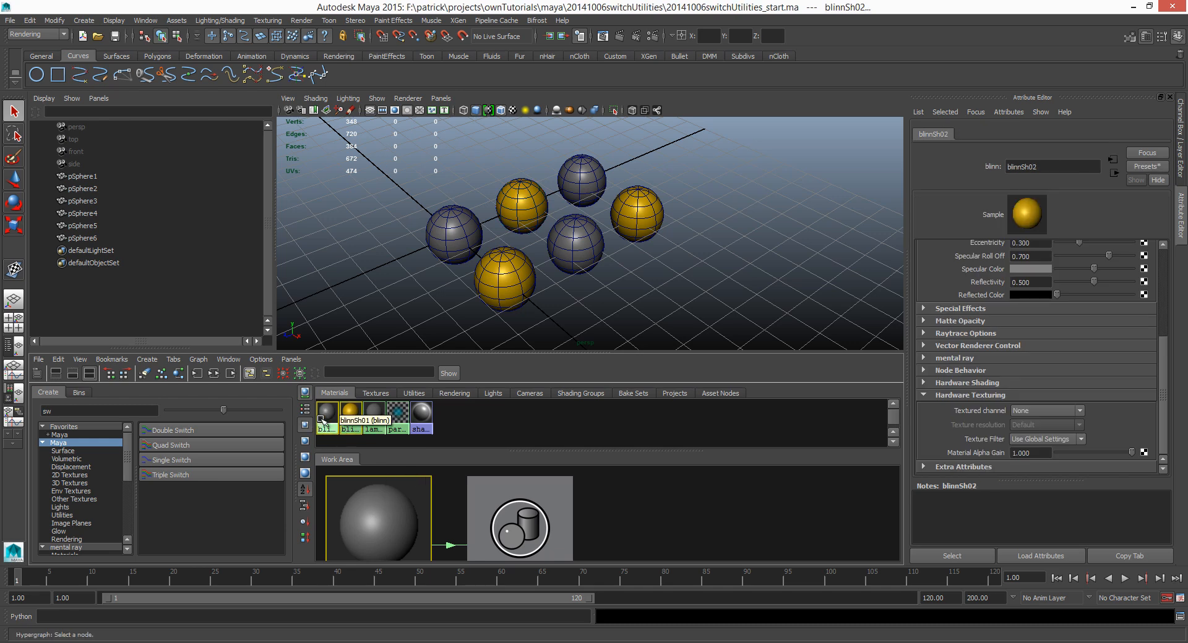
left_click(213, 373)
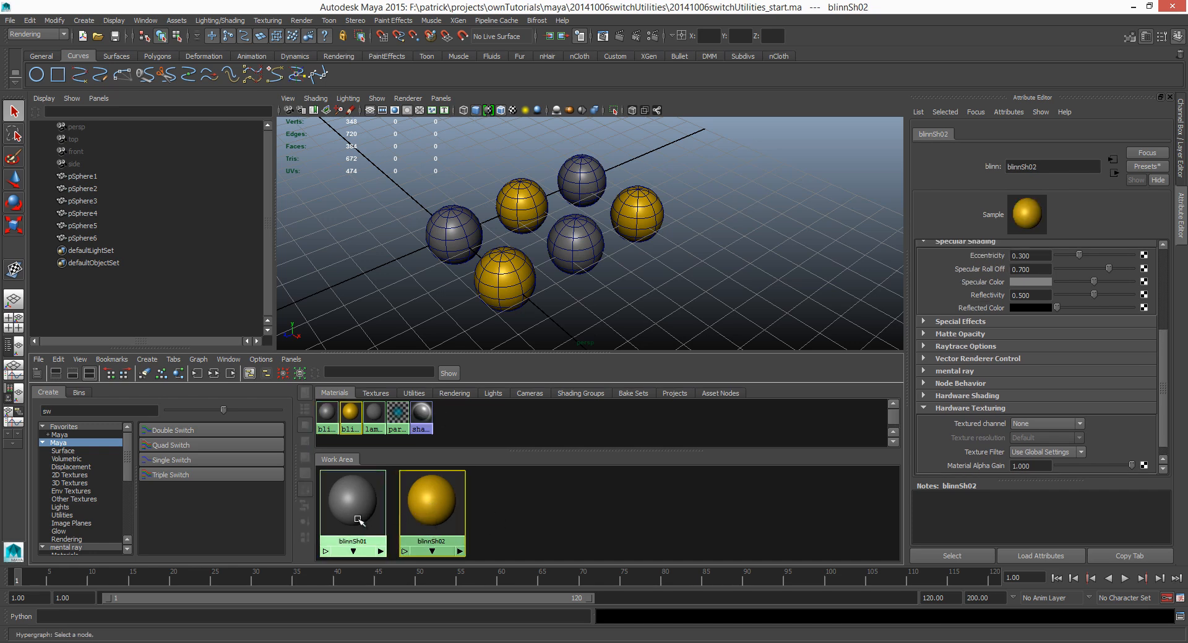
Review blinnSh01 and the yellow blinnSh02 settings, assigning blinnSh02 to three spheres.
left_click(352, 502)
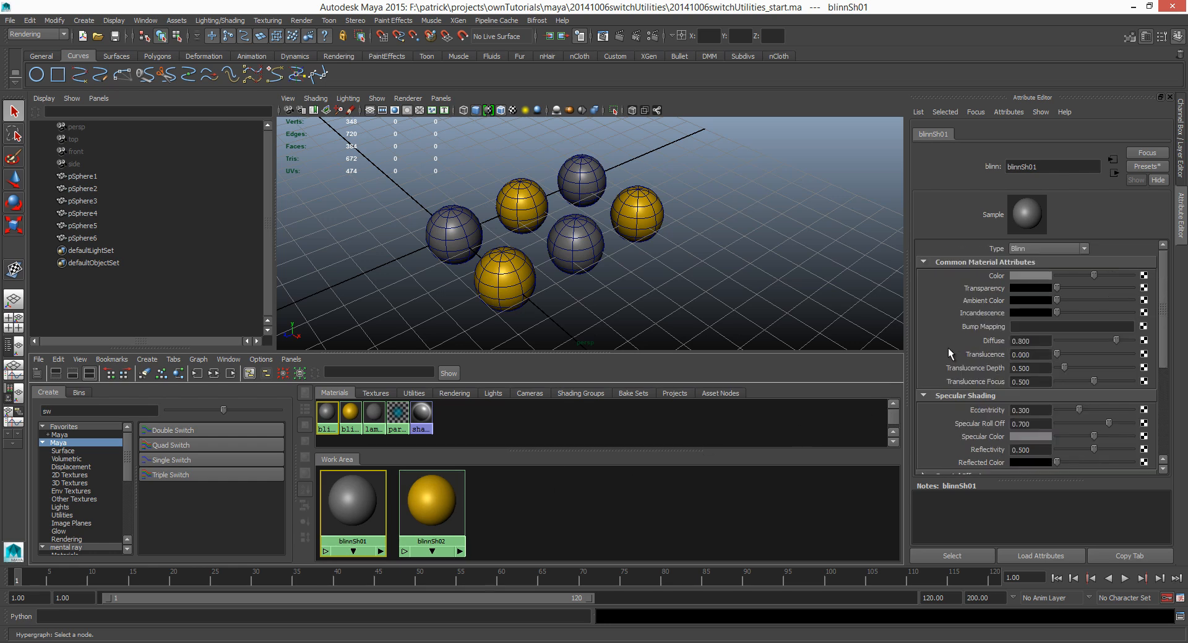
mouse_move(1042, 358)
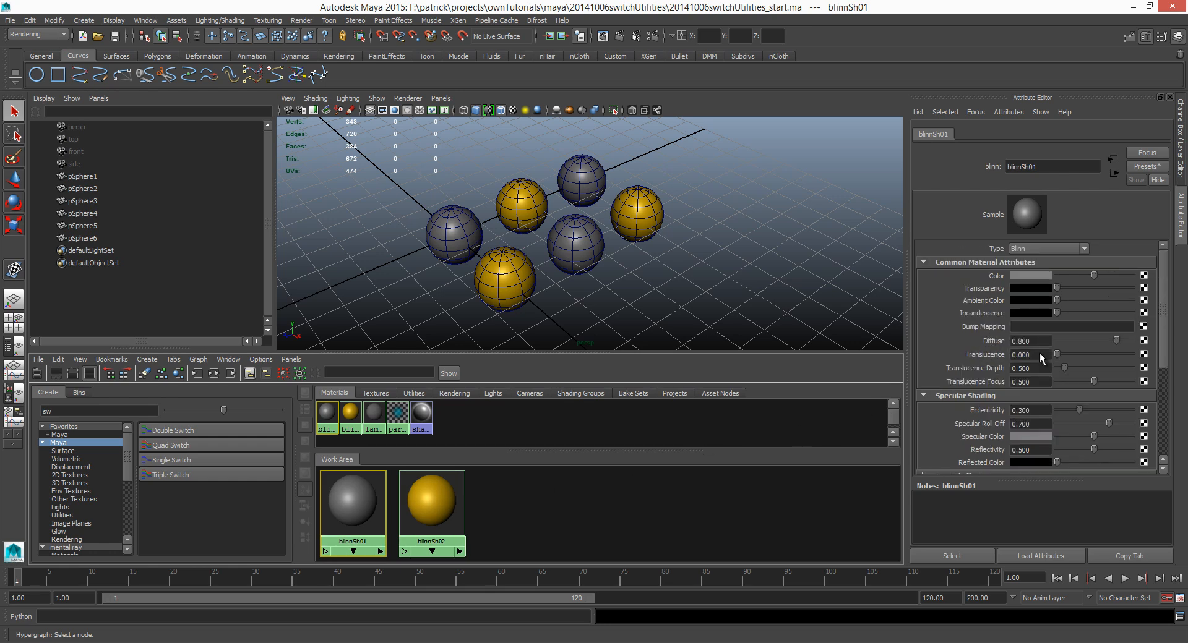
mouse_move(1072, 414)
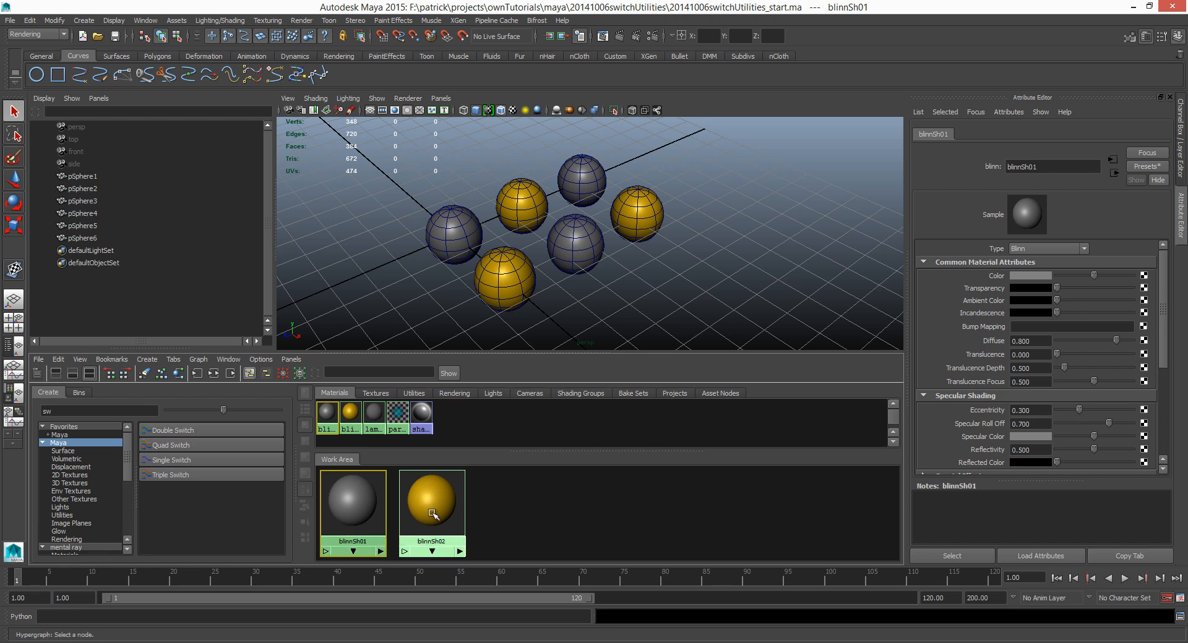
left_click(430, 502)
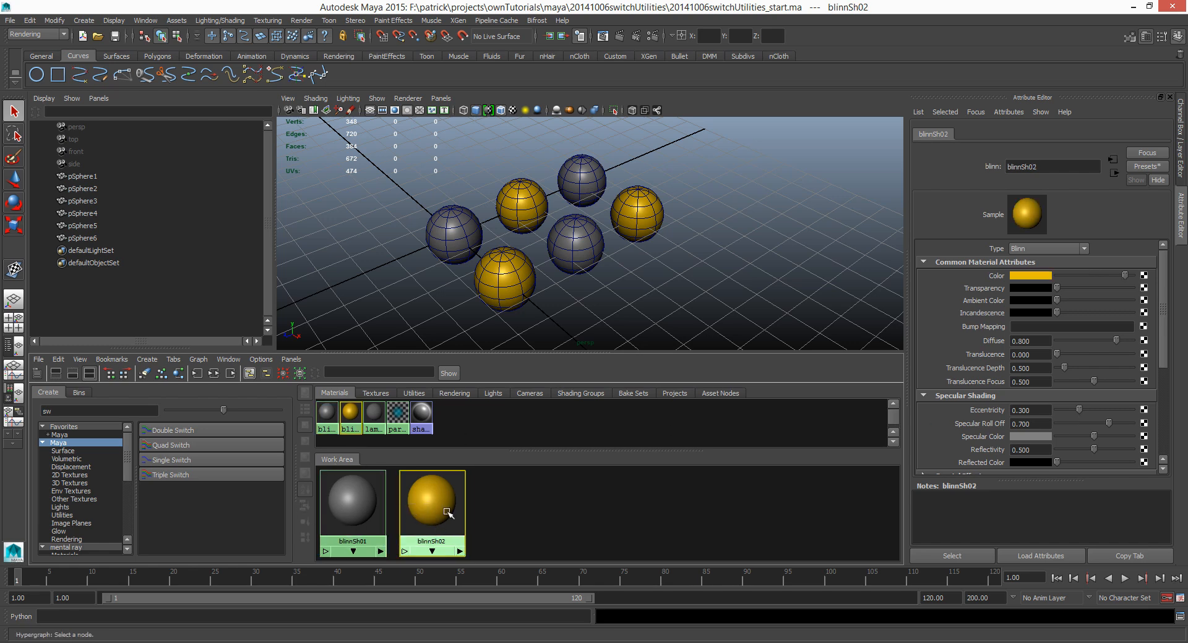
mouse_move(420, 506)
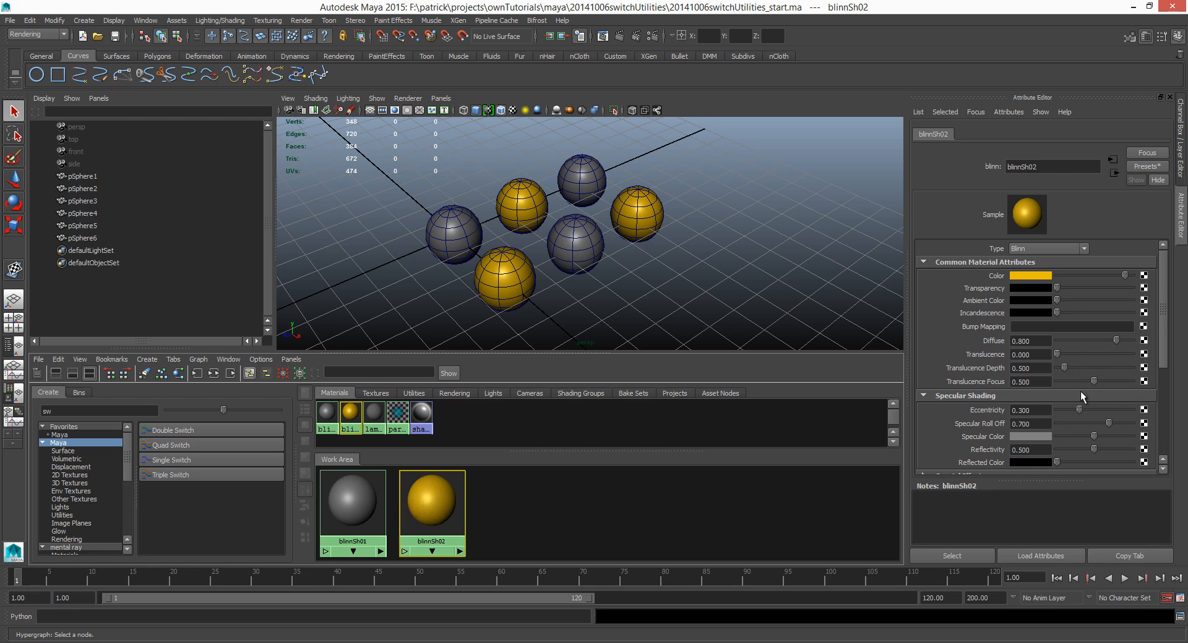
mouse_move(1141, 357)
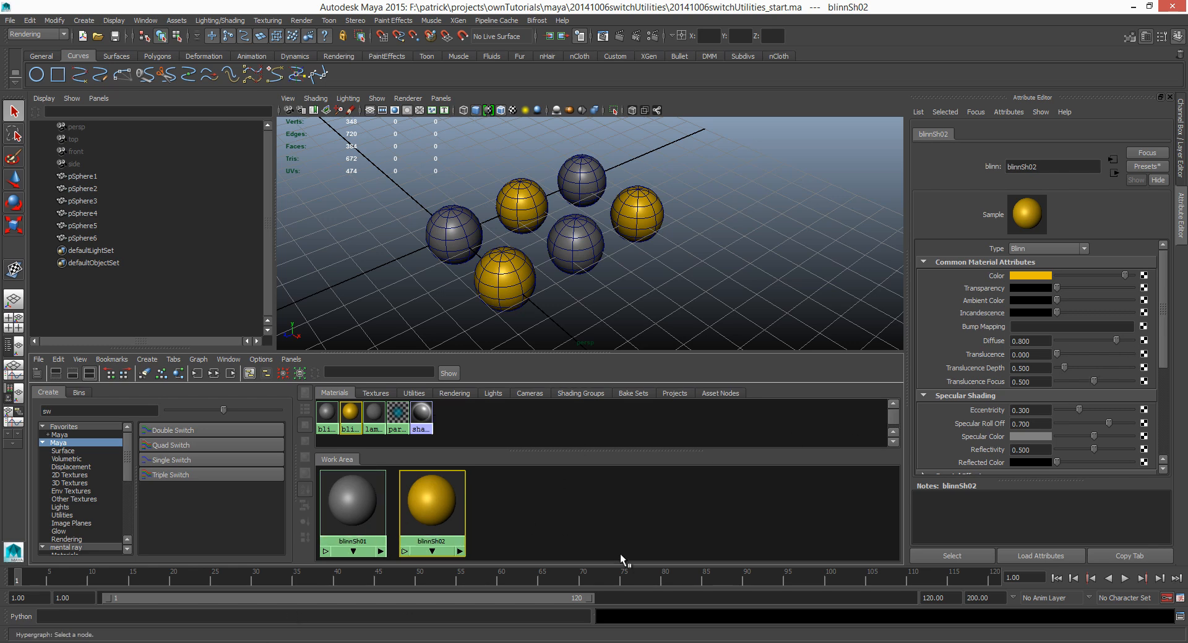
mouse_move(549, 524)
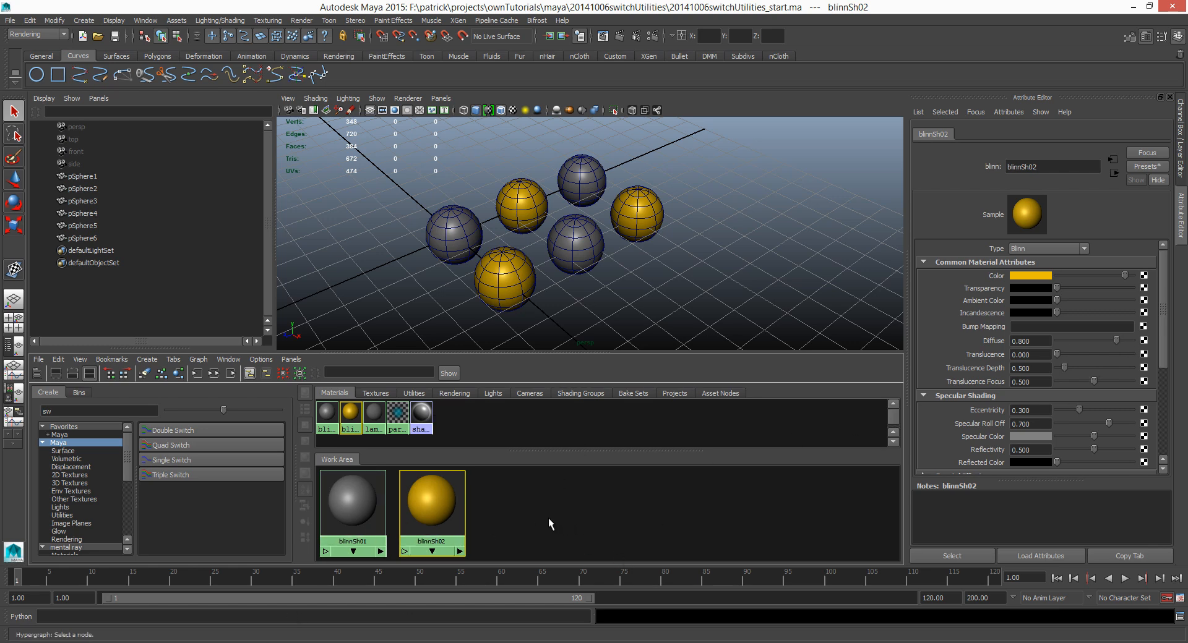
mouse_move(521, 506)
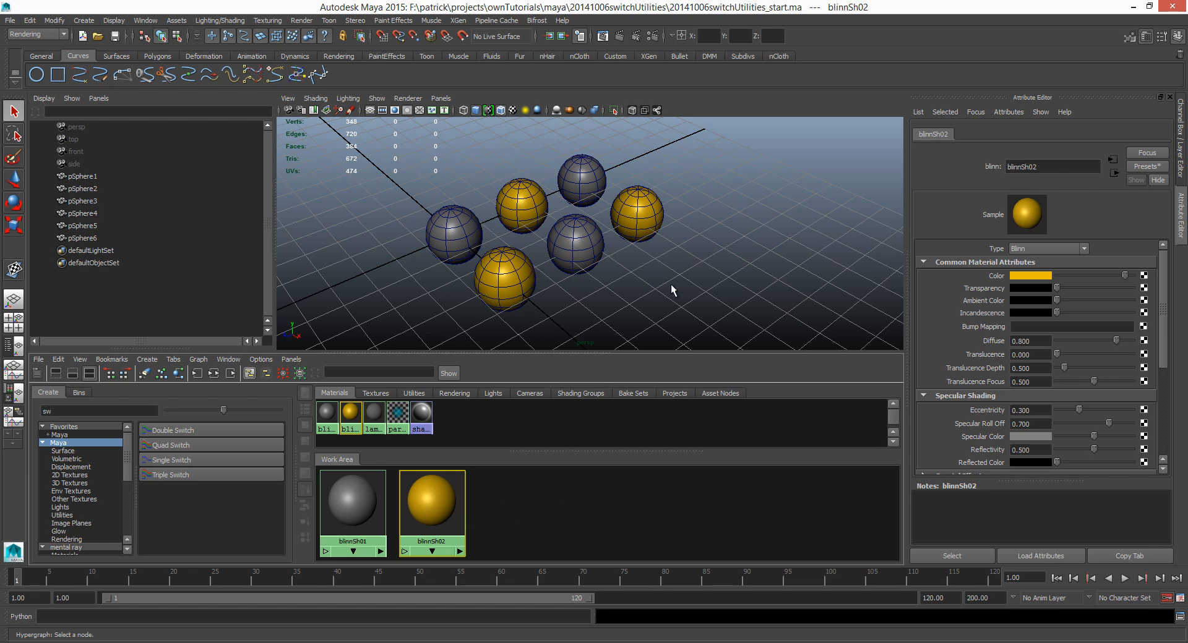
mouse_move(1095, 305)
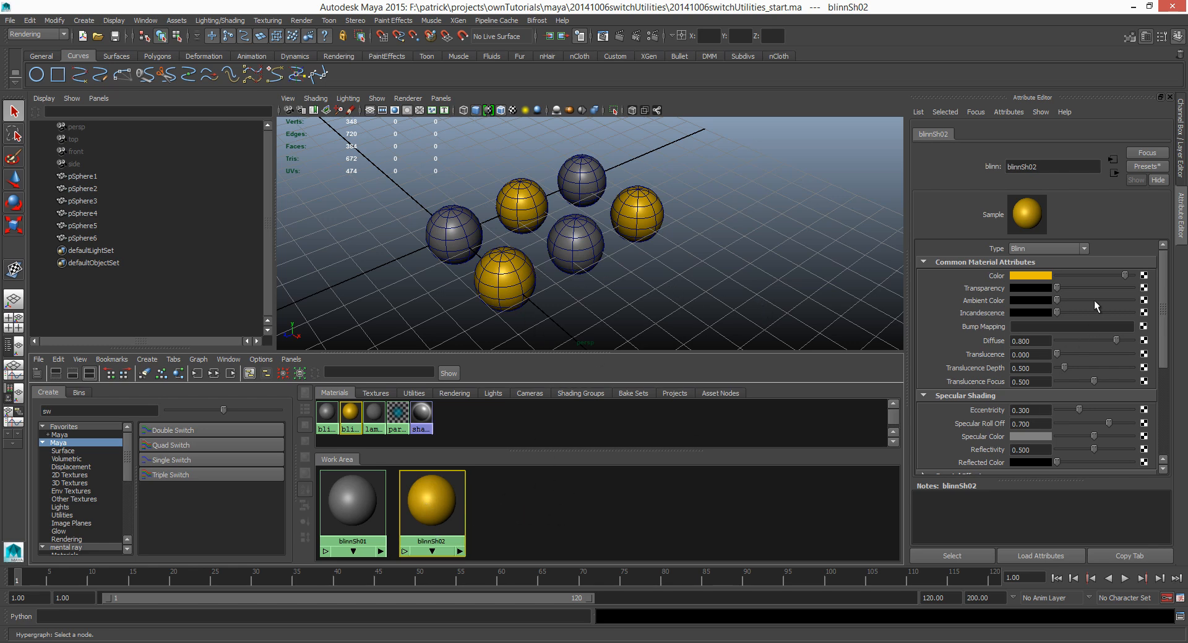
mouse_move(502, 488)
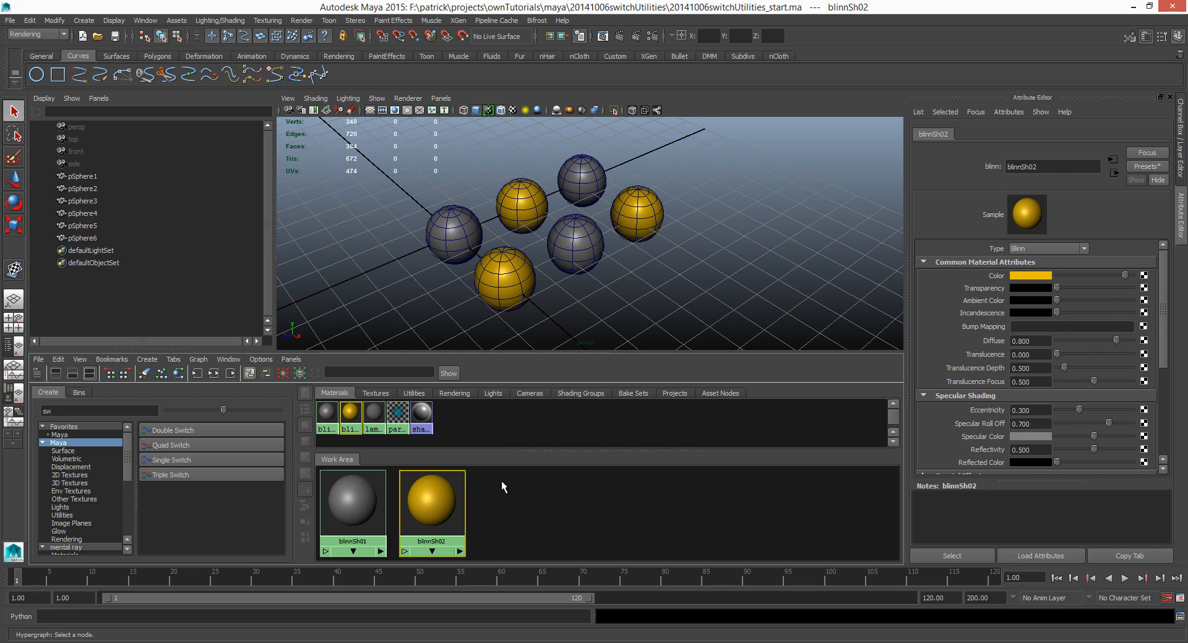
mouse_move(666, 513)
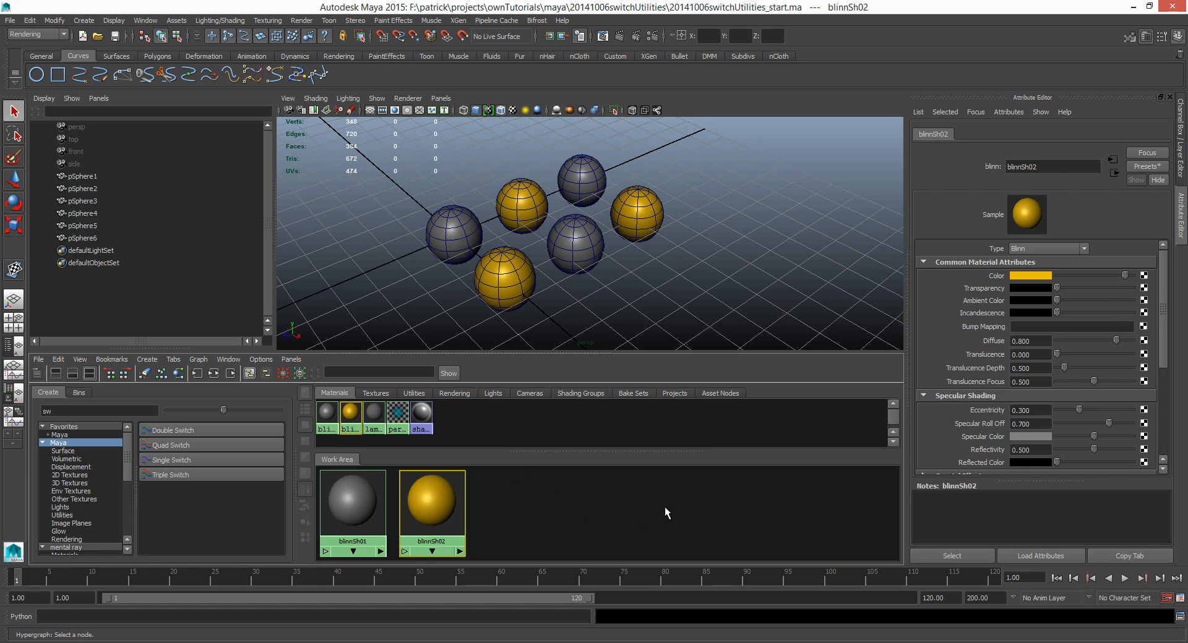
mouse_move(621, 511)
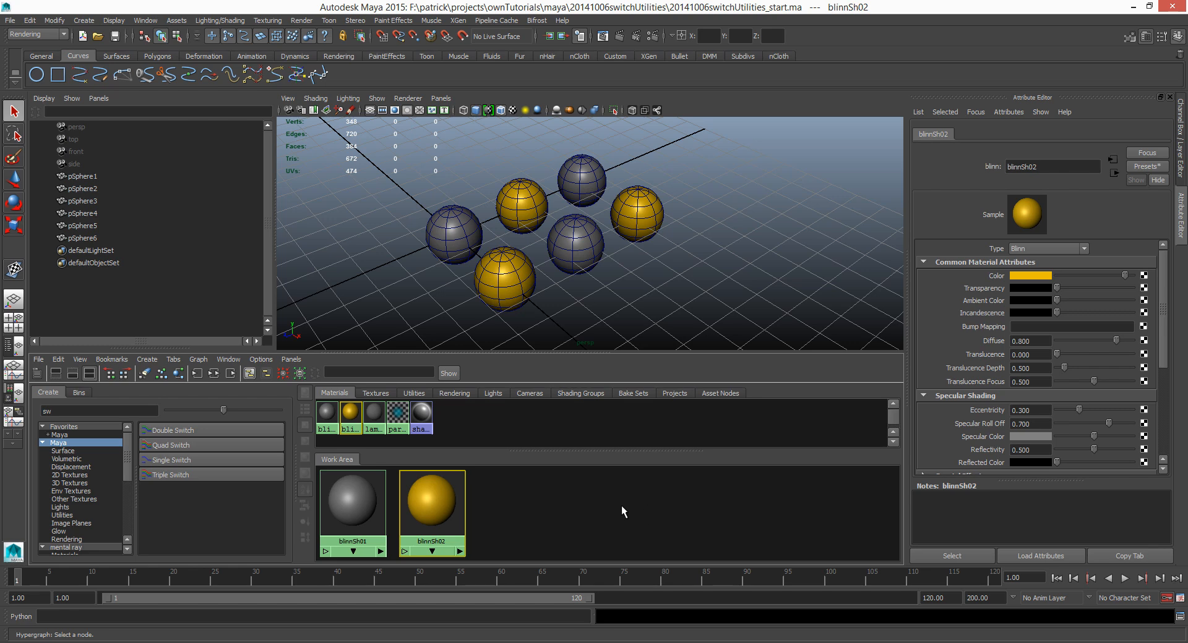
mouse_move(522, 552)
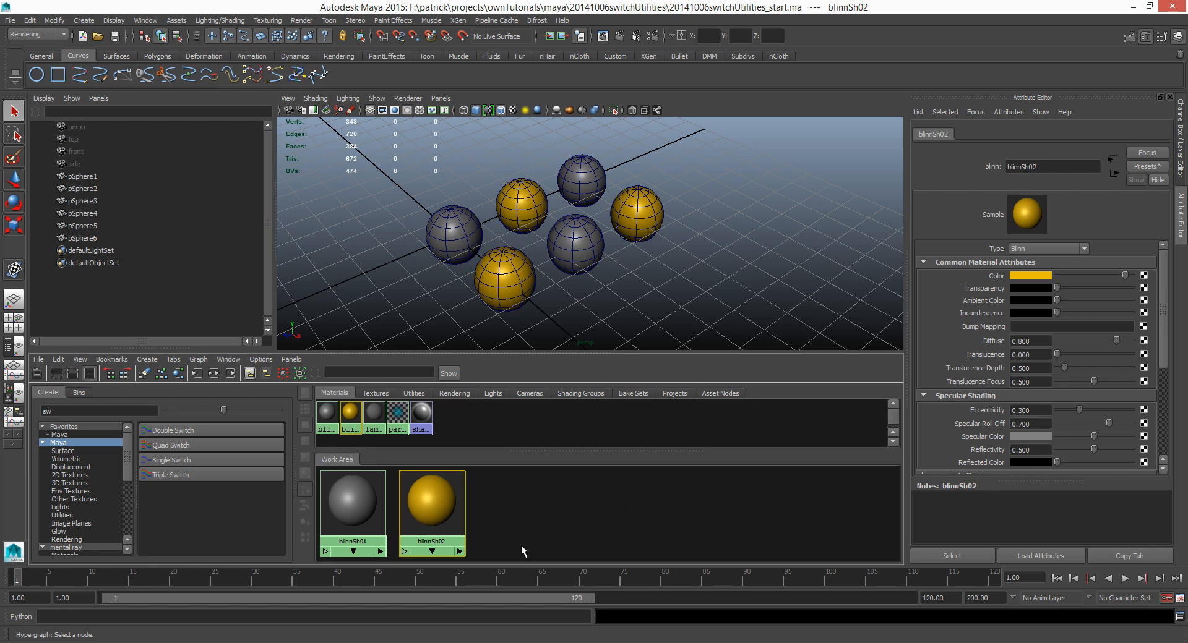
mouse_move(539, 521)
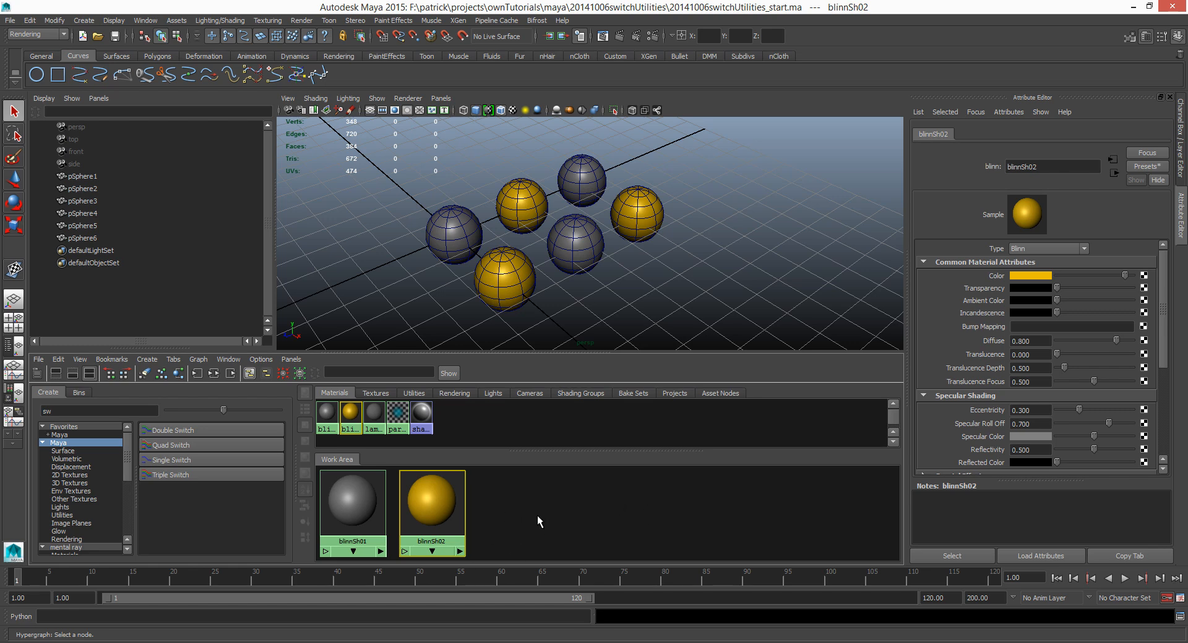
left_click_drag(454, 147, 659, 300)
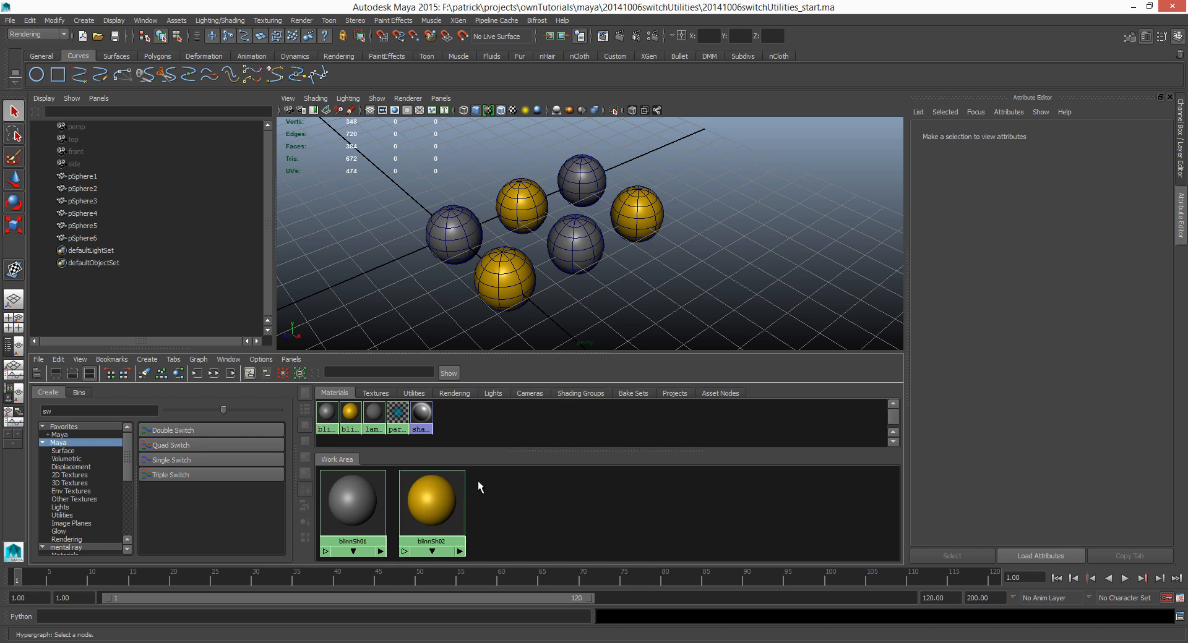
left_click(431, 500)
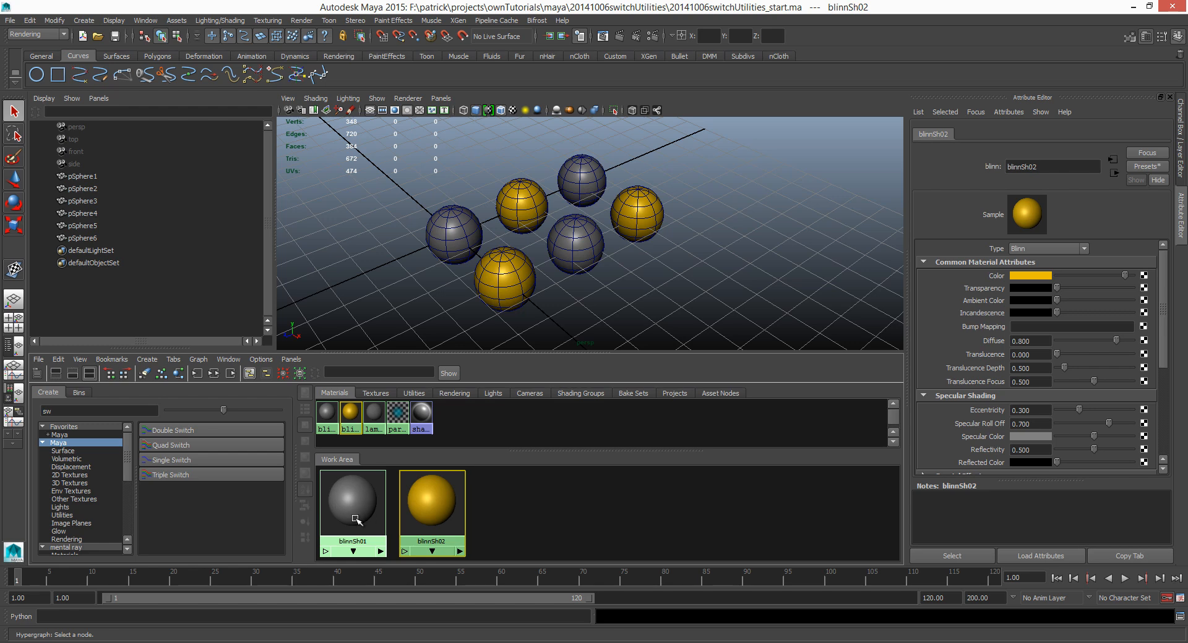
mouse_move(579, 271)
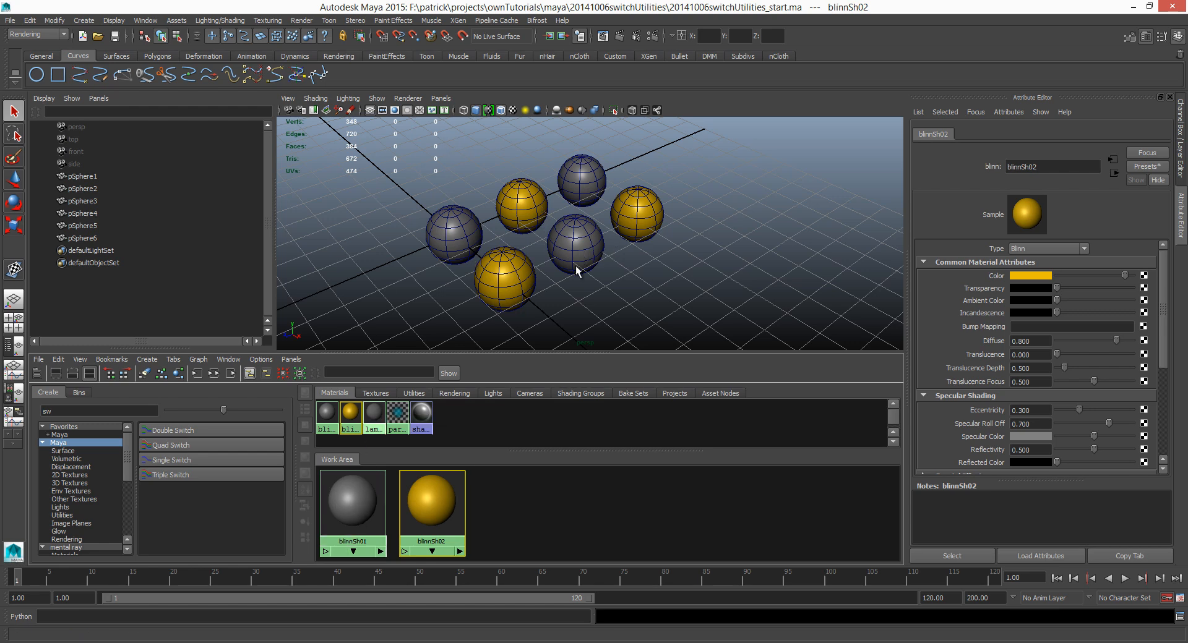
mouse_move(538, 173)
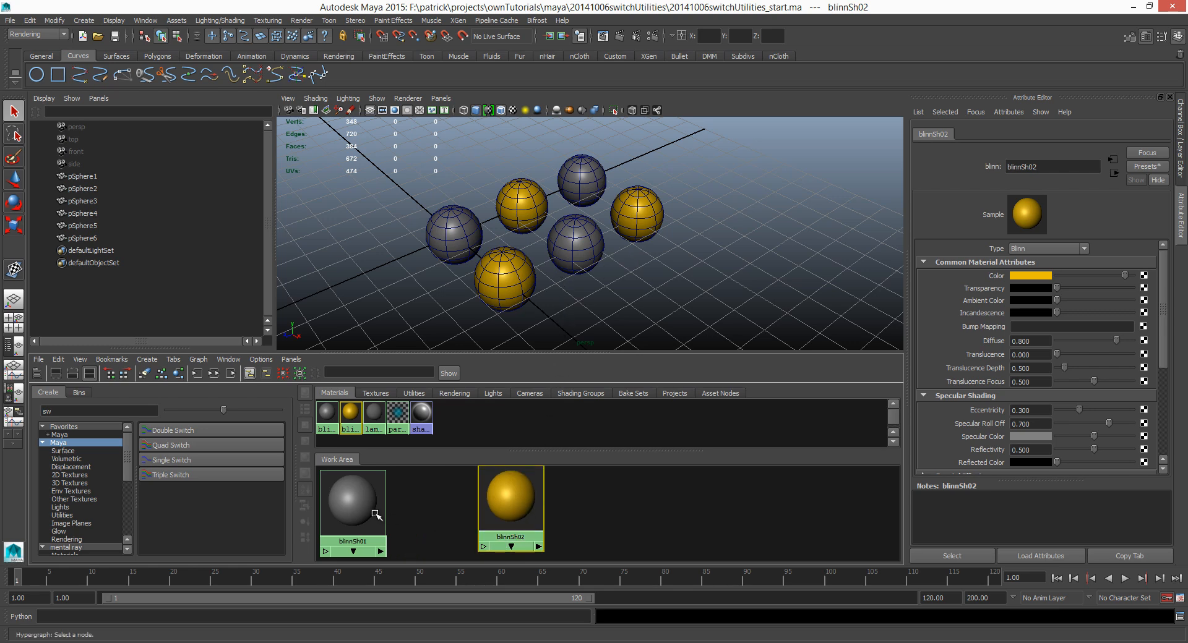
Delete the yellow blinnSh02 and assign the grey blinnSh01 to all six spheres.
left_click(353, 499)
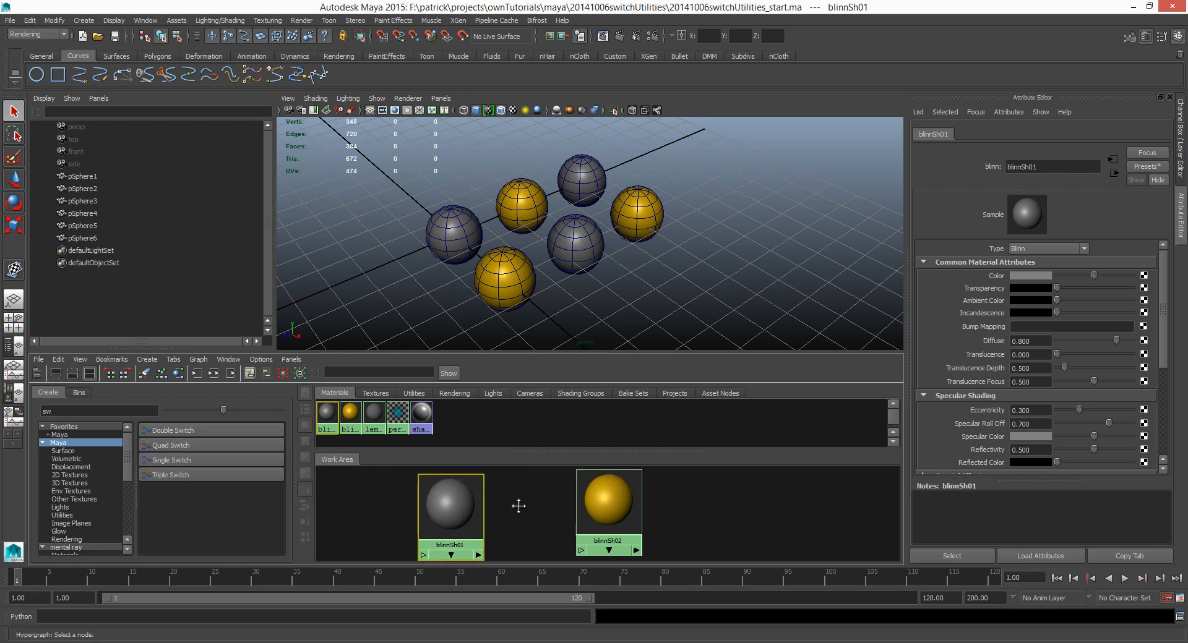
left_click(606, 504)
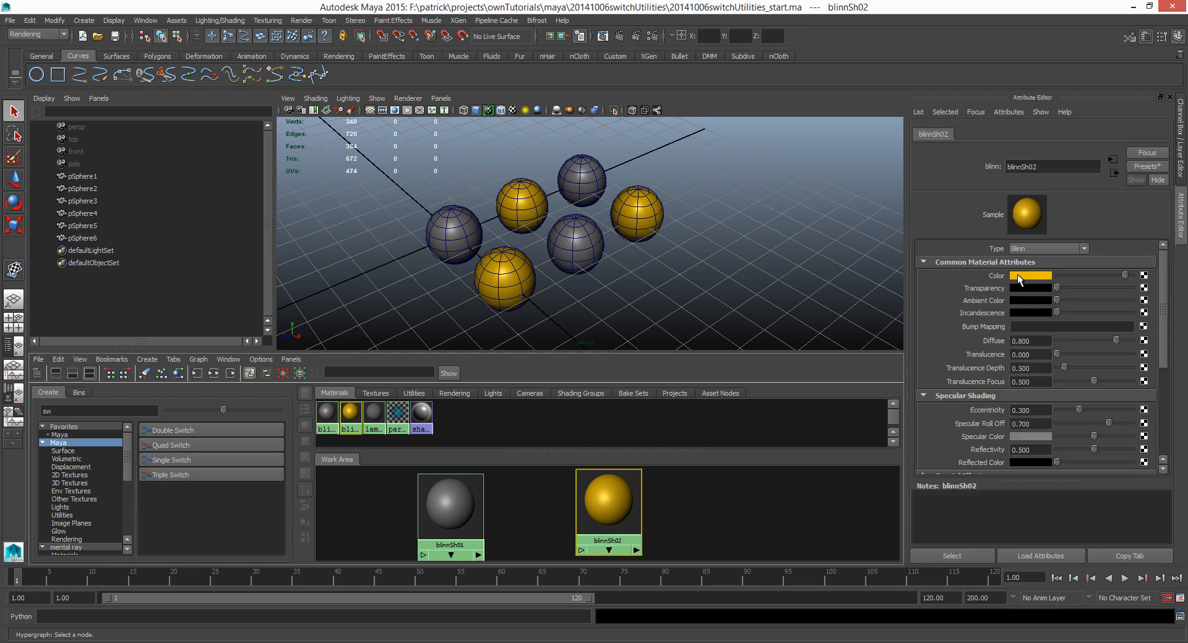
left_click(1023, 276)
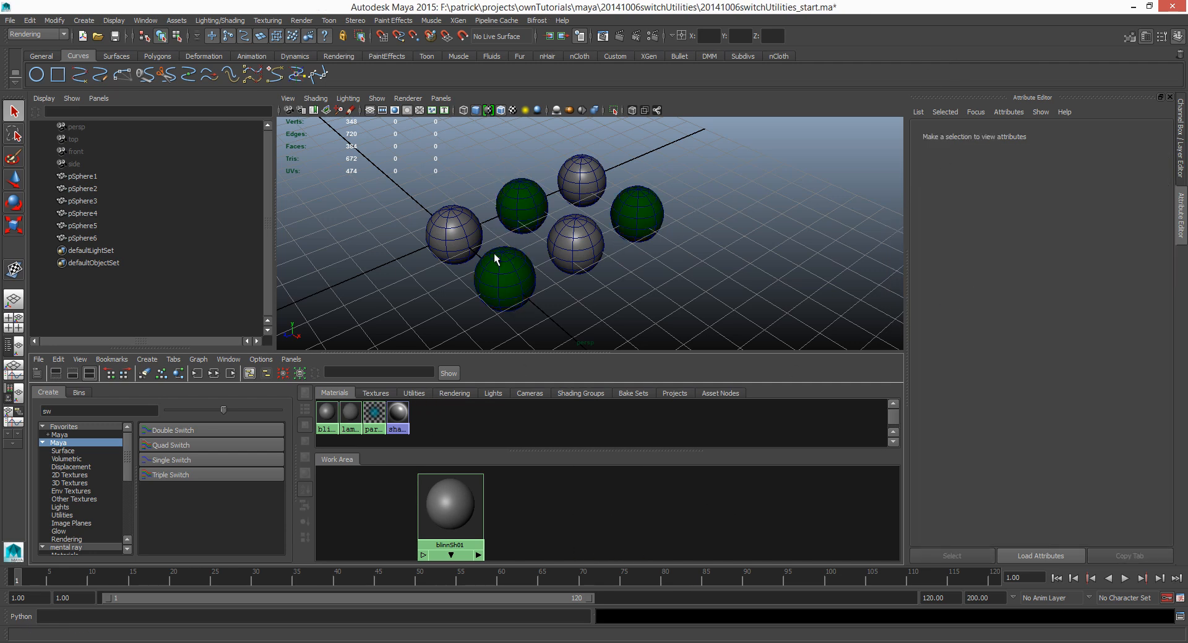
left_click_drag(441, 162, 647, 288)
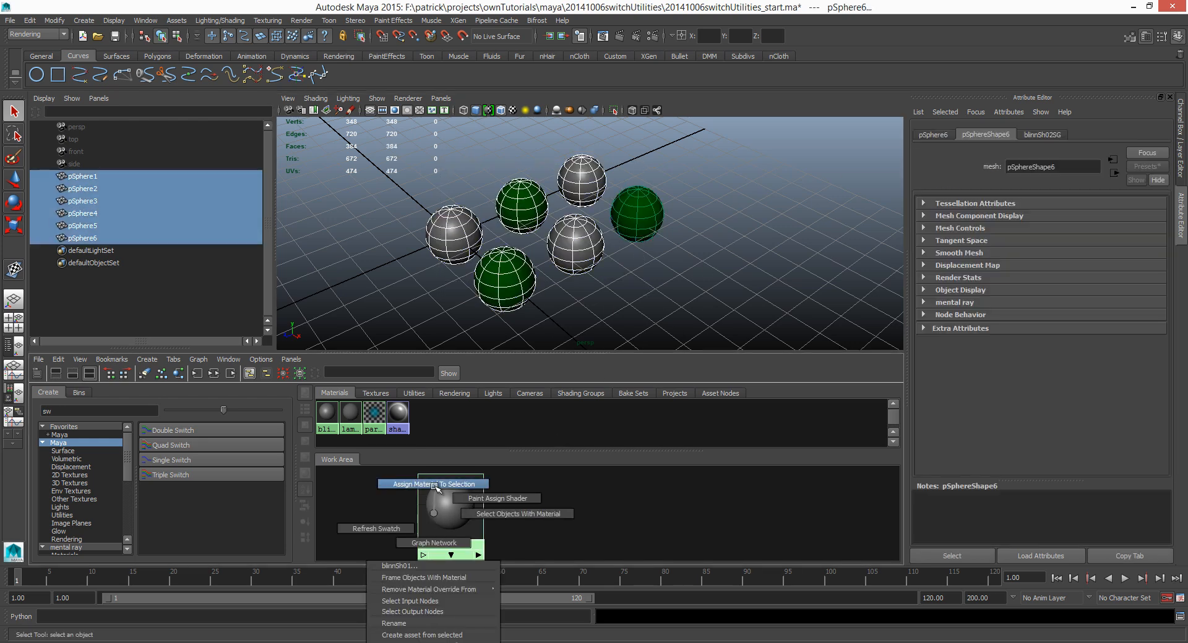
left_click(433, 484)
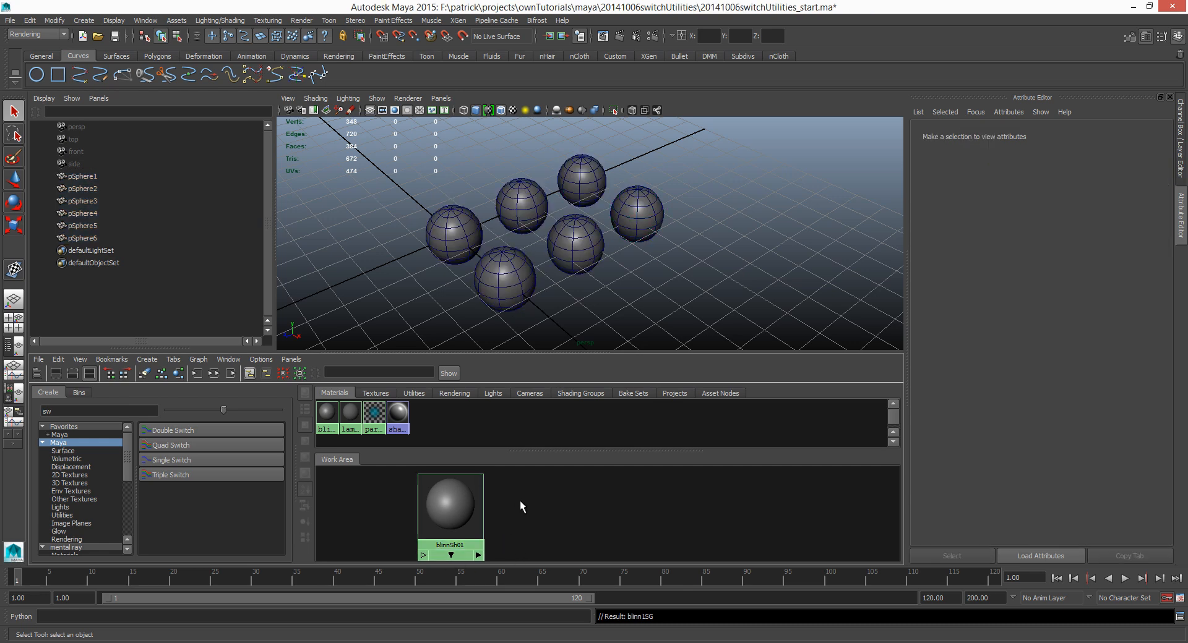
Map blinnSh01's Color and filter the Create Render Node utilities by 'sw'.
left_click(451, 503)
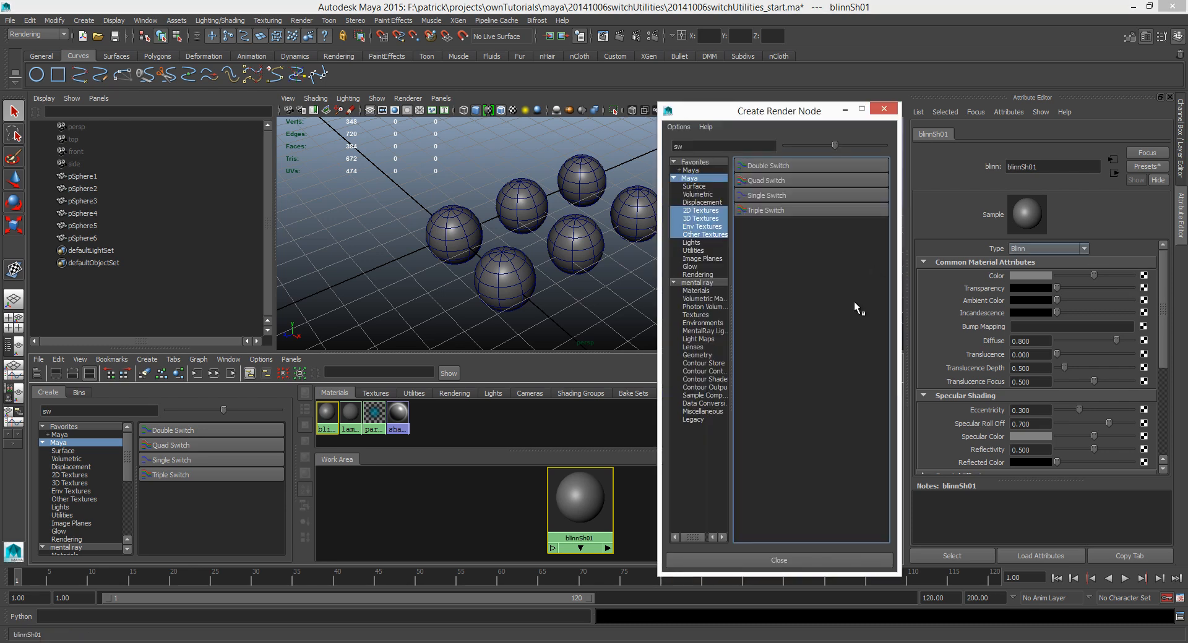
mouse_move(772, 202)
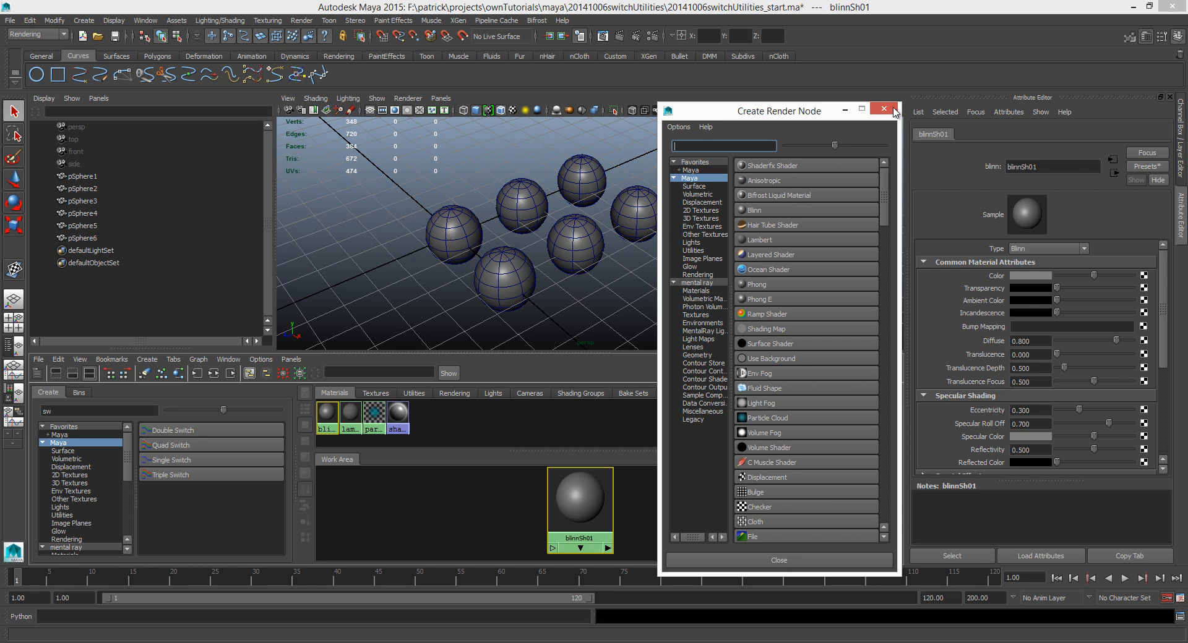
left_click(882, 109)
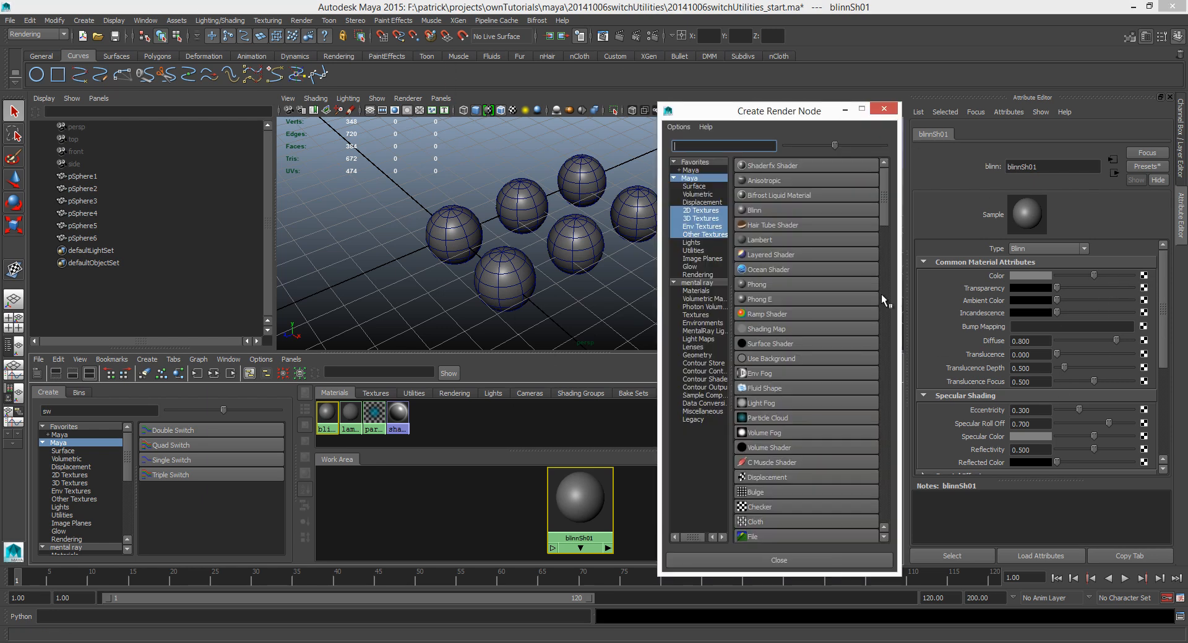
mouse_move(713, 263)
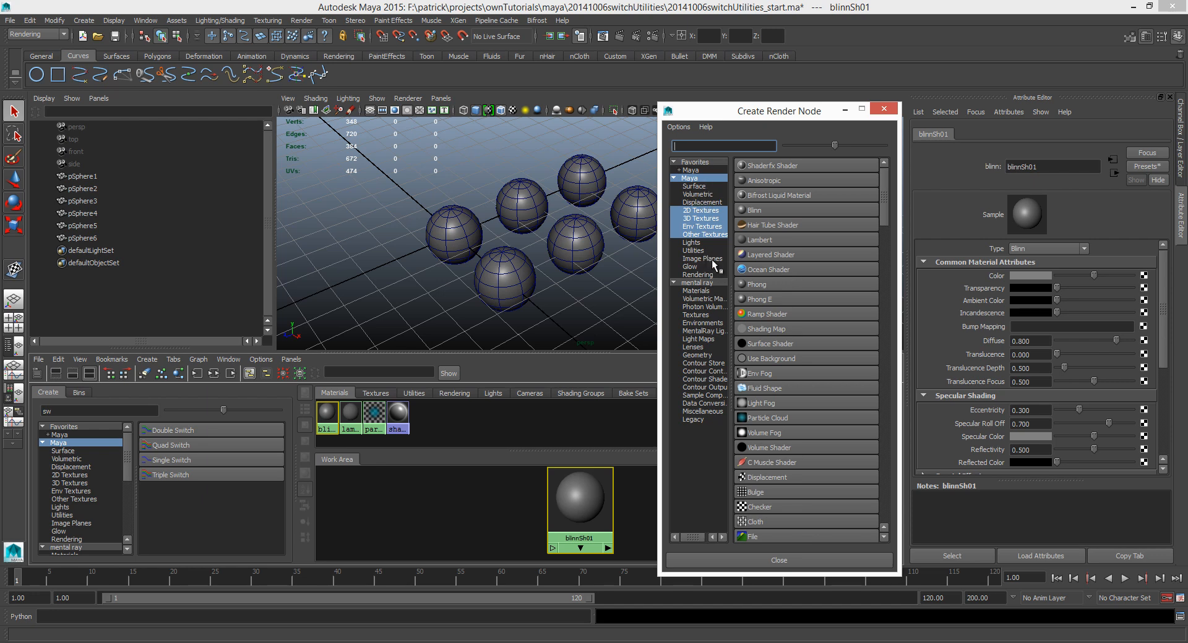
left_click(693, 251)
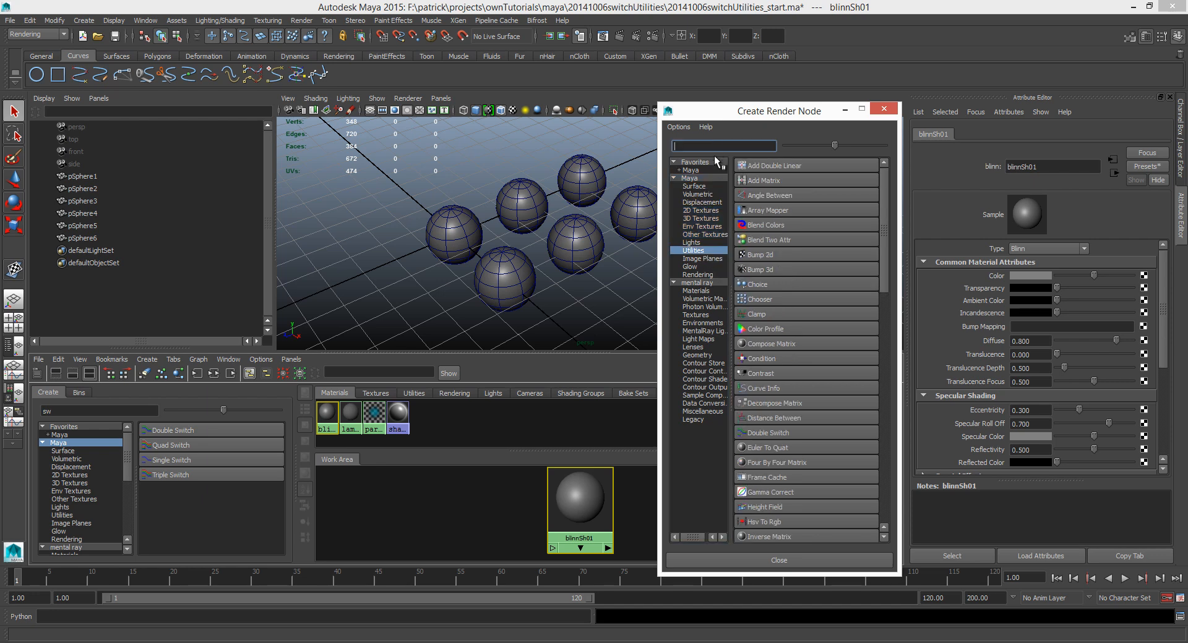
type("swit")
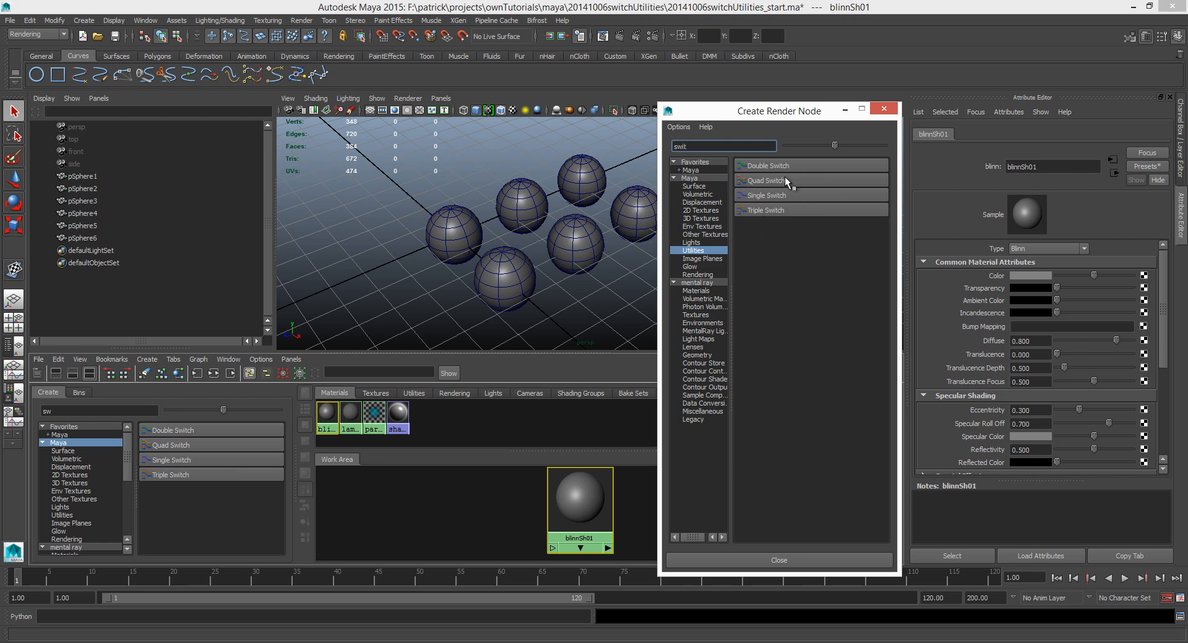
mouse_move(791, 210)
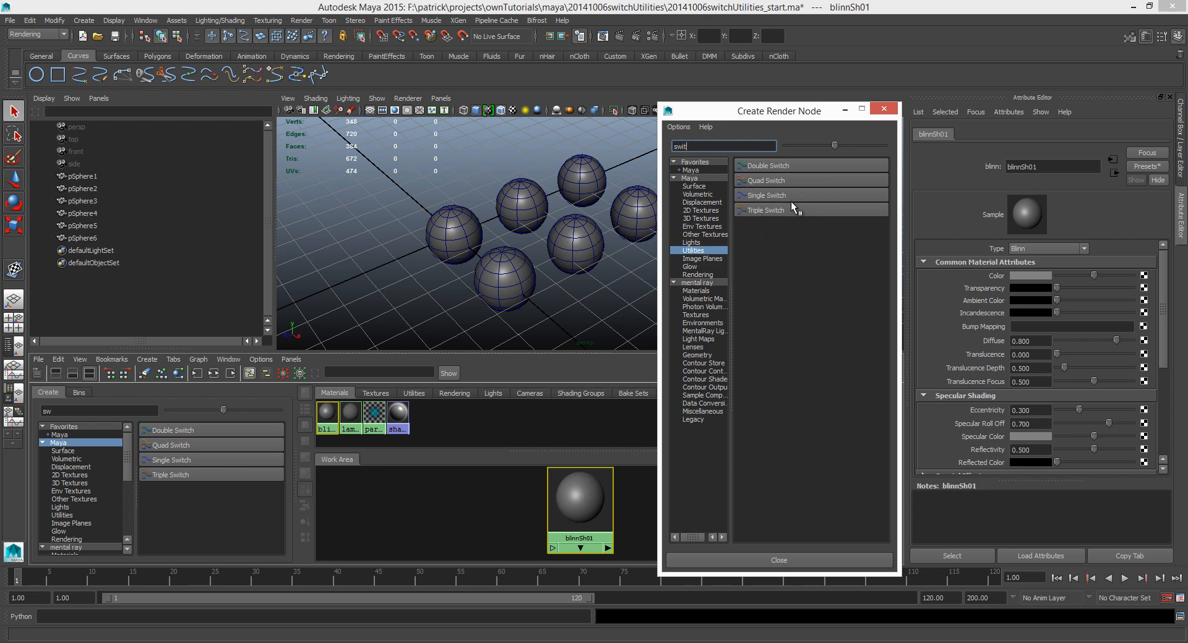
mouse_move(784, 251)
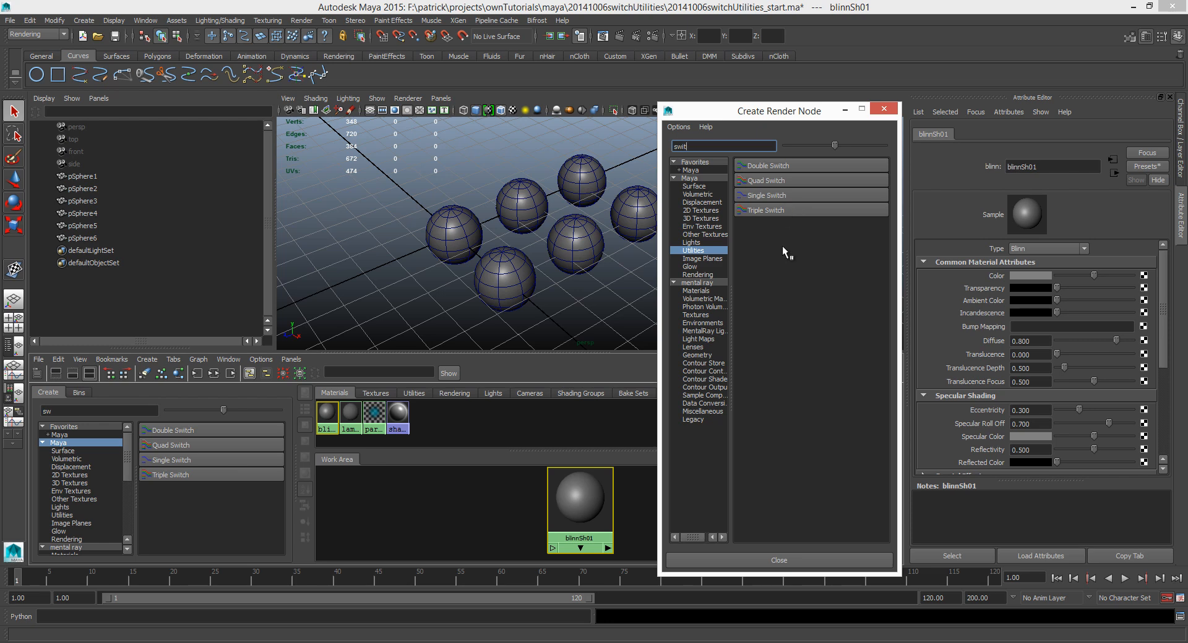
mouse_move(774, 224)
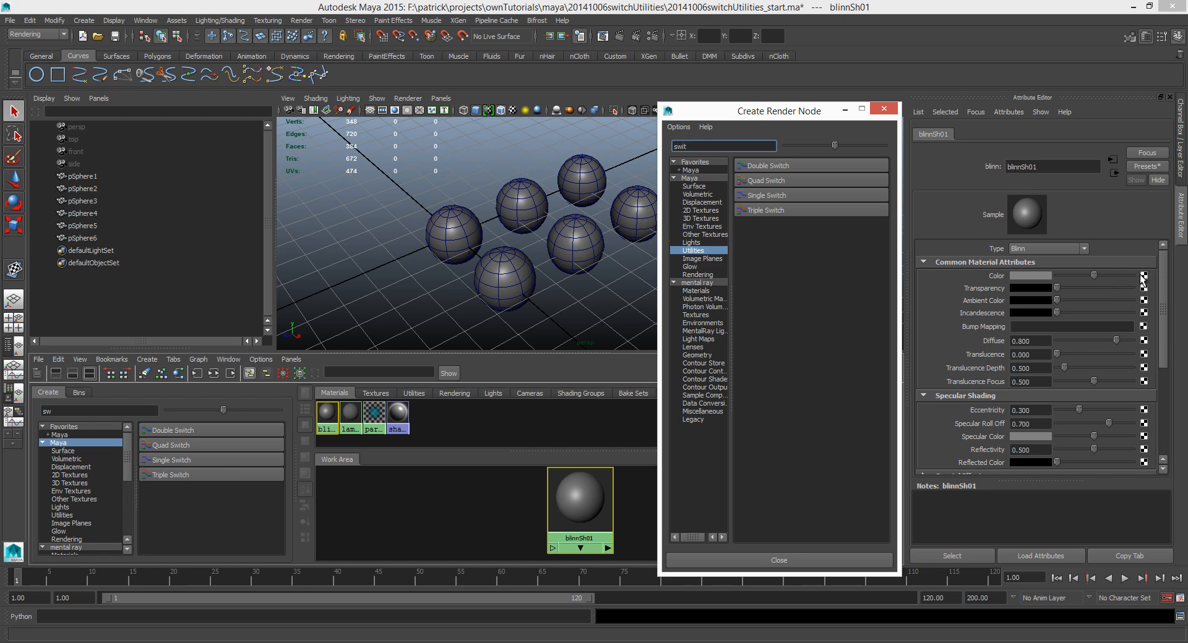
mouse_move(1007, 282)
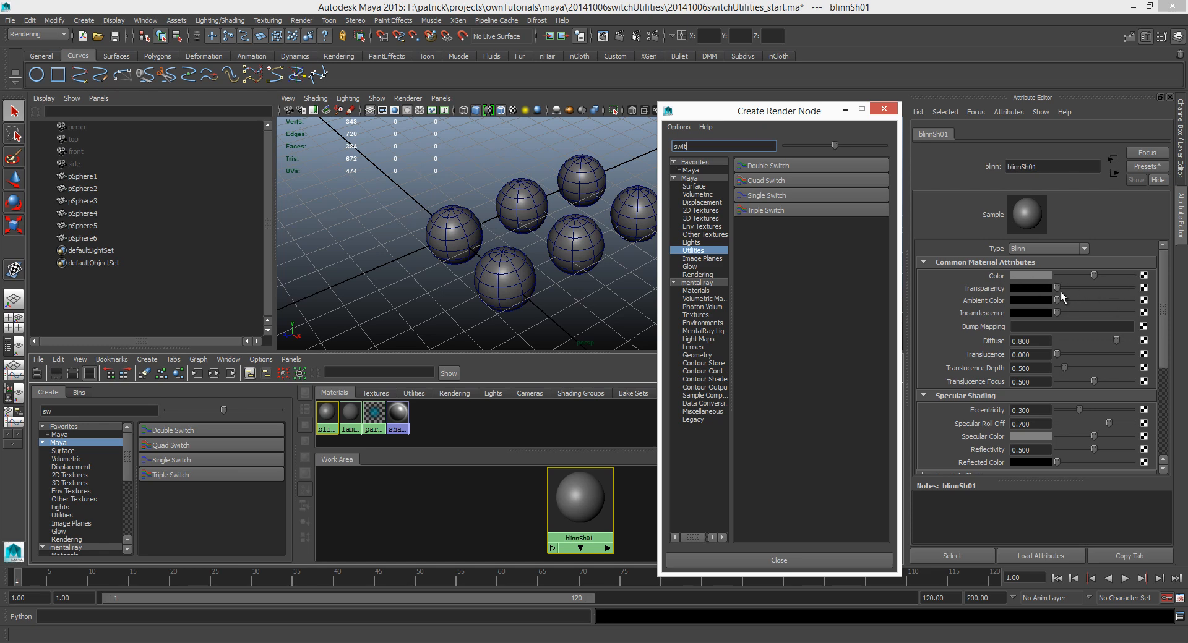
mouse_move(1023, 294)
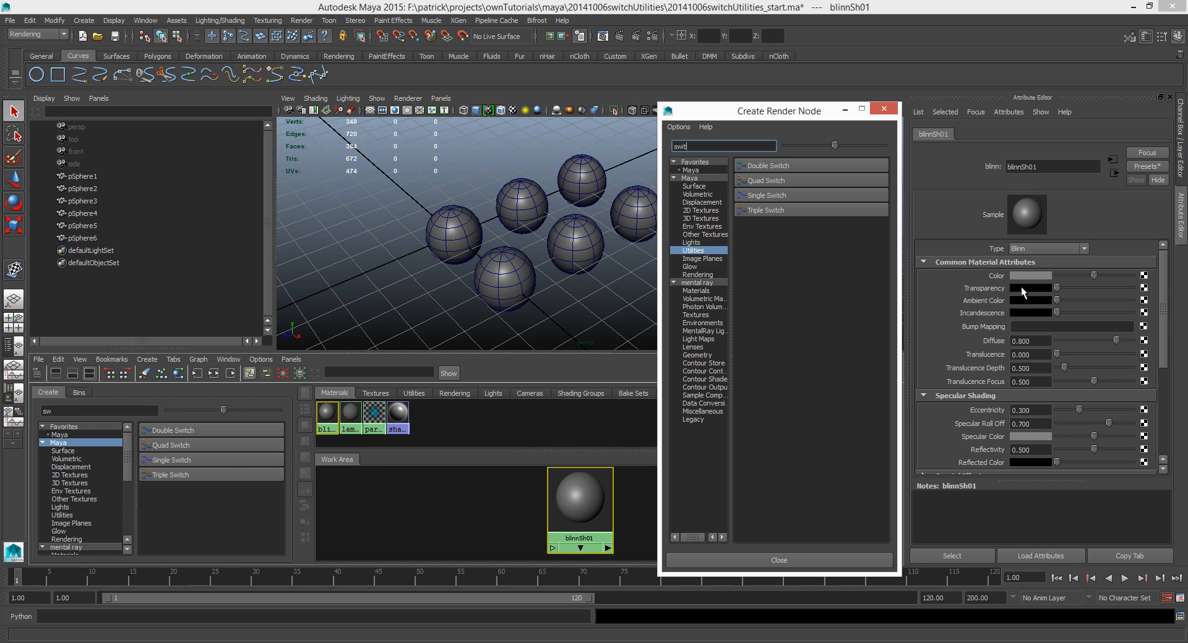
mouse_move(1023, 309)
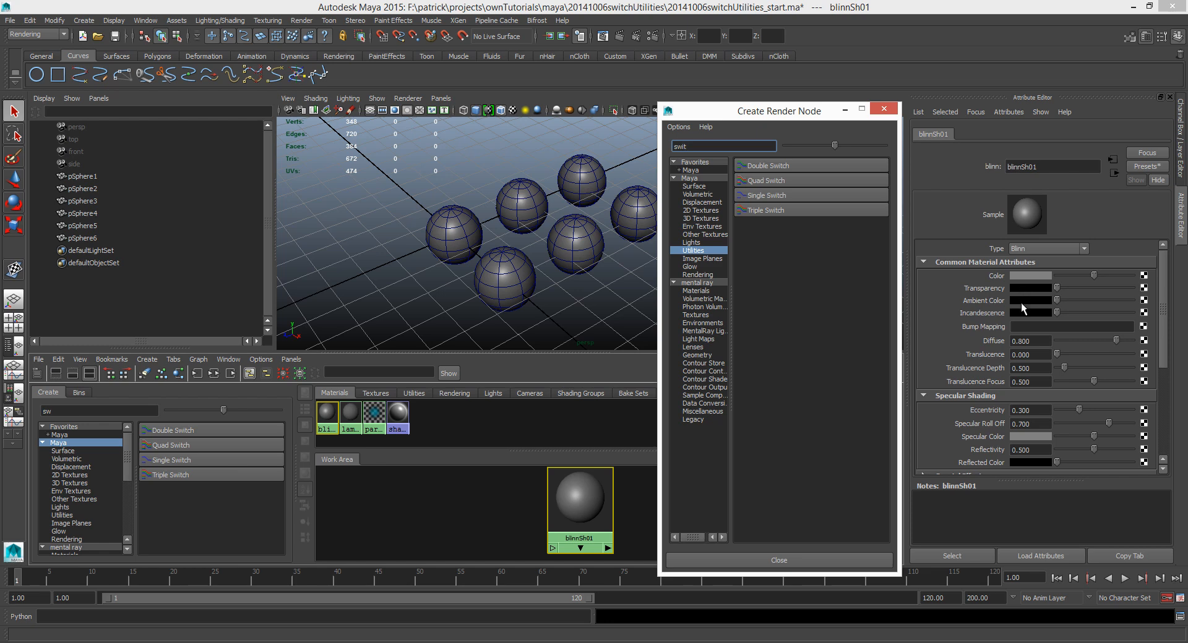
mouse_move(1078, 291)
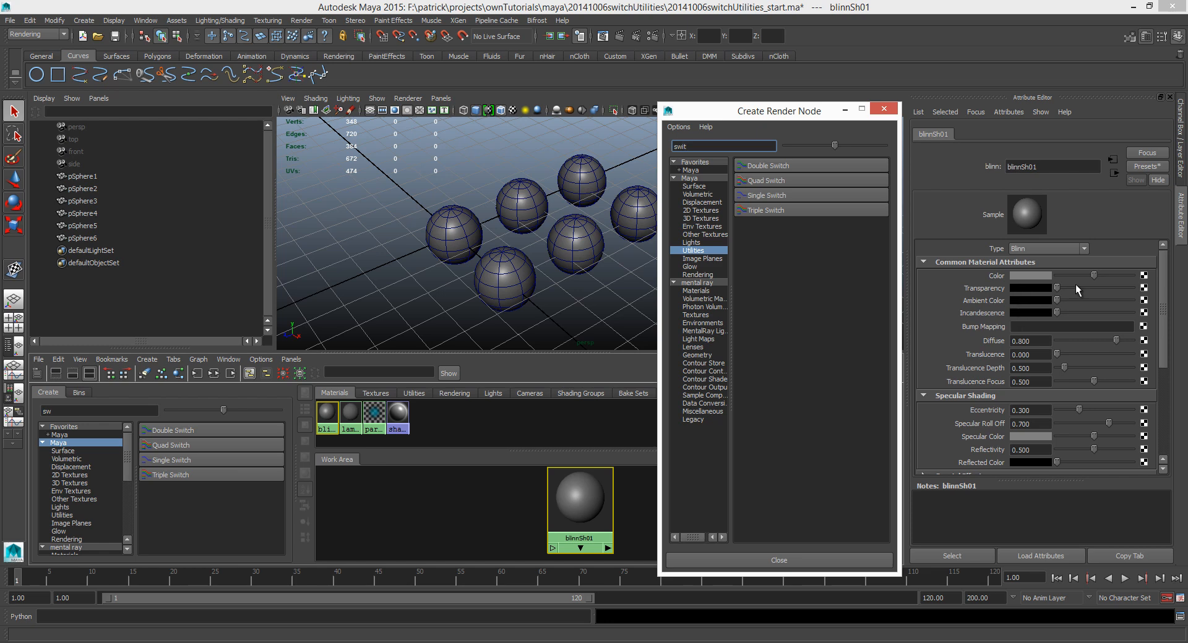
mouse_move(781, 217)
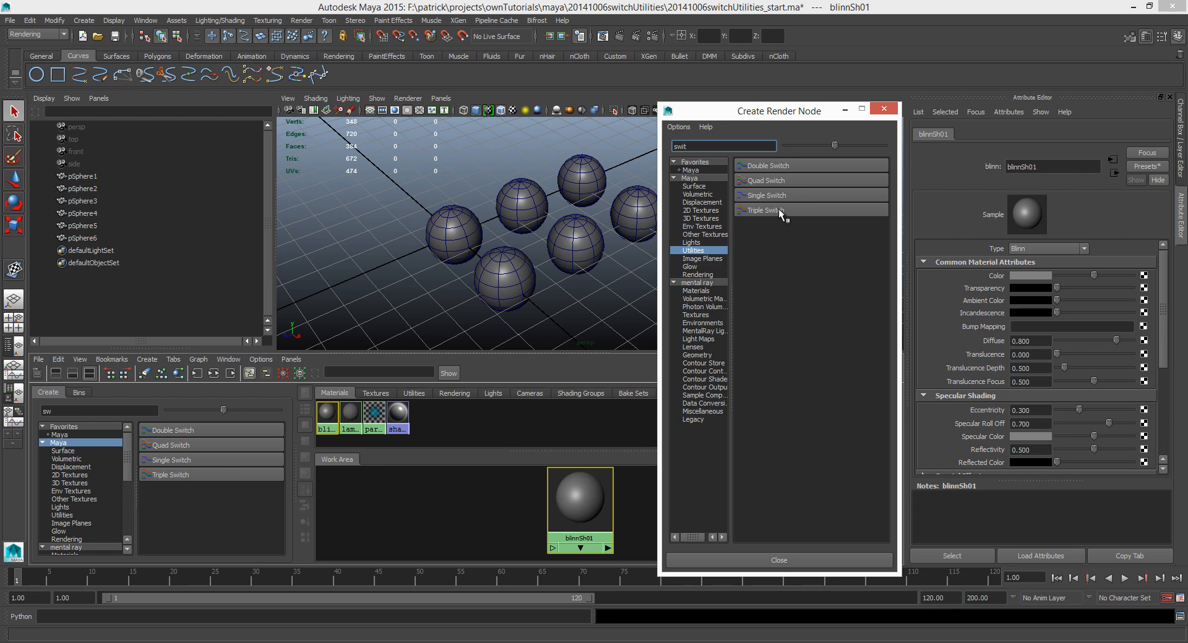
Create tripleShadingSwitch1 on blinnSh01's colour and graph its shading network.
double_click(764, 211)
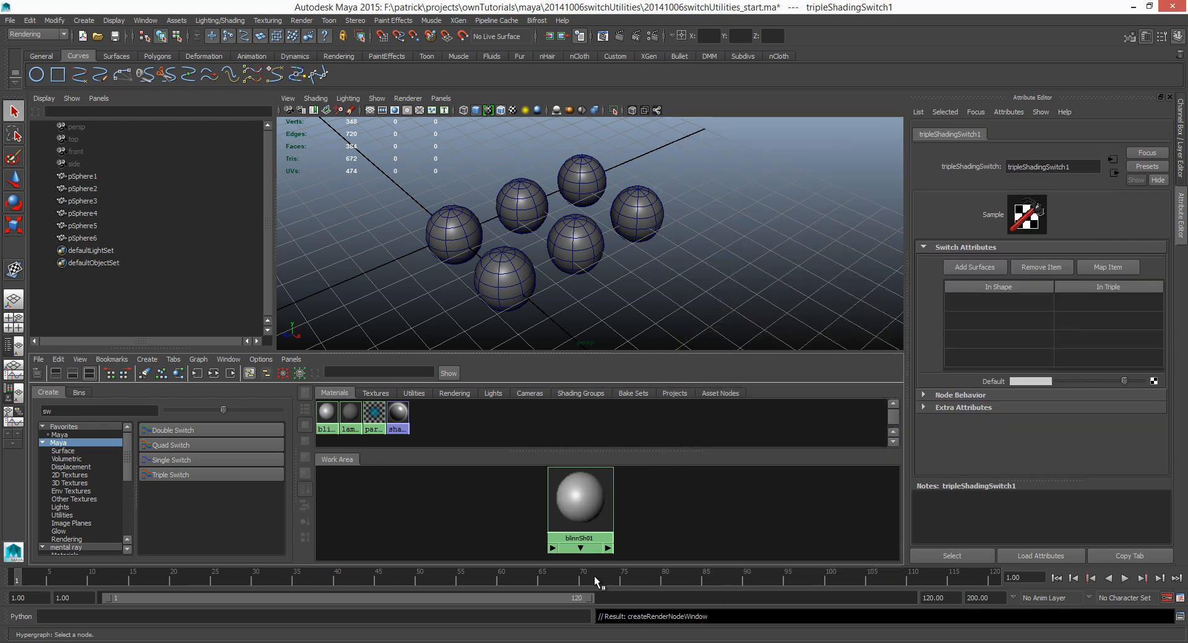
mouse_move(531, 501)
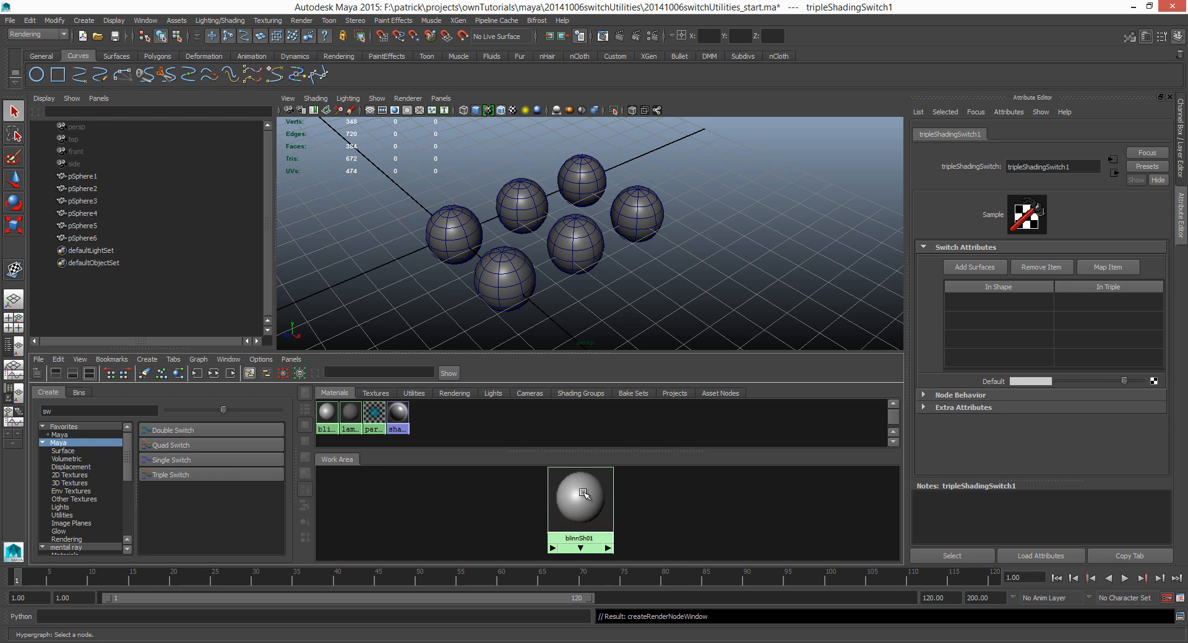
left_click(579, 499)
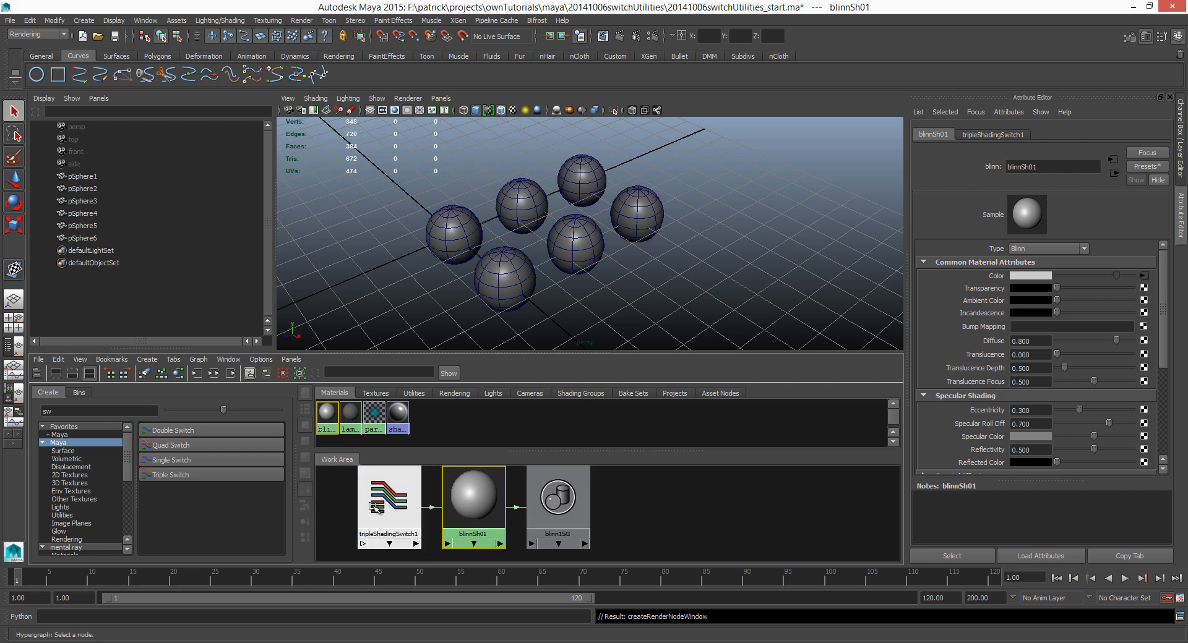
left_click(387, 492)
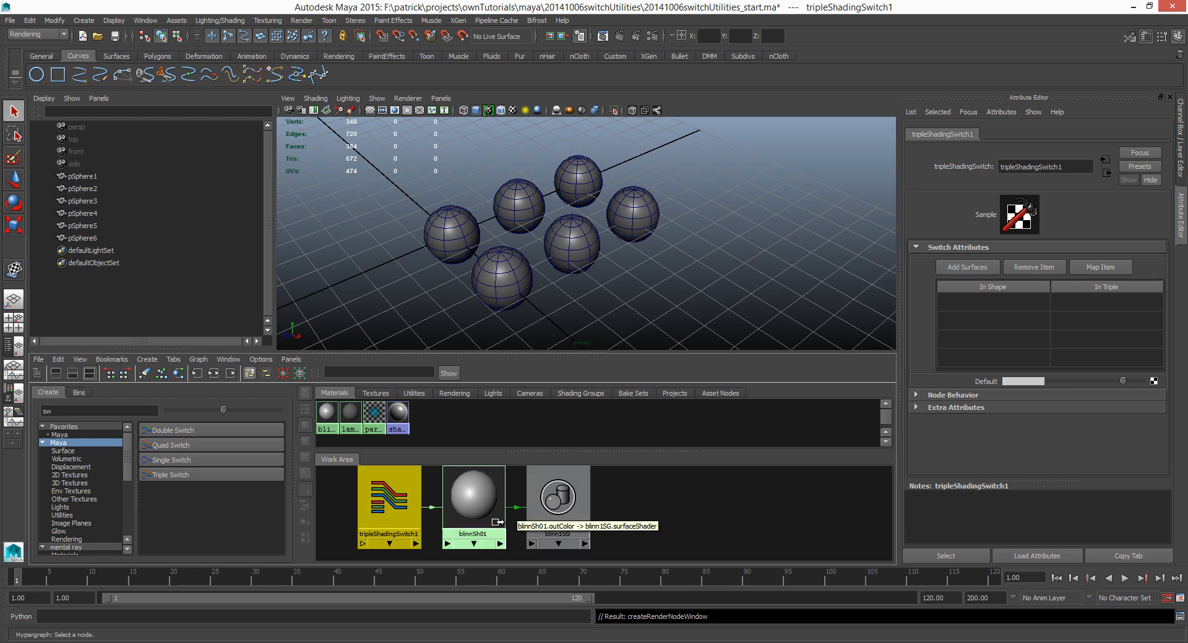
mouse_move(1019, 402)
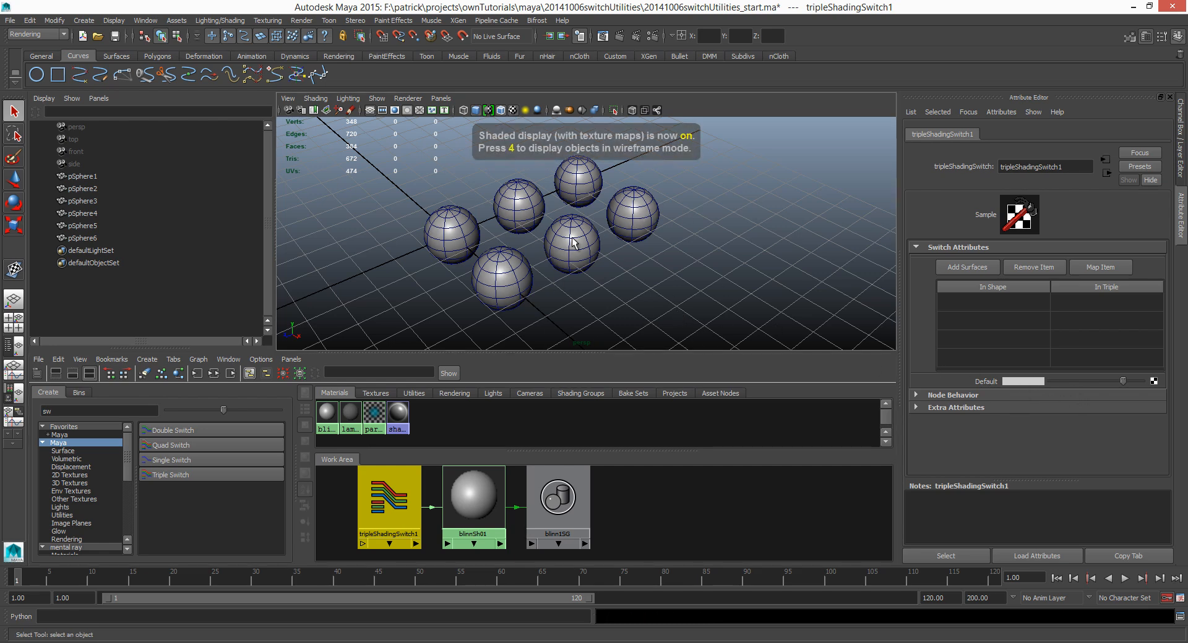
mouse_move(595, 187)
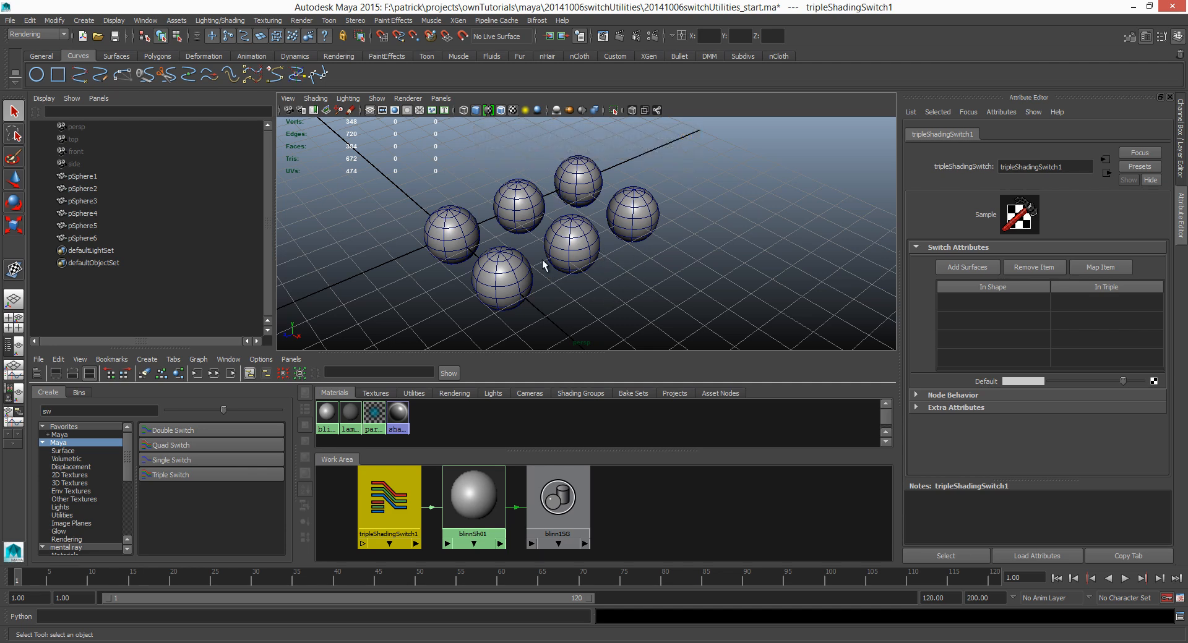
mouse_move(1124, 371)
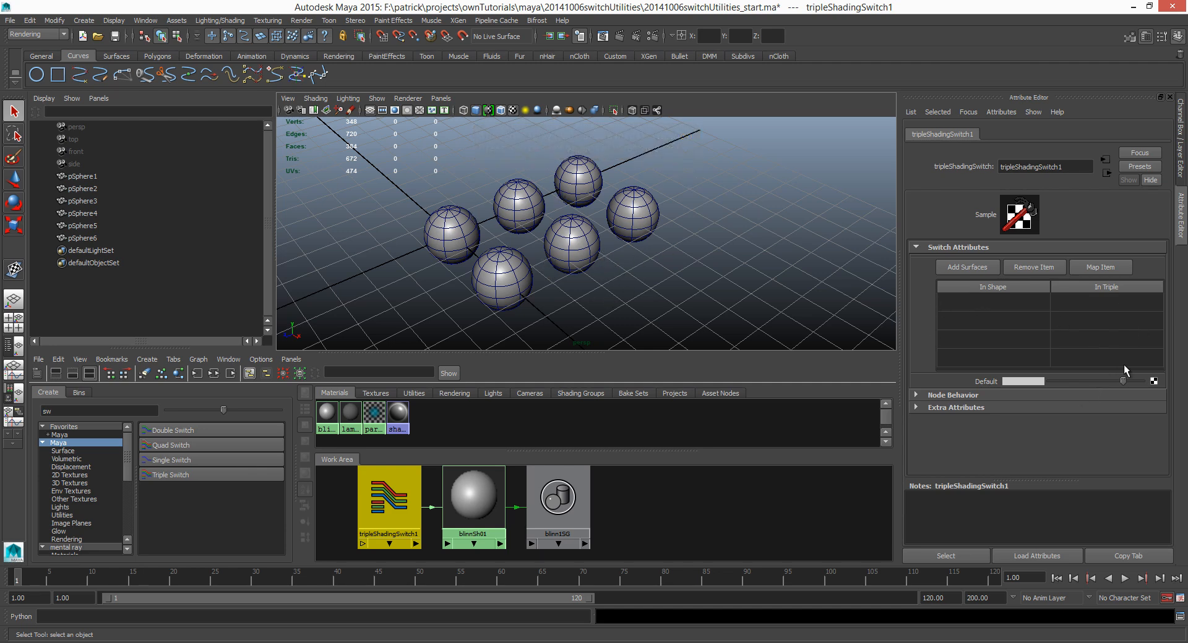
mouse_move(1004, 390)
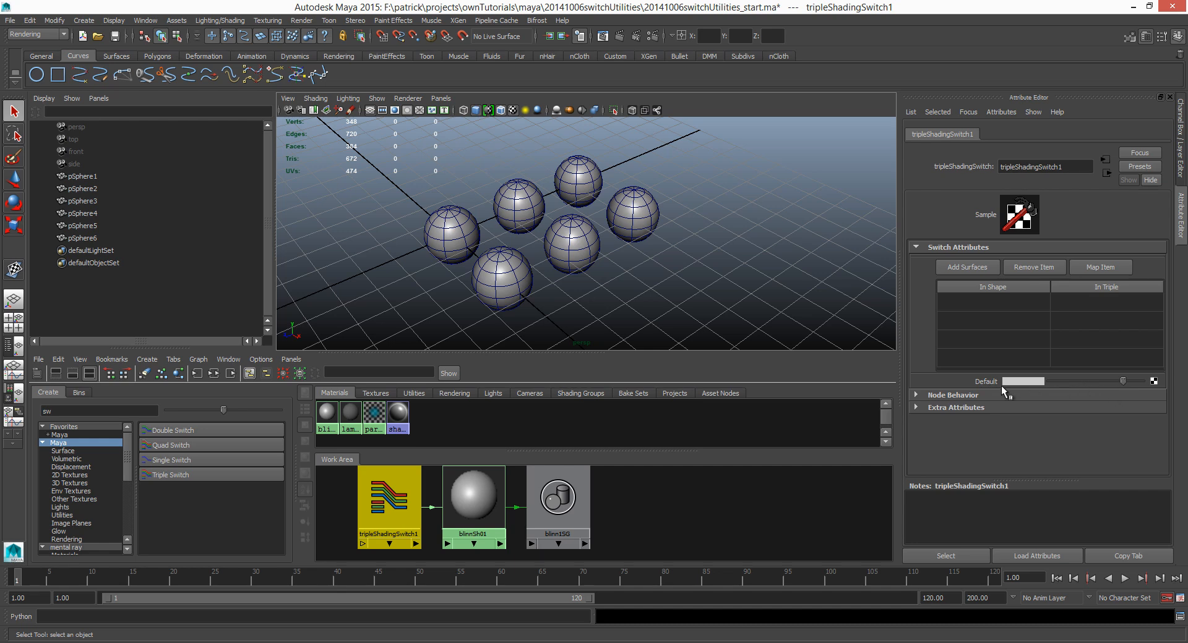
mouse_move(1037, 383)
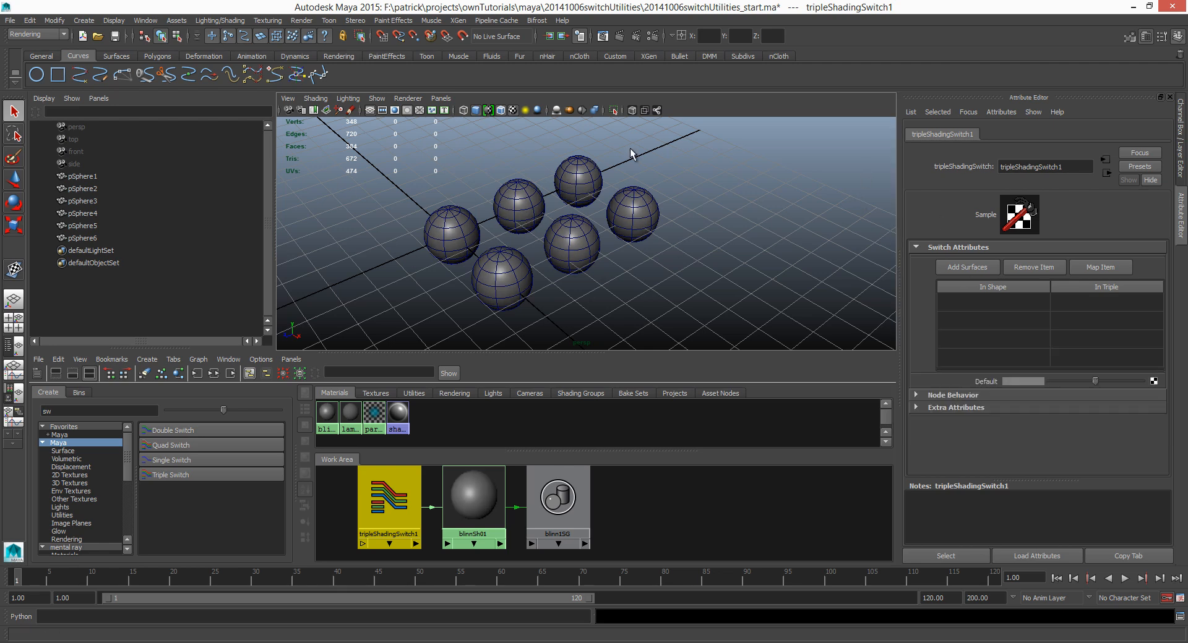
mouse_move(1075, 338)
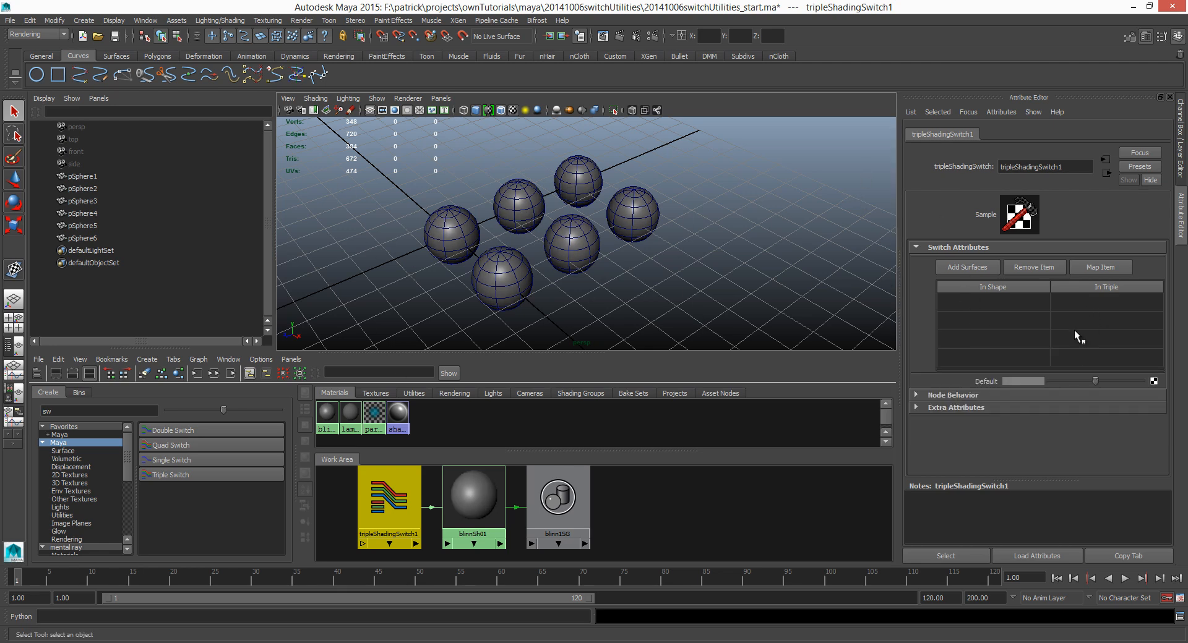
mouse_move(1007, 331)
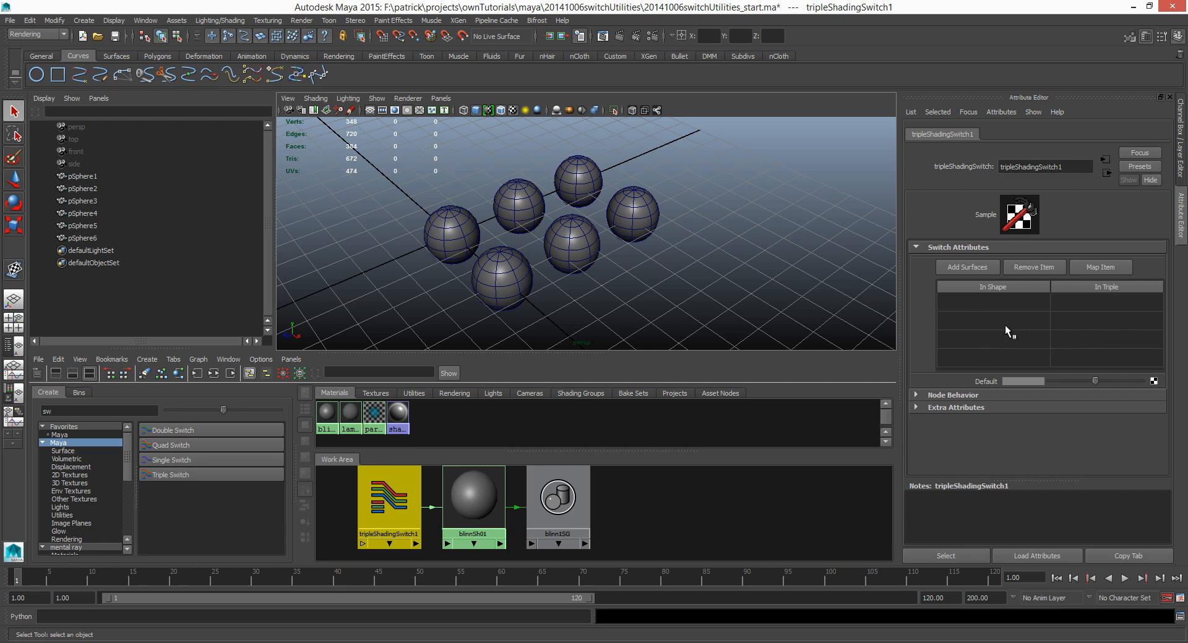
mouse_move(974, 335)
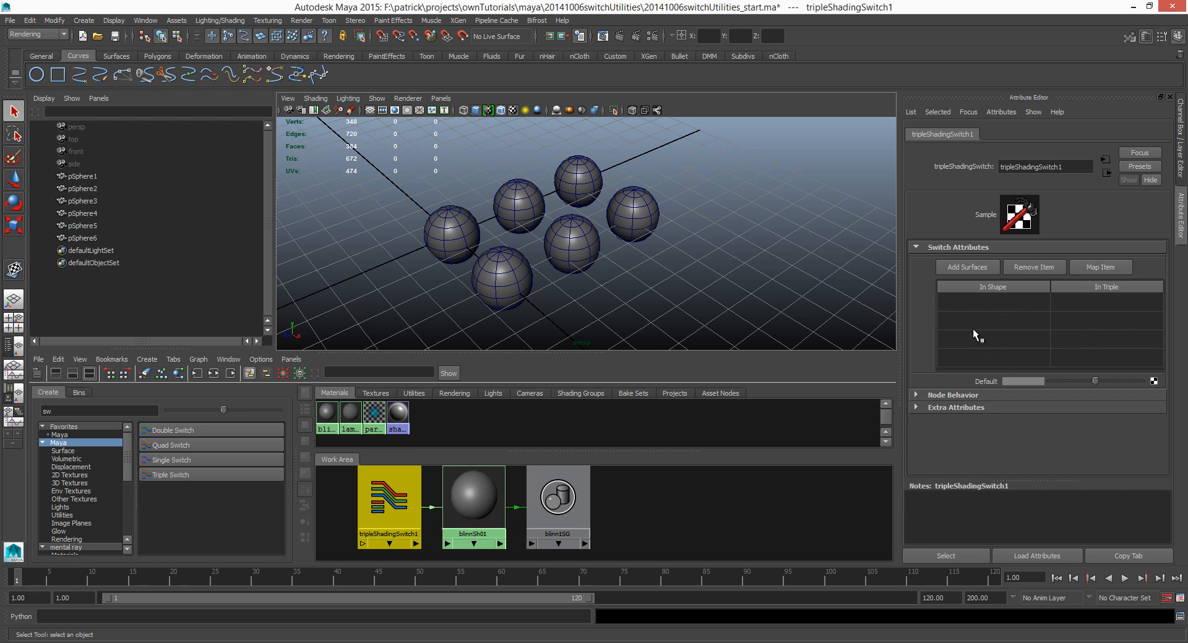
mouse_move(1017, 324)
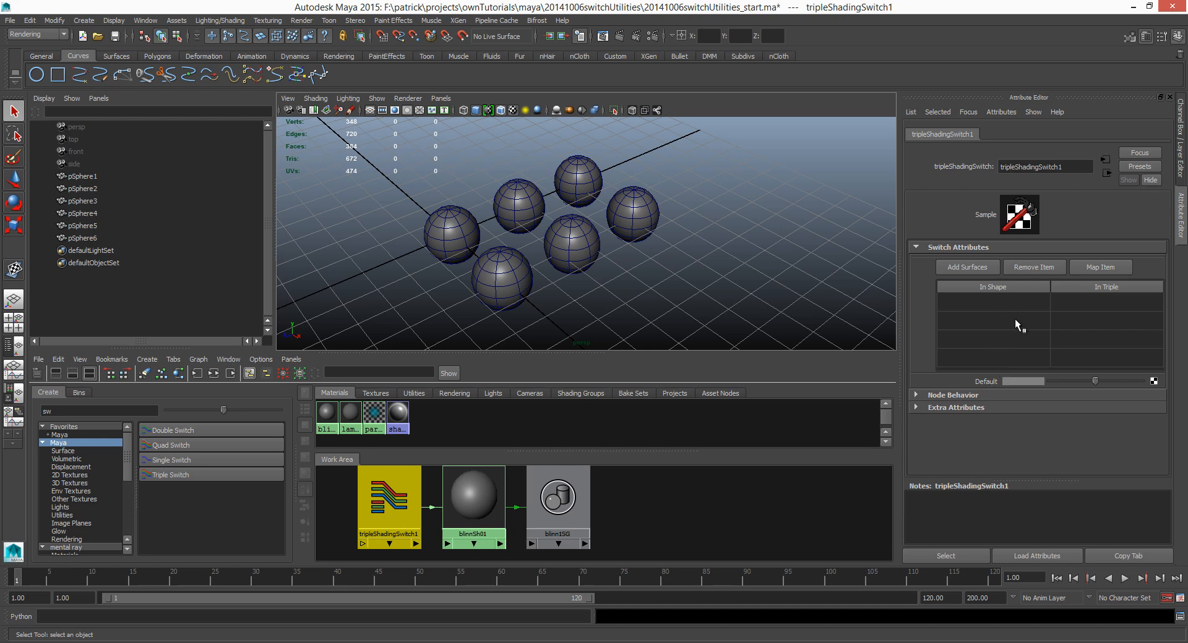
mouse_move(1007, 385)
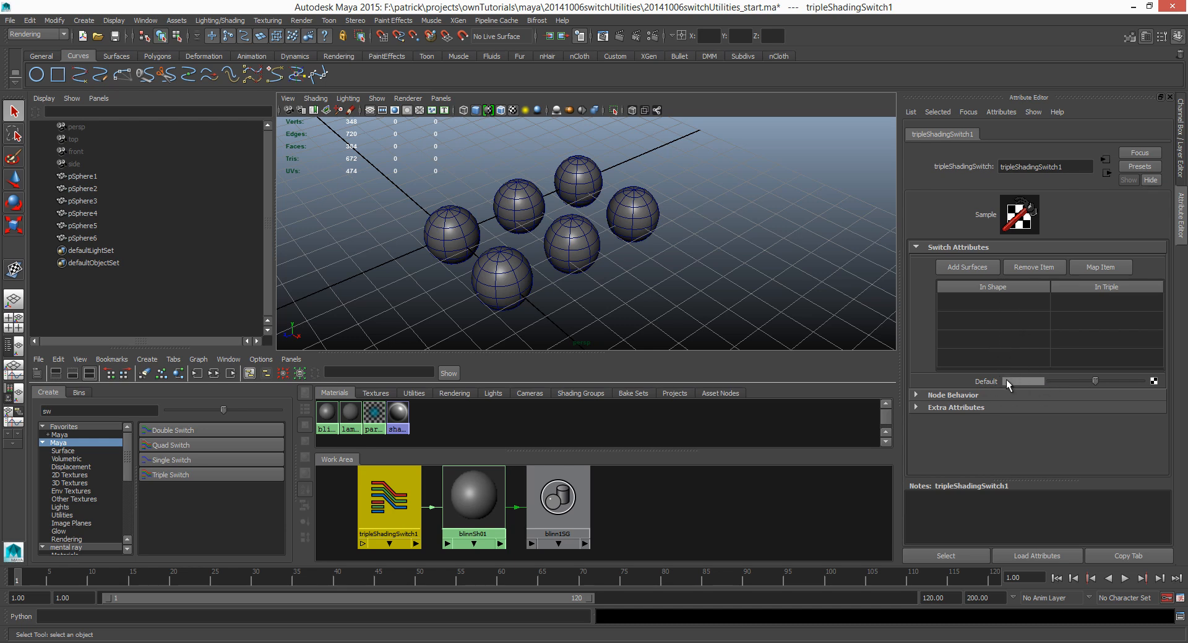
mouse_move(1014, 386)
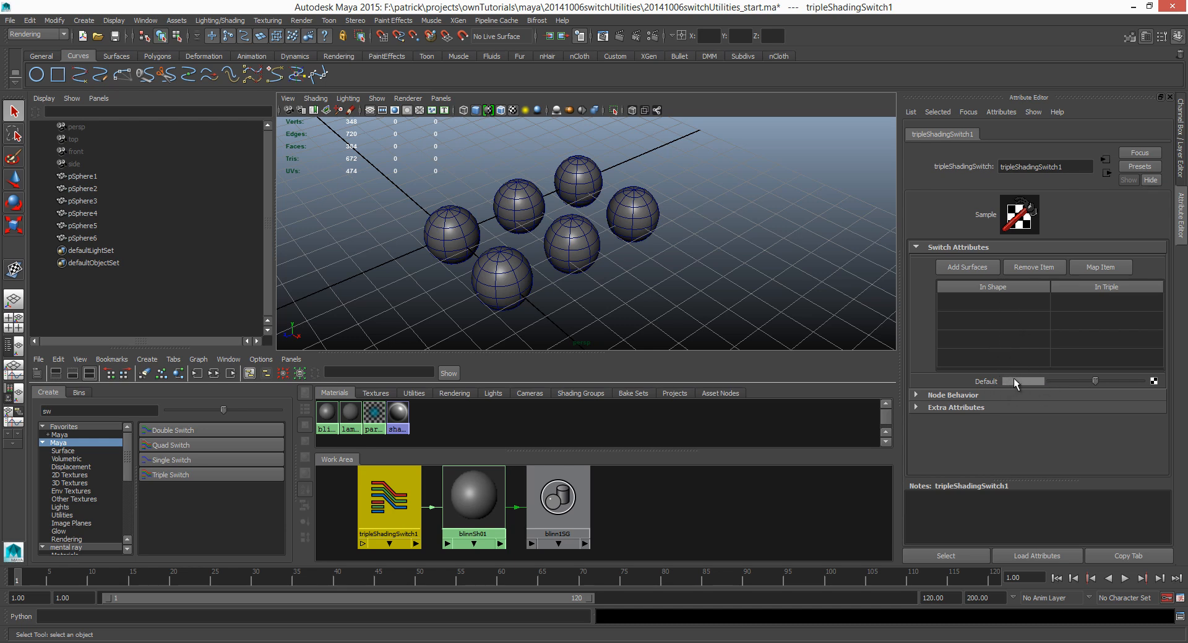
mouse_move(1009, 307)
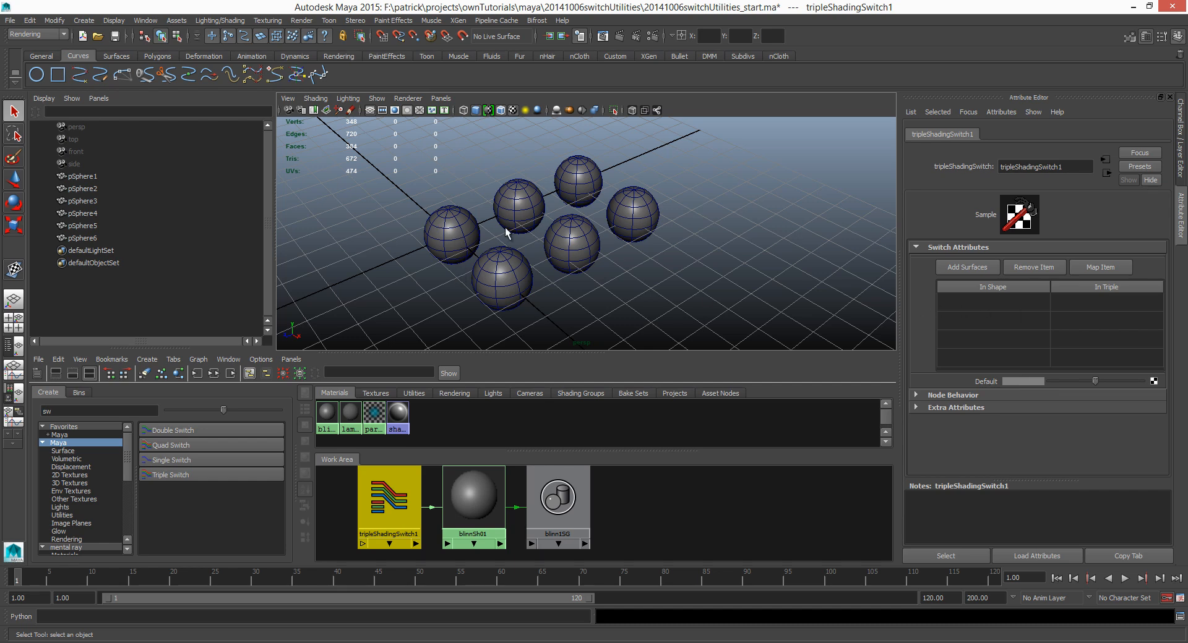
Select pSphere2, pSphere4 and pSphere6 with the switch's attributes shown.
left_click(517, 204)
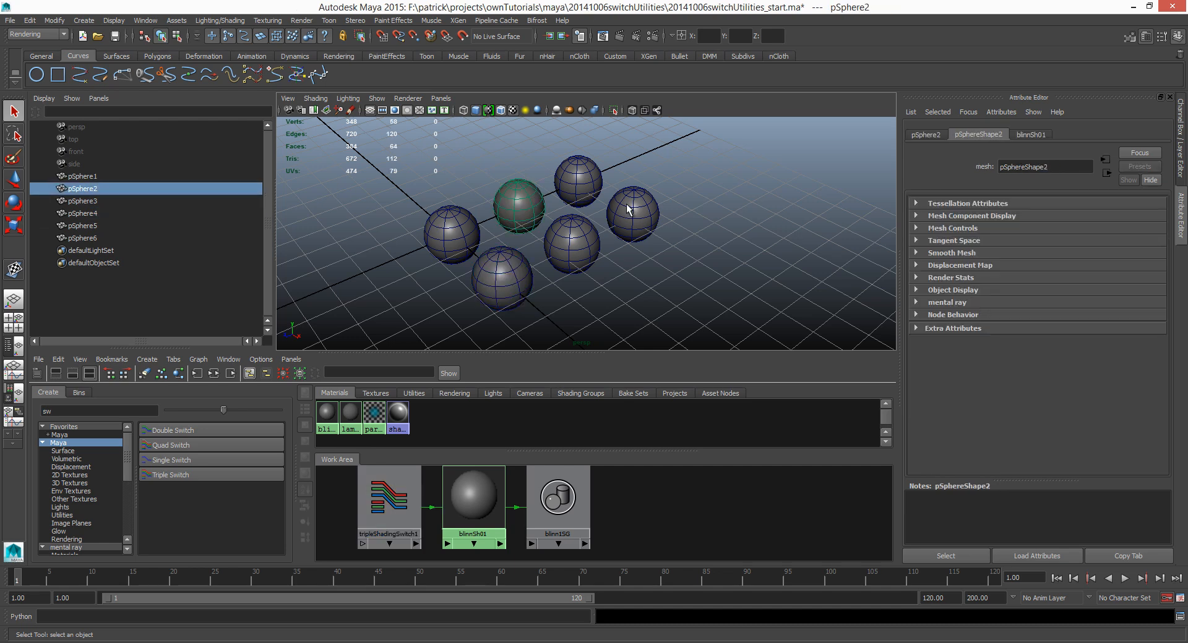
left_click(82, 213)
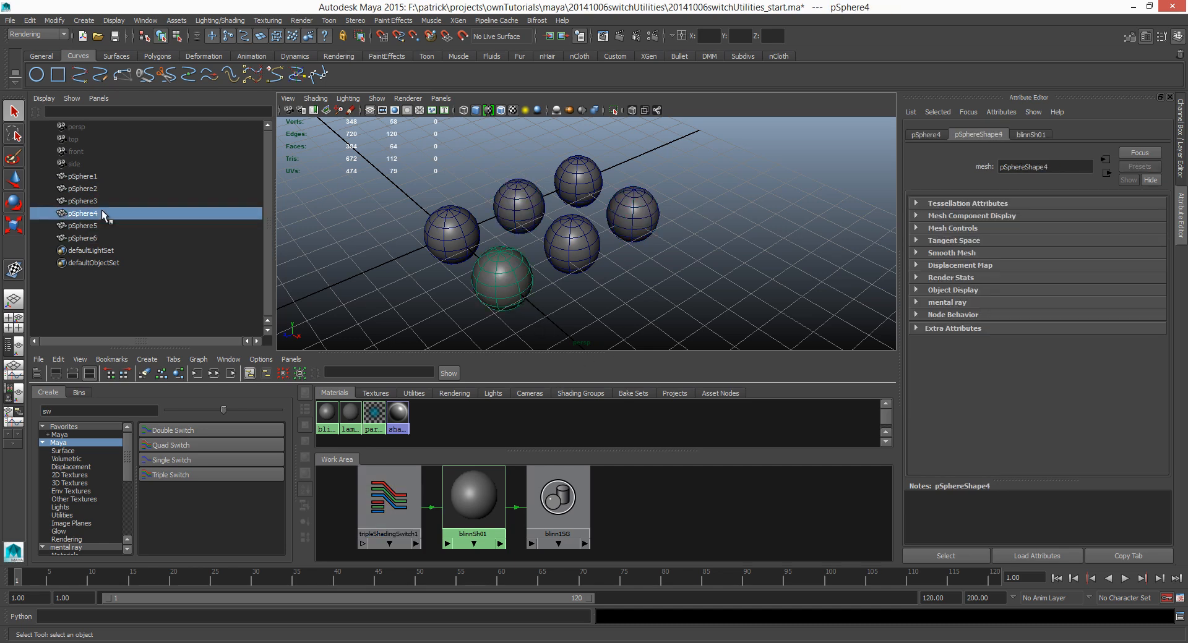
left_click(82, 188)
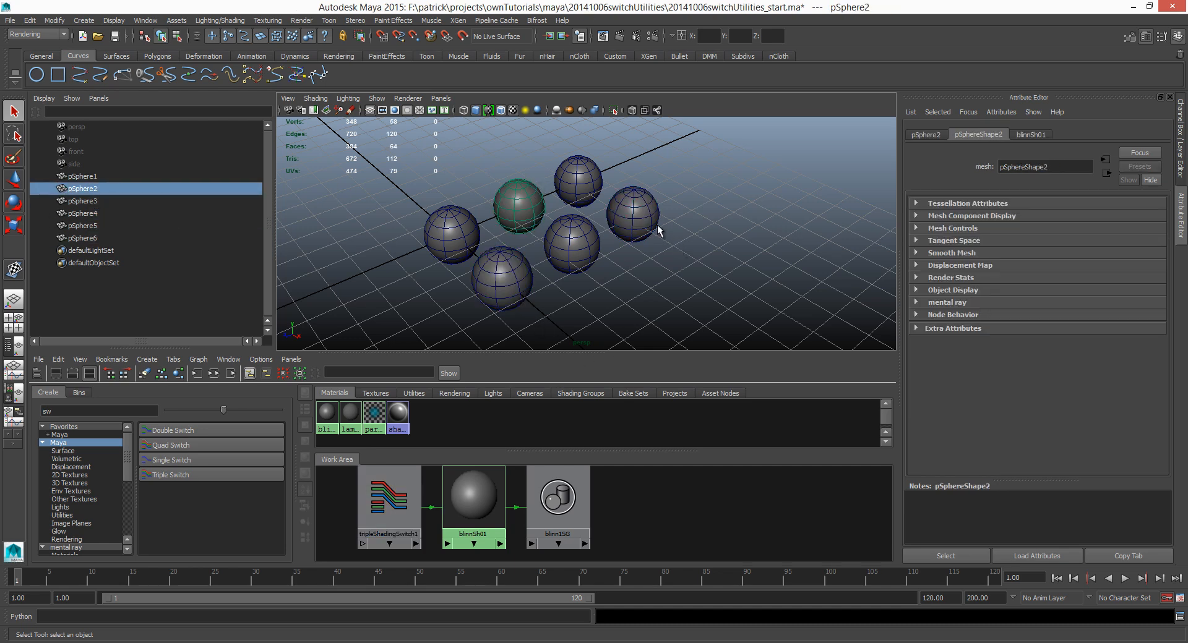
left_click(82, 238)
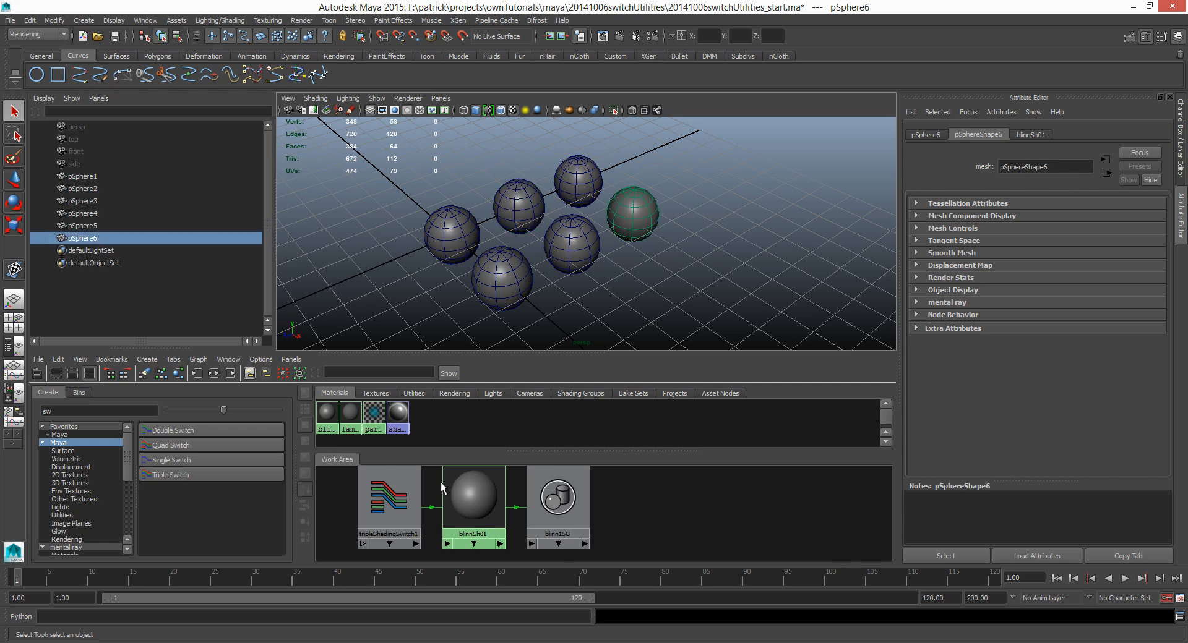
left_click(388, 493)
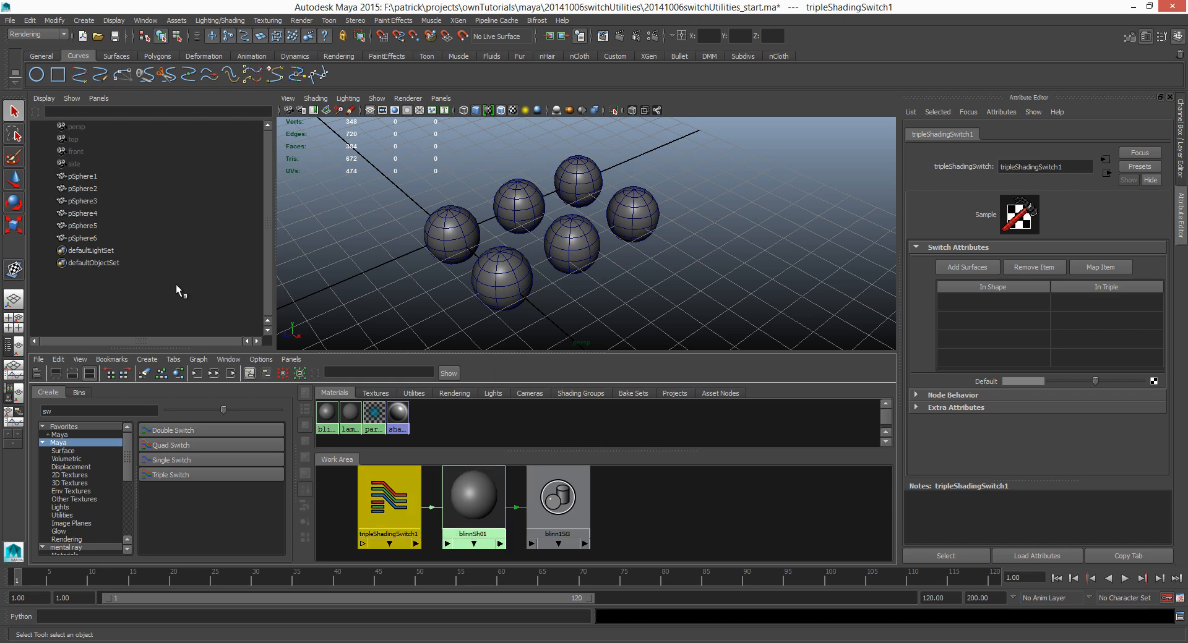
left_click(82, 201)
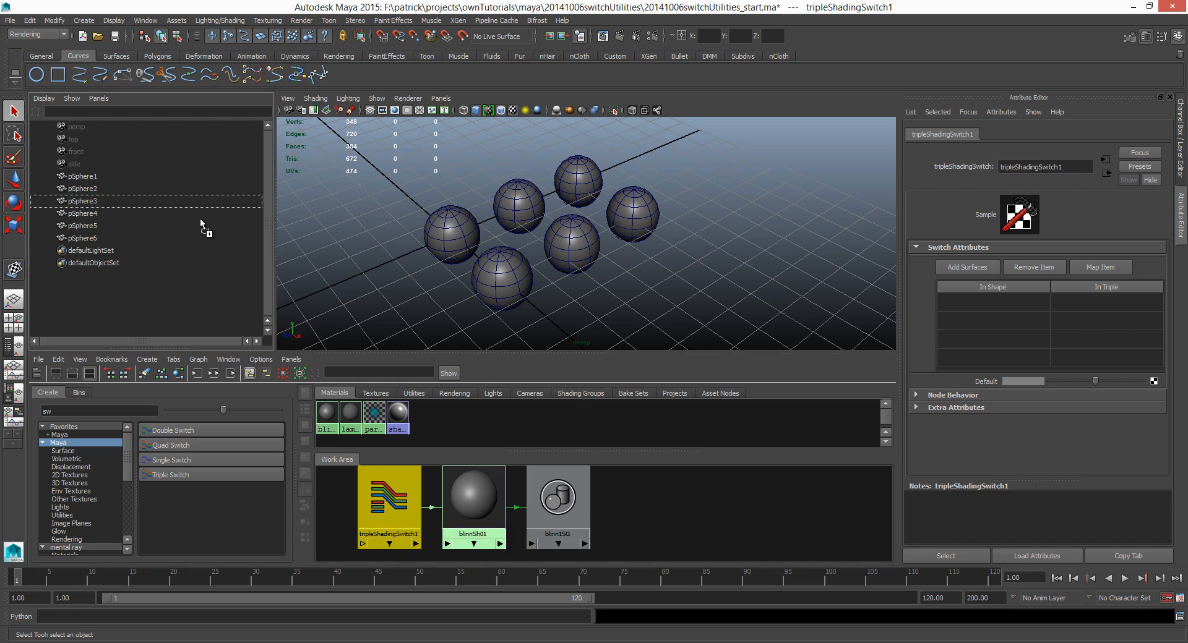
Add the selected spheres to the switch's shape list via Add Surfaces.
left_click(966, 267)
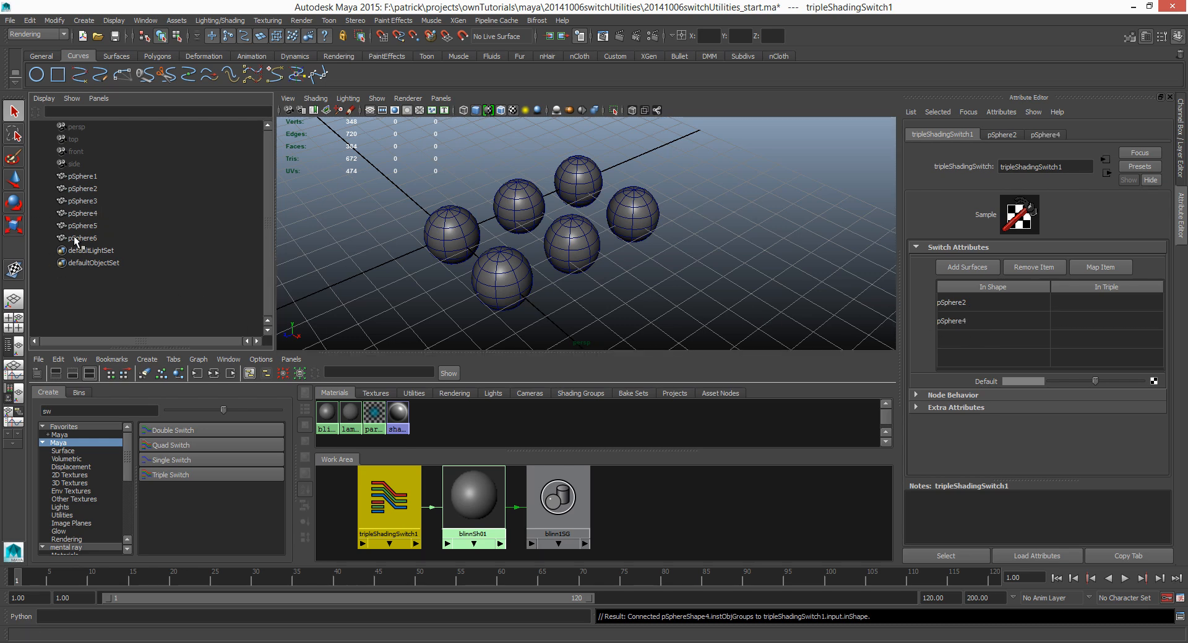
left_click(966, 267)
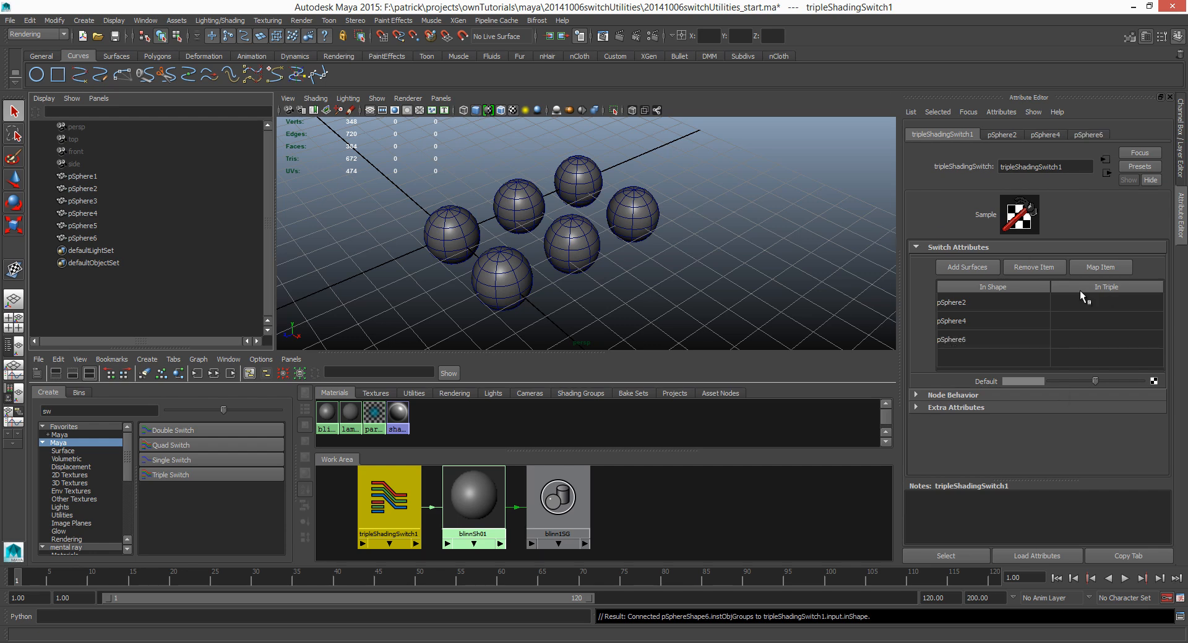
mouse_move(1013, 281)
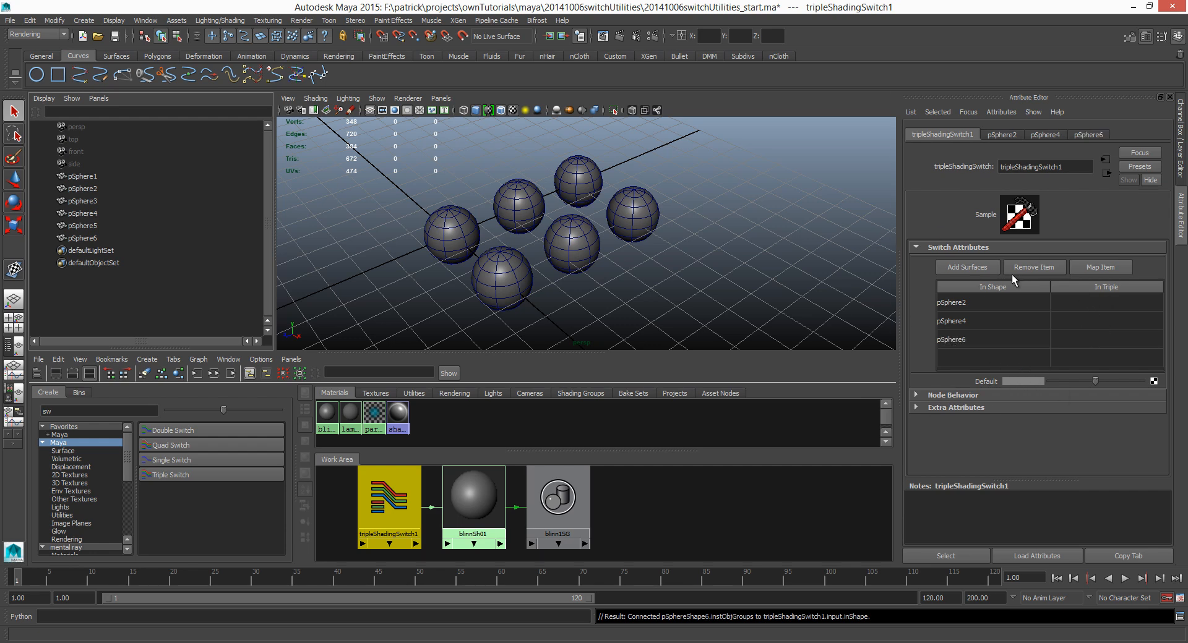
right_click(951, 339)
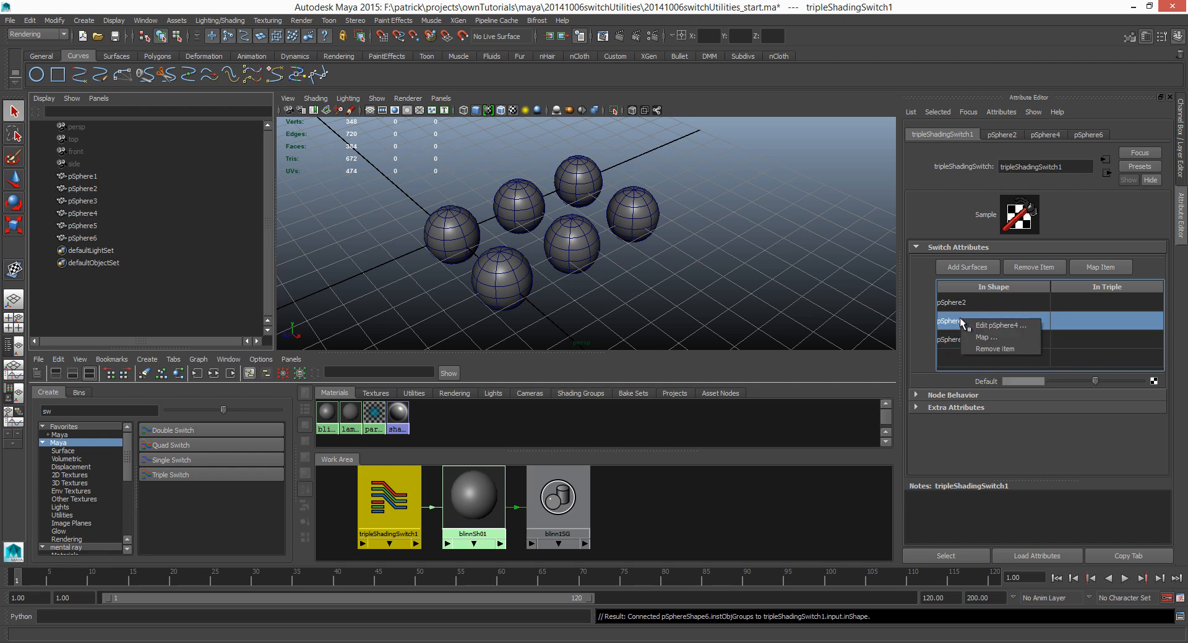
left_click(994, 349)
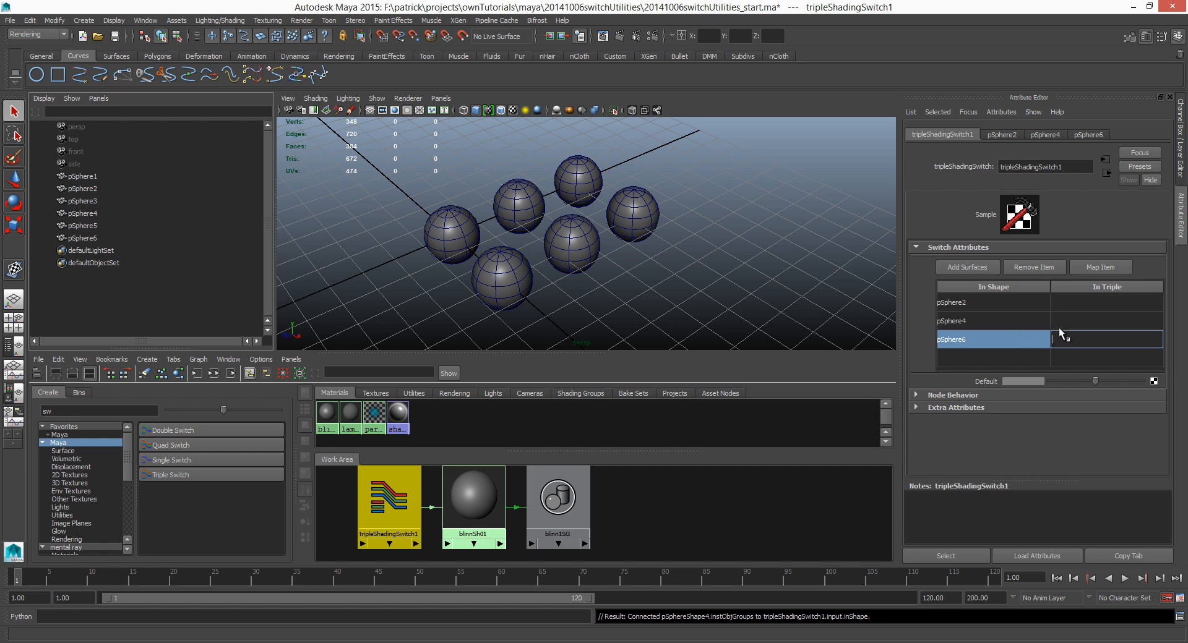
mouse_move(1087, 328)
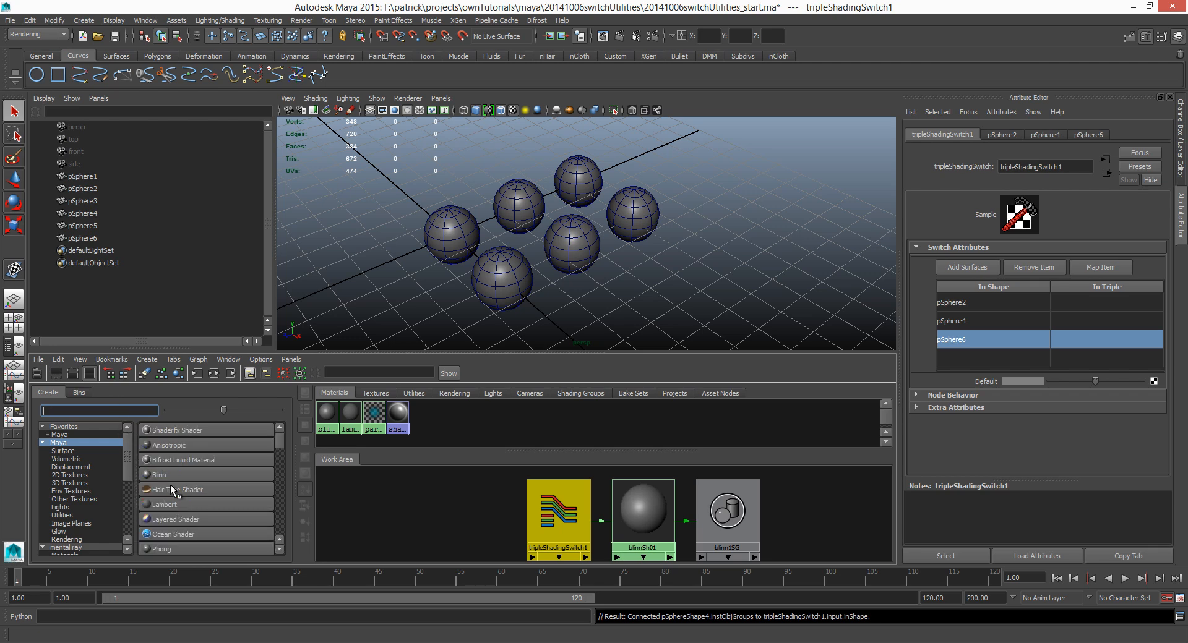
Create a Grid texture from Hypershade's 2D Textures list.
left_click(69, 475)
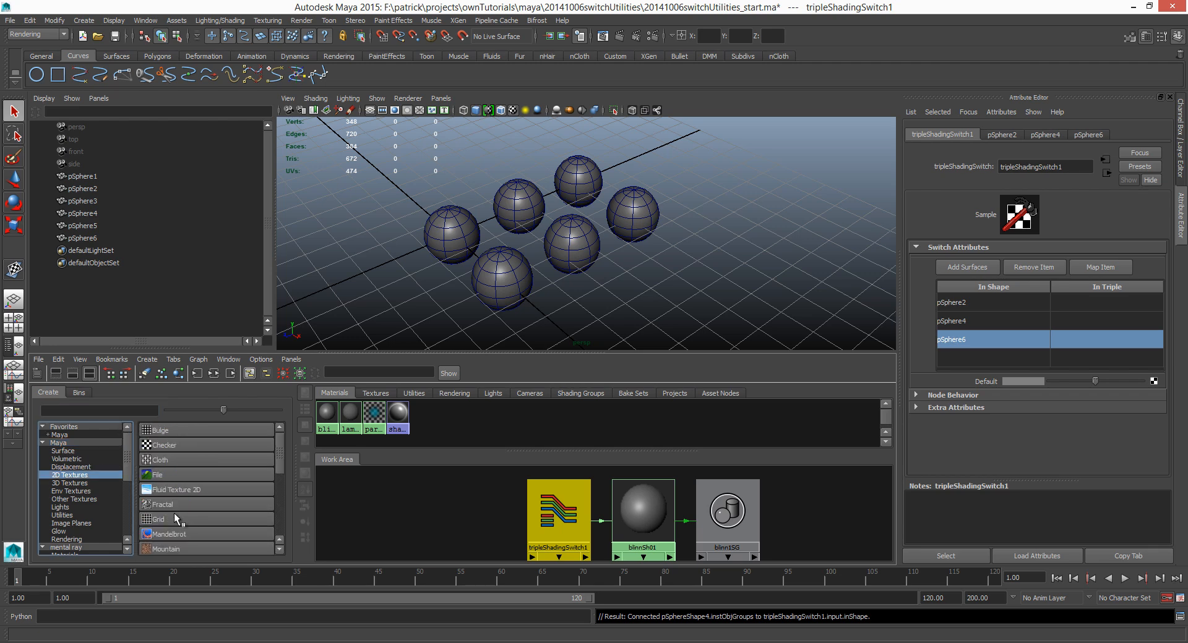
scroll("down", 3)
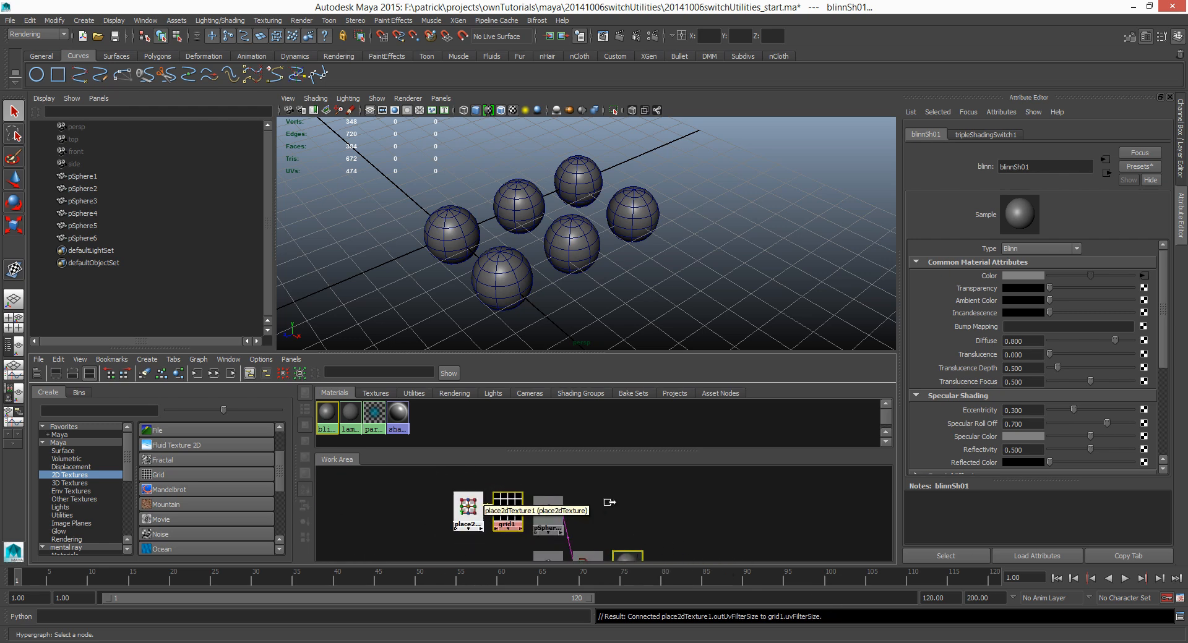
Connect grid1 to tripleShadingSwitch1 via Other..., choosing outColor and expanding the switch inputs.
left_click(984, 134)
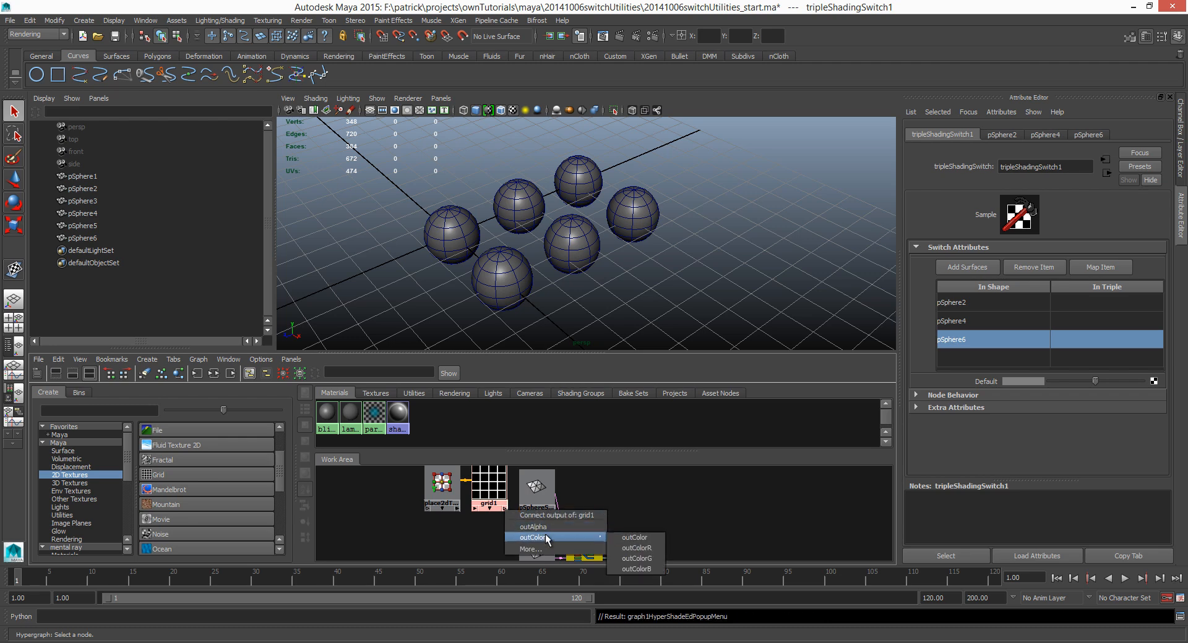
mouse_move(633, 537)
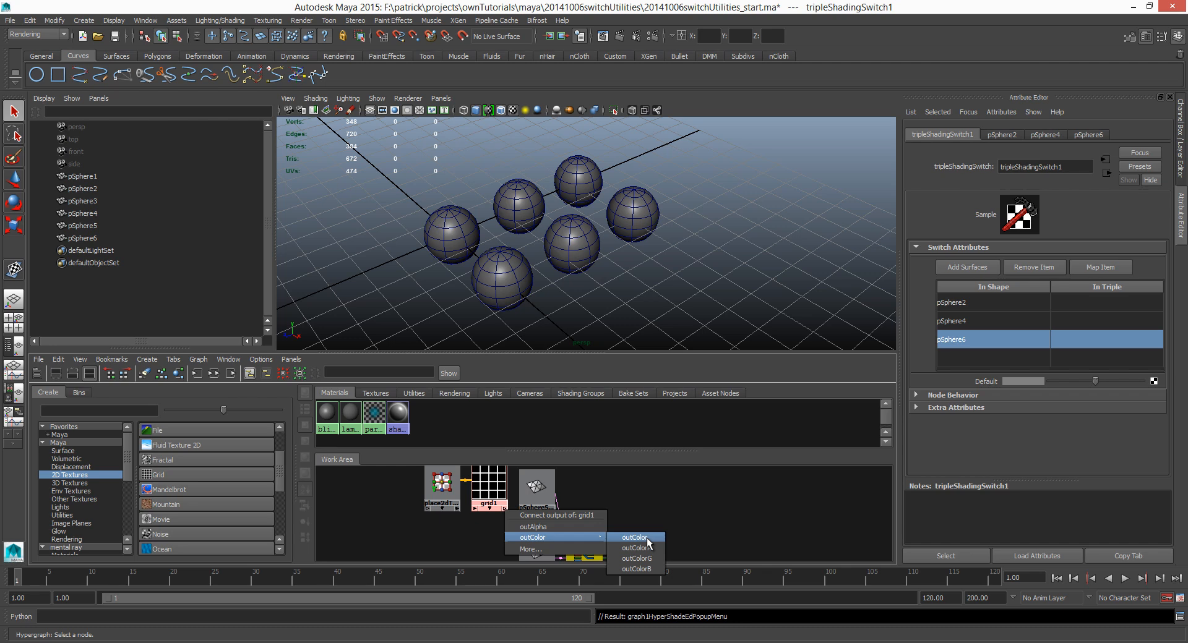
left_click(632, 537)
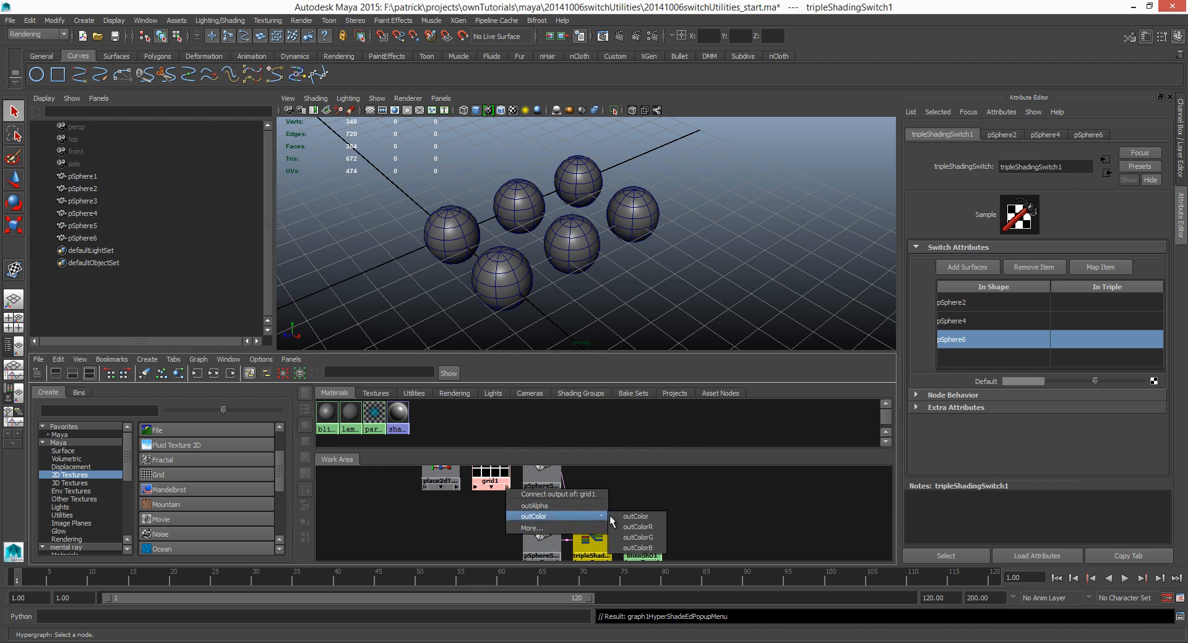
left_click(635, 516)
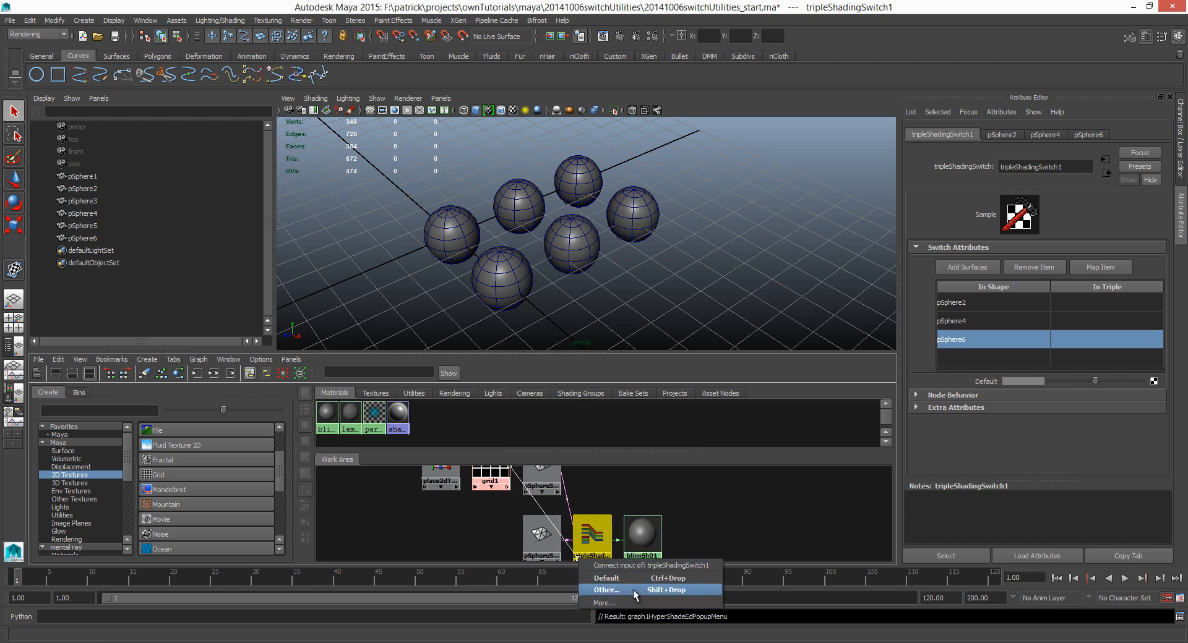
left_click(605, 591)
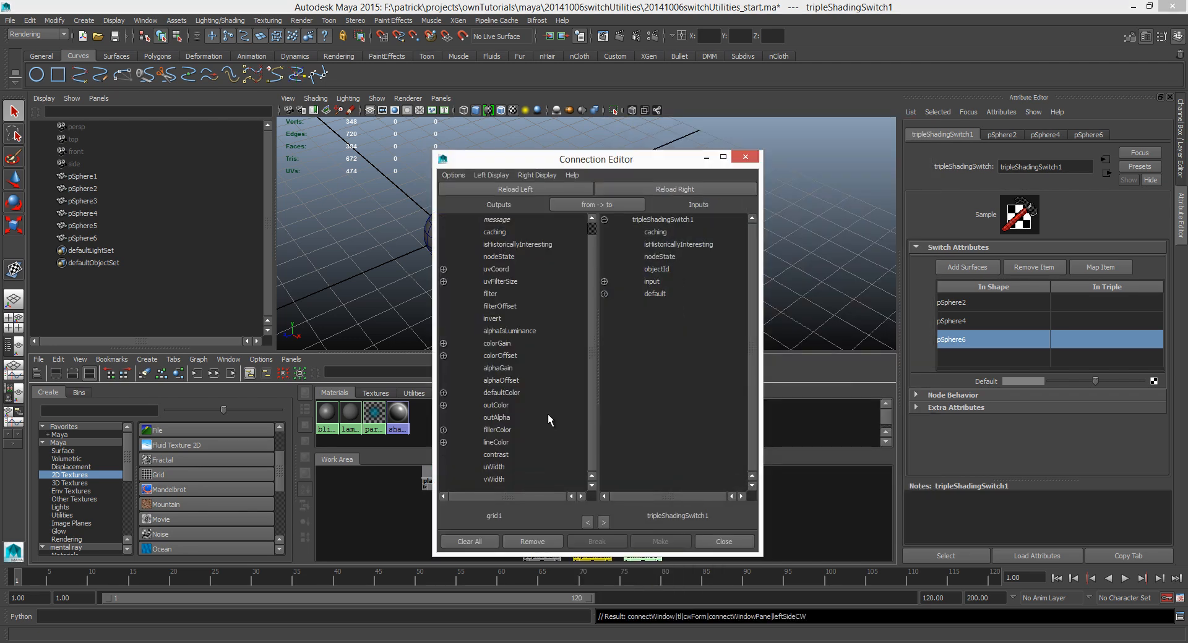
mouse_move(507, 417)
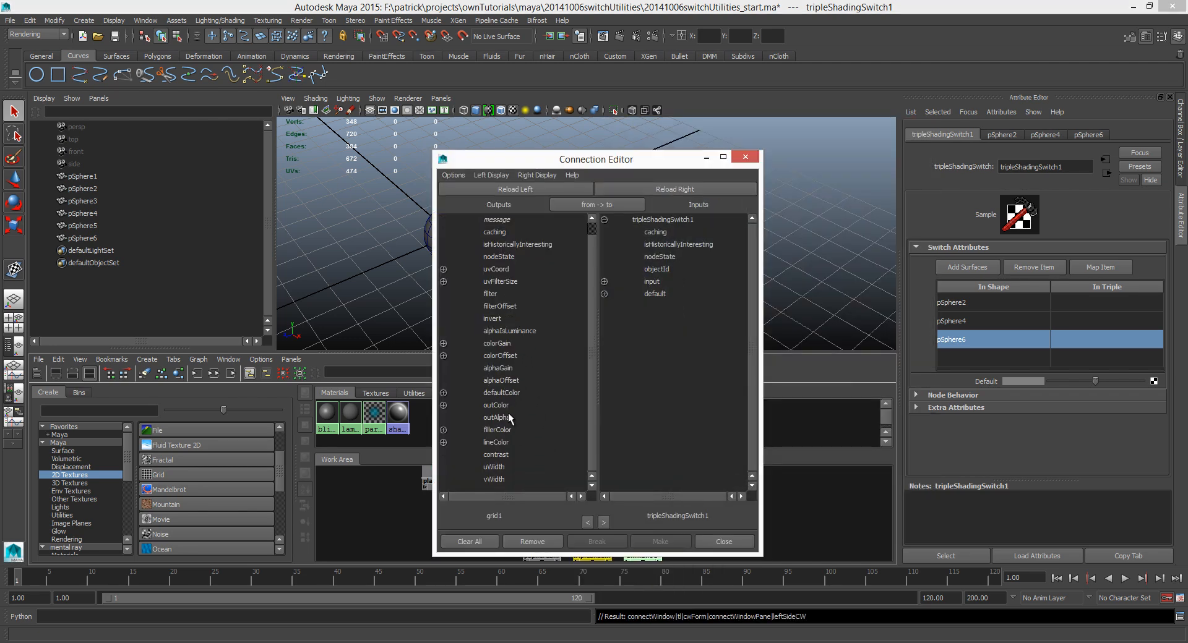
left_click(497, 405)
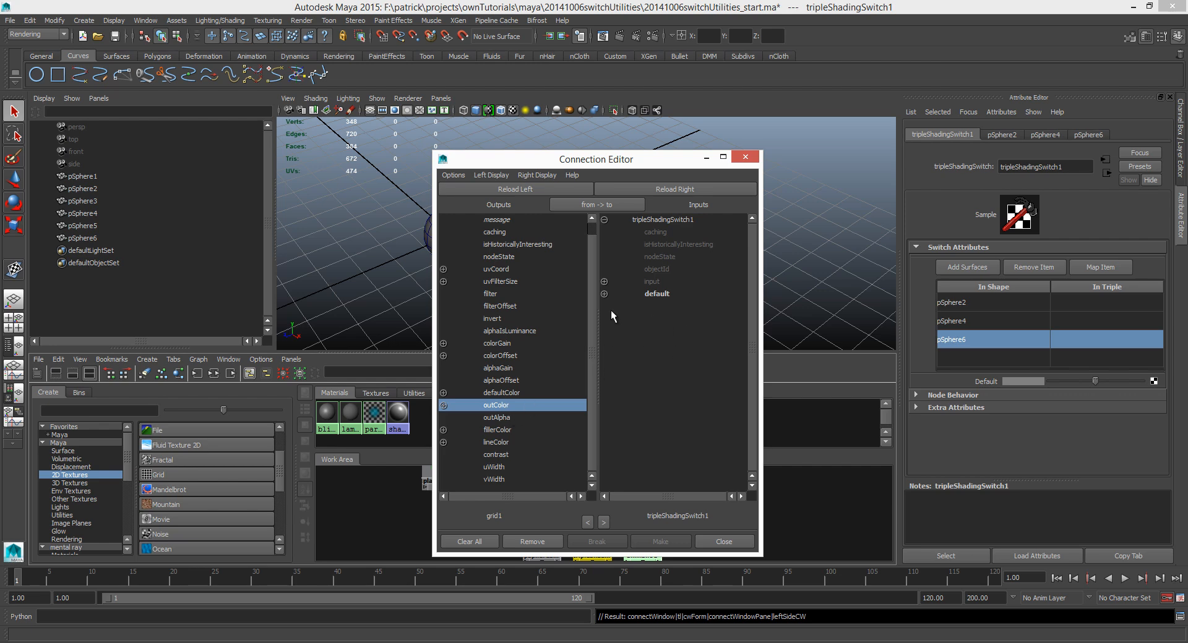
mouse_move(747, 350)
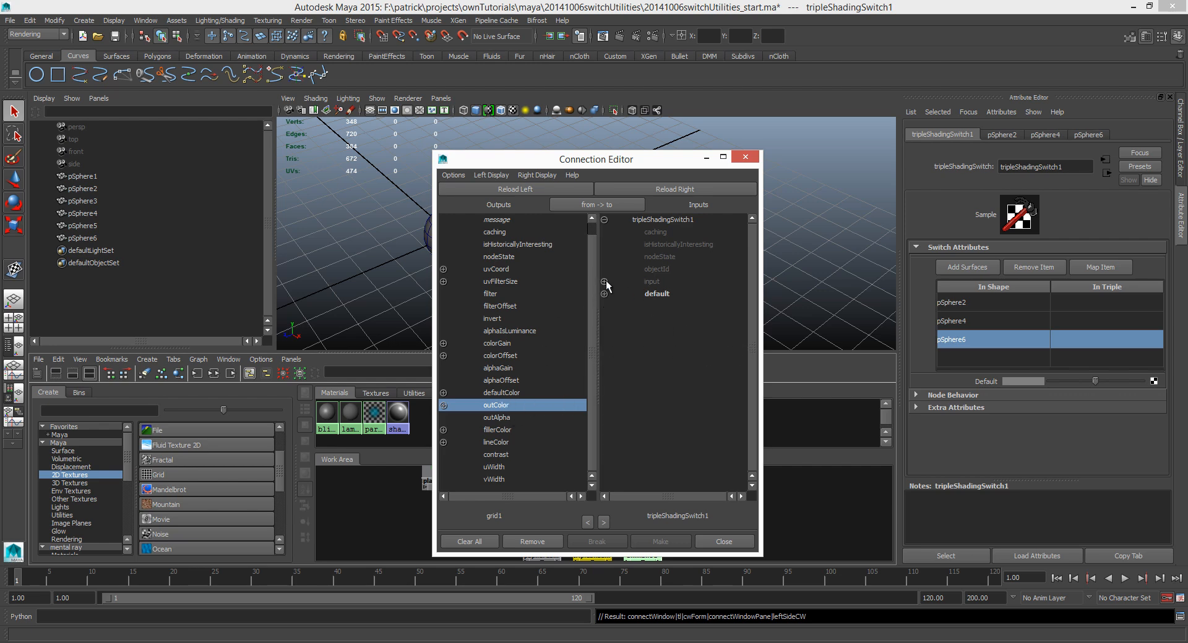
left_click(604, 281)
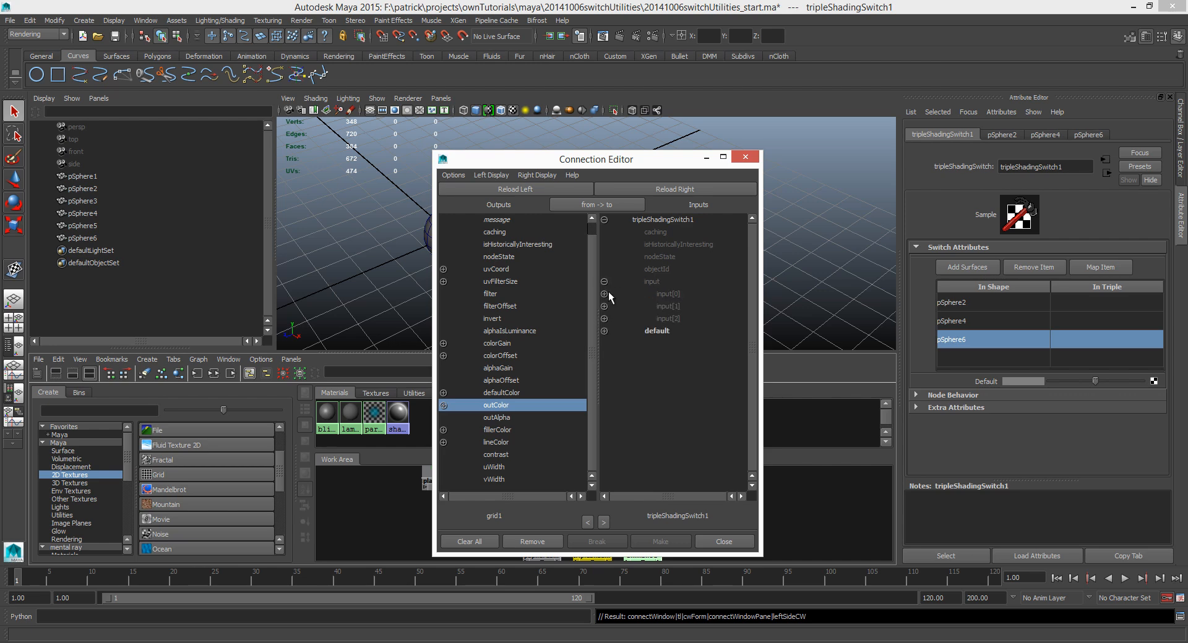
mouse_move(633, 337)
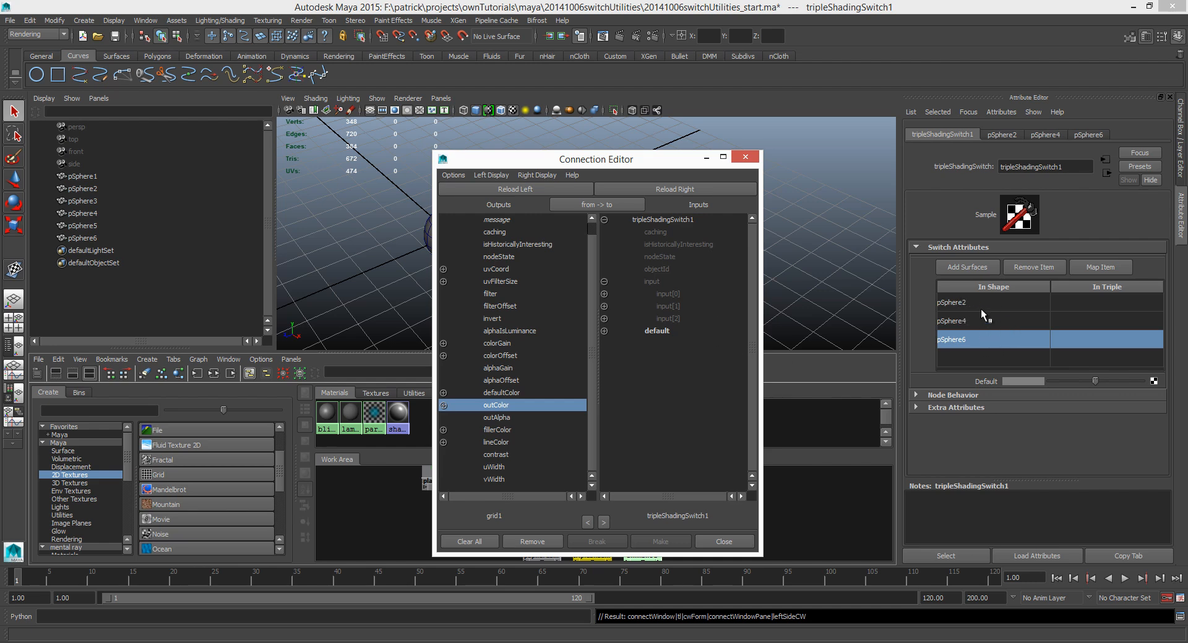
mouse_move(998, 314)
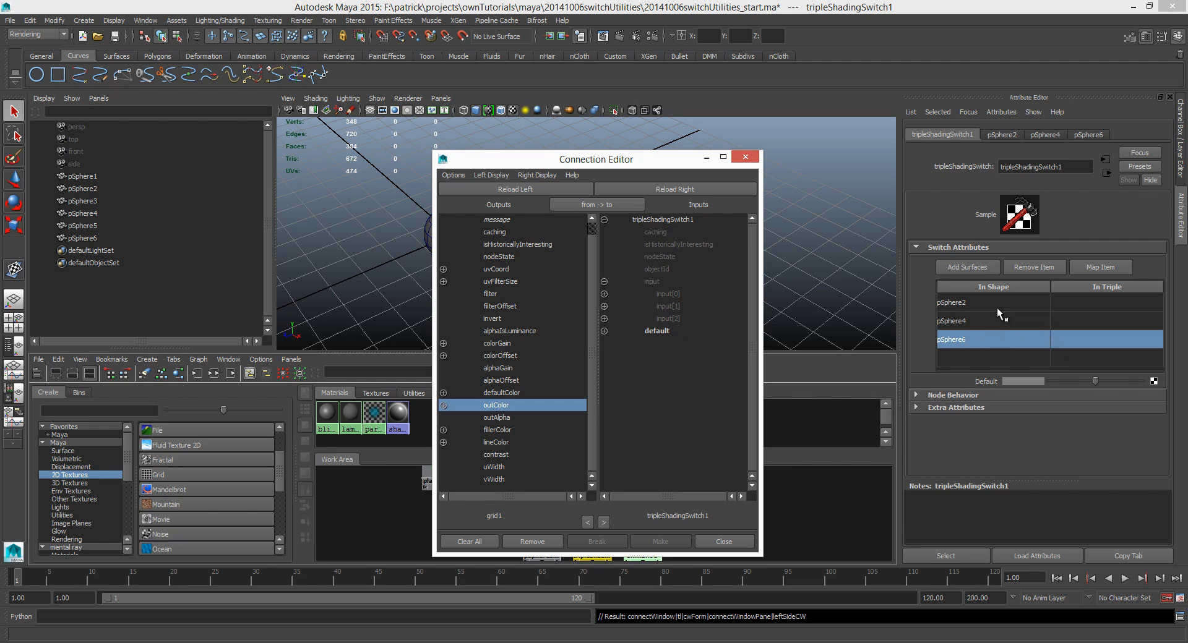
mouse_move(610, 312)
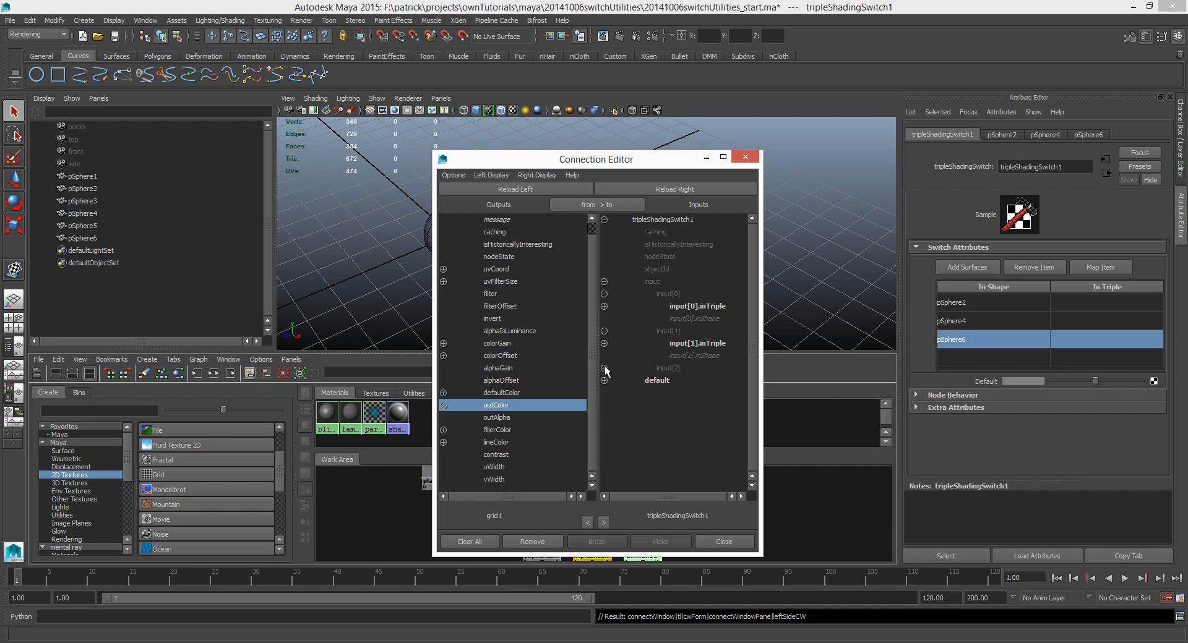
Connect grid1.outColor to the switch's input[0], input[1] and input[2] inTriple entries.
left_click(603, 369)
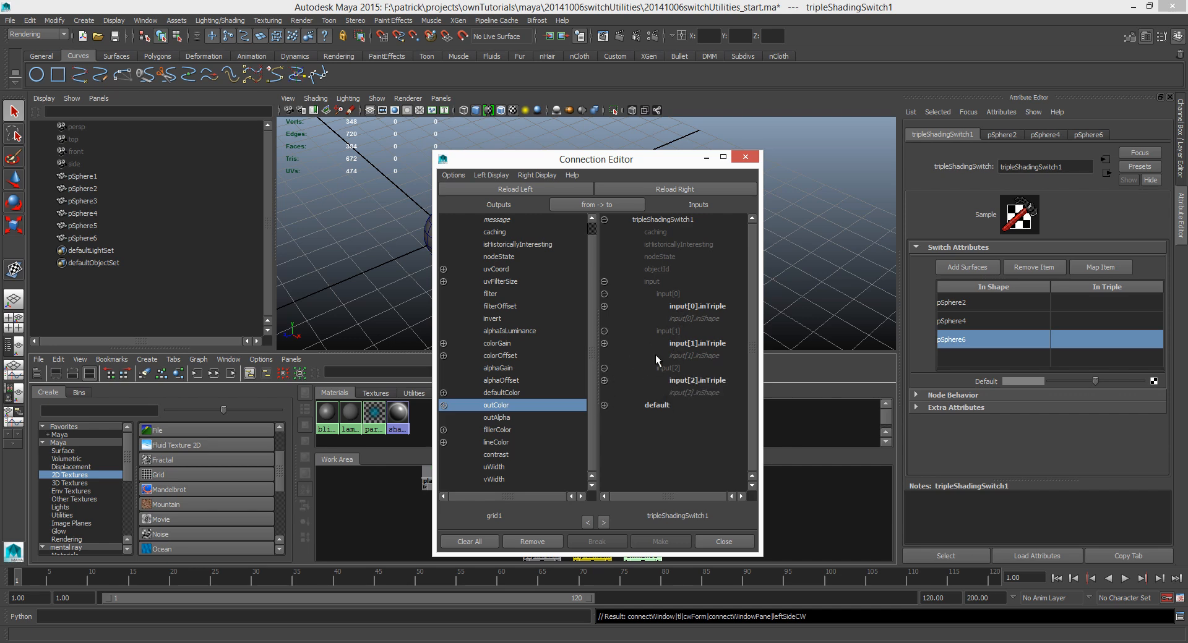
mouse_move(541, 394)
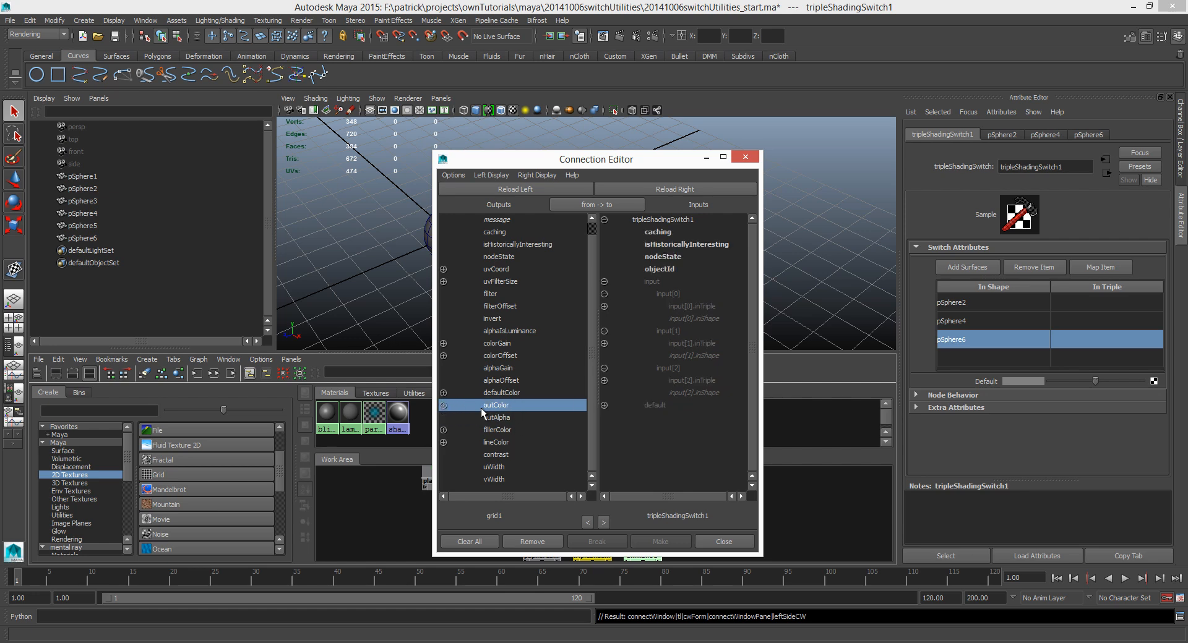
left_click(443, 406)
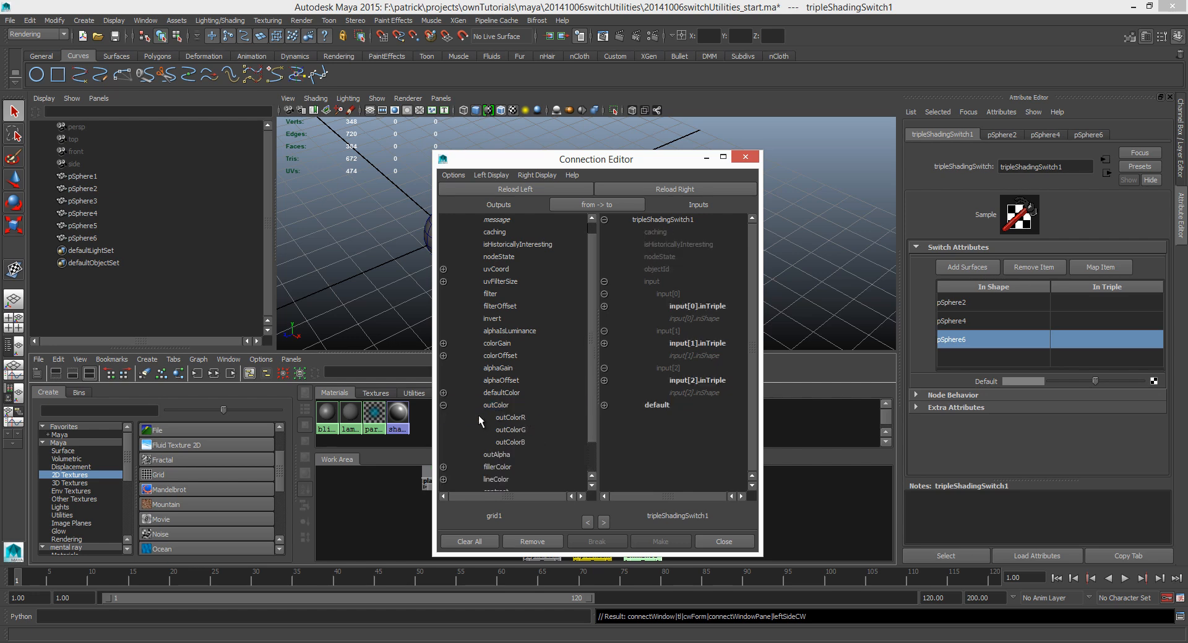
left_click(496, 406)
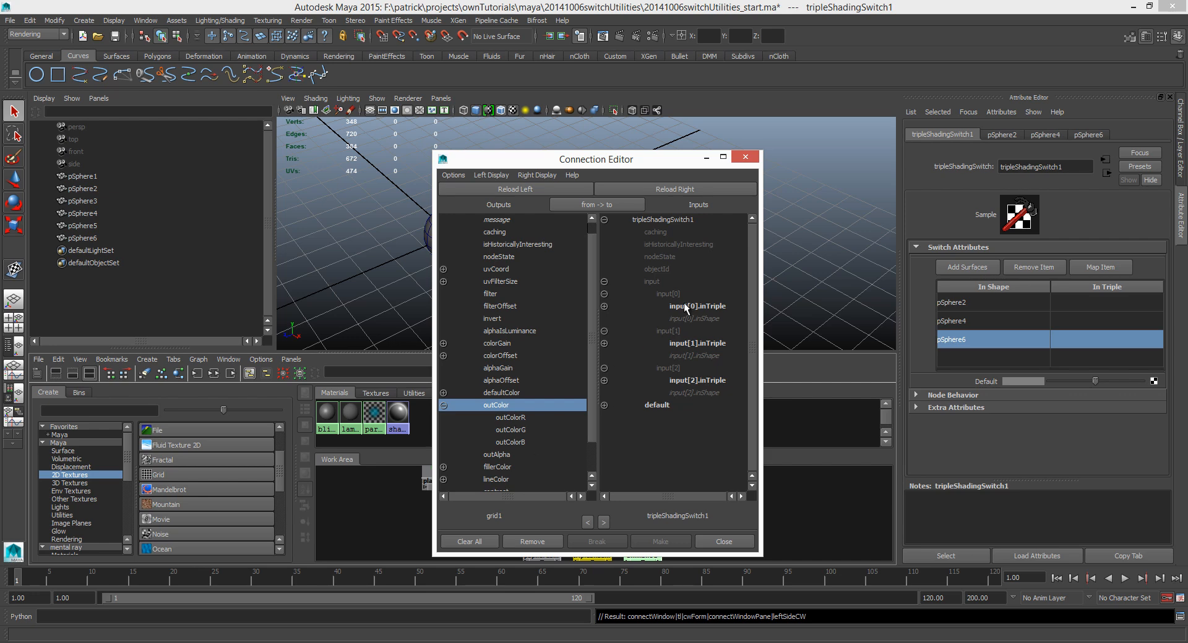
mouse_move(698, 369)
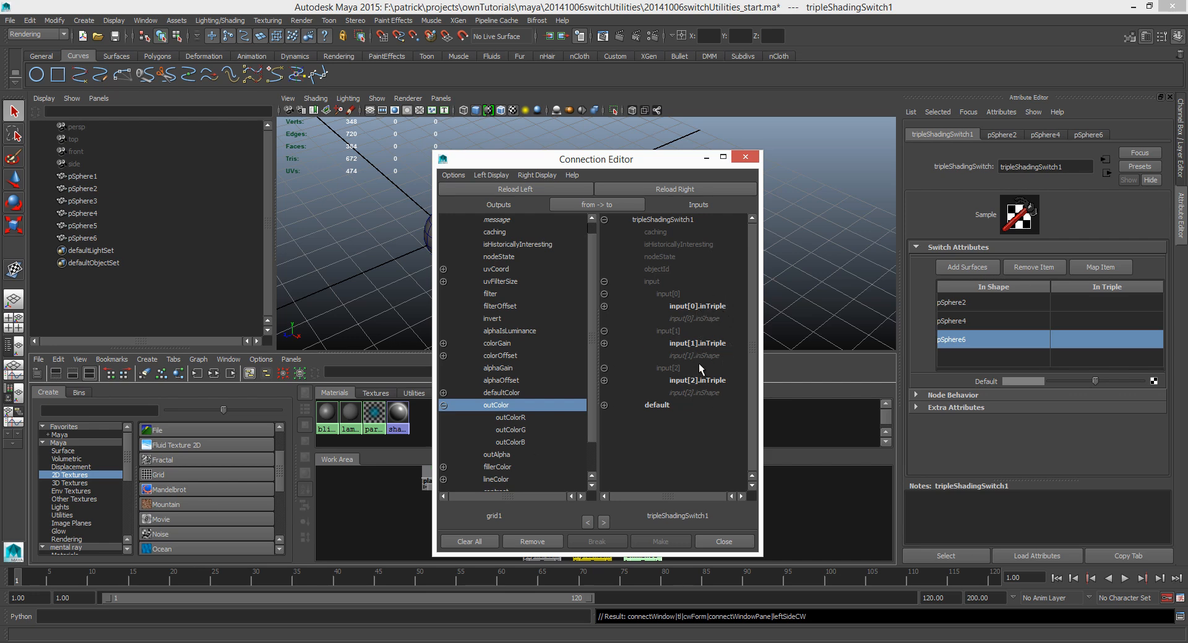
mouse_move(702, 315)
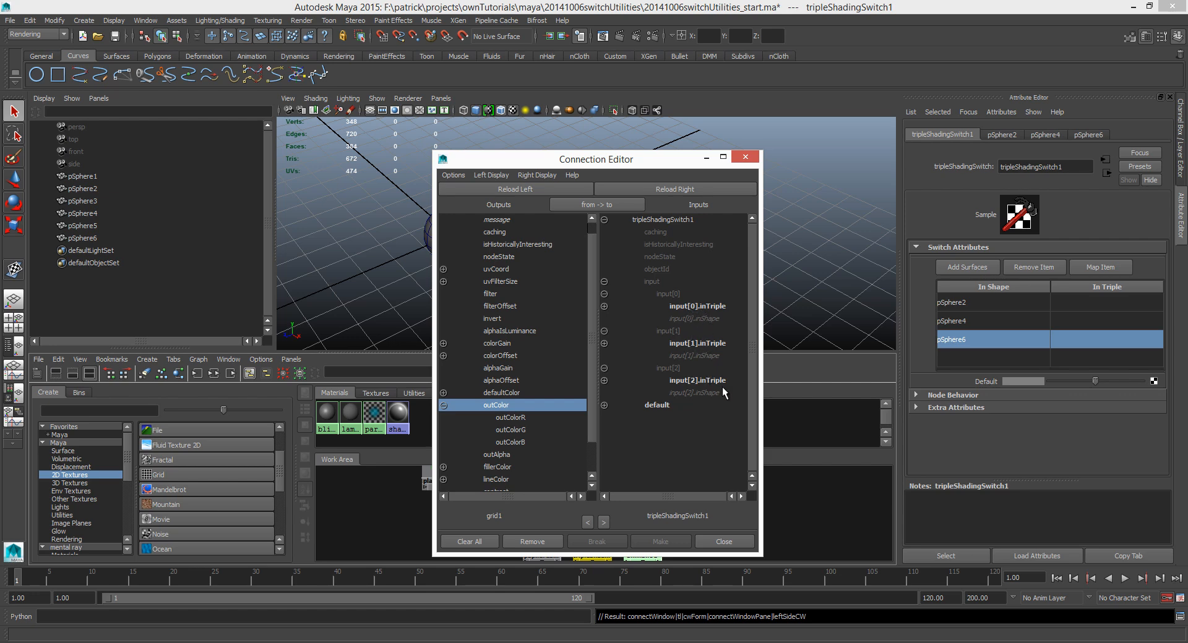
mouse_move(706, 315)
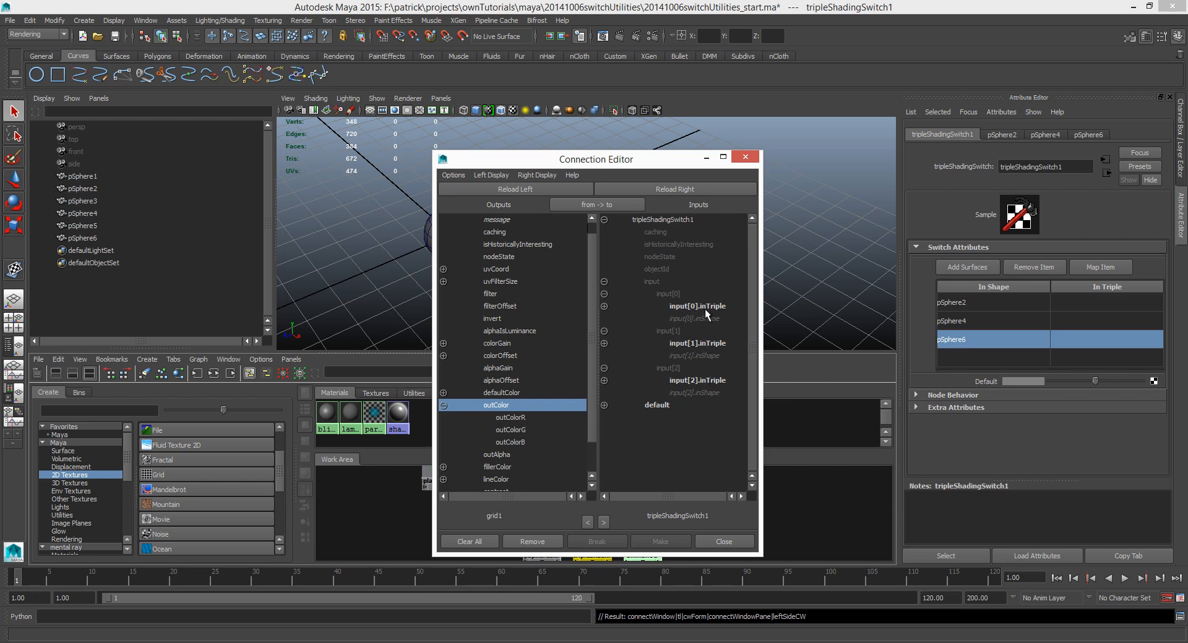
mouse_move(703, 309)
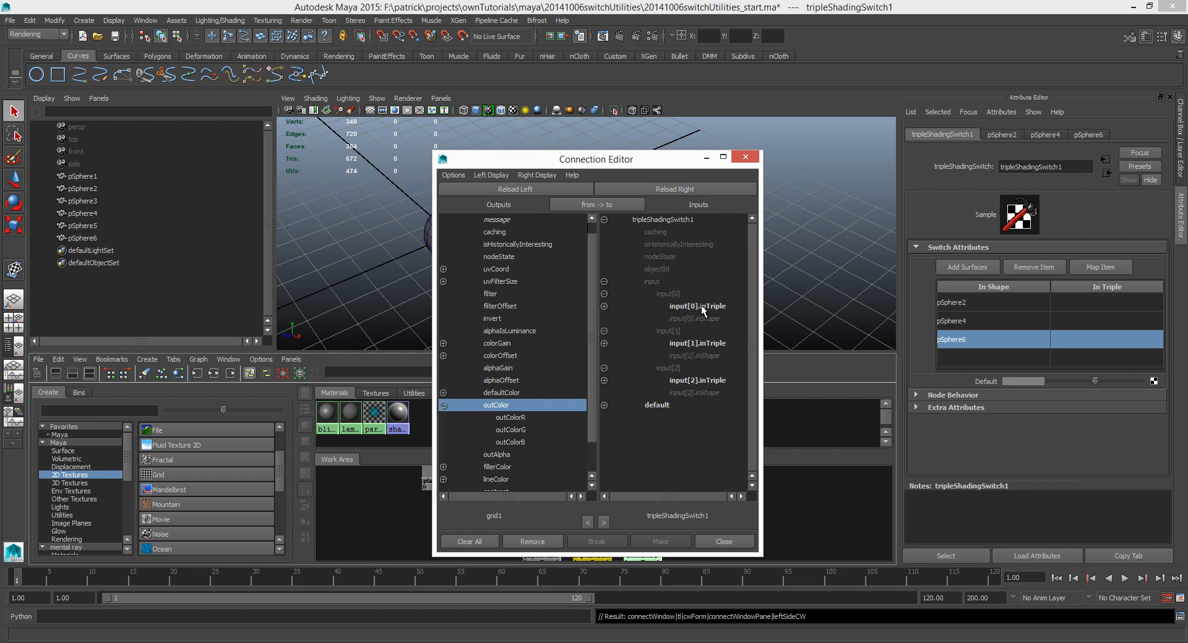
left_click(696, 305)
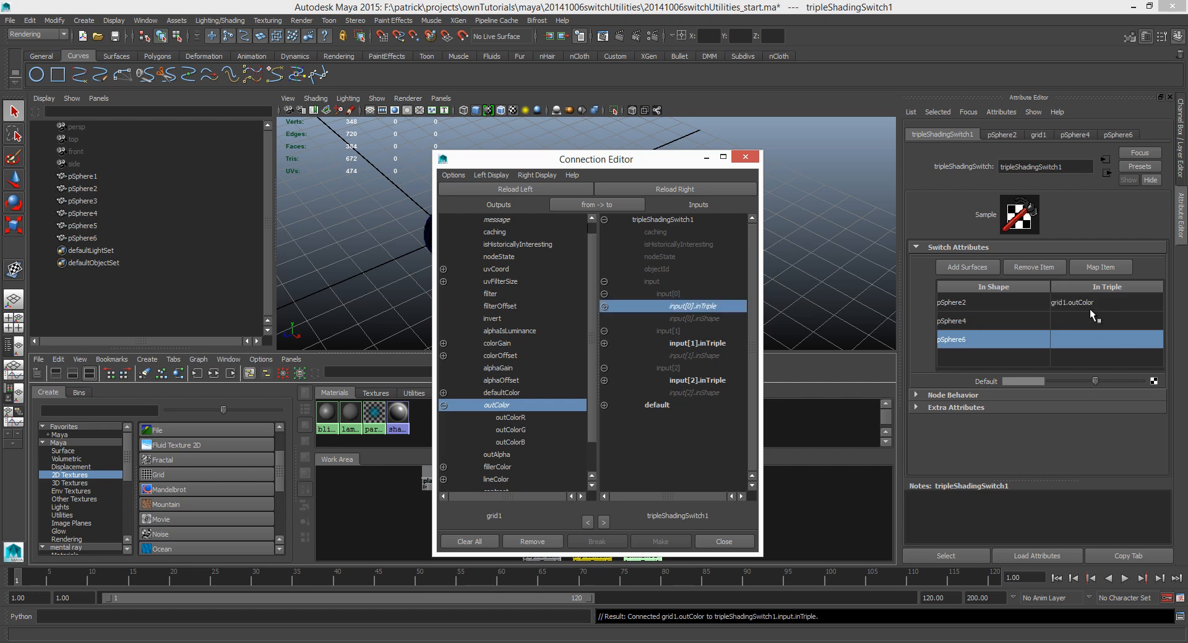
left_click_drag(596, 159, 227, 138)
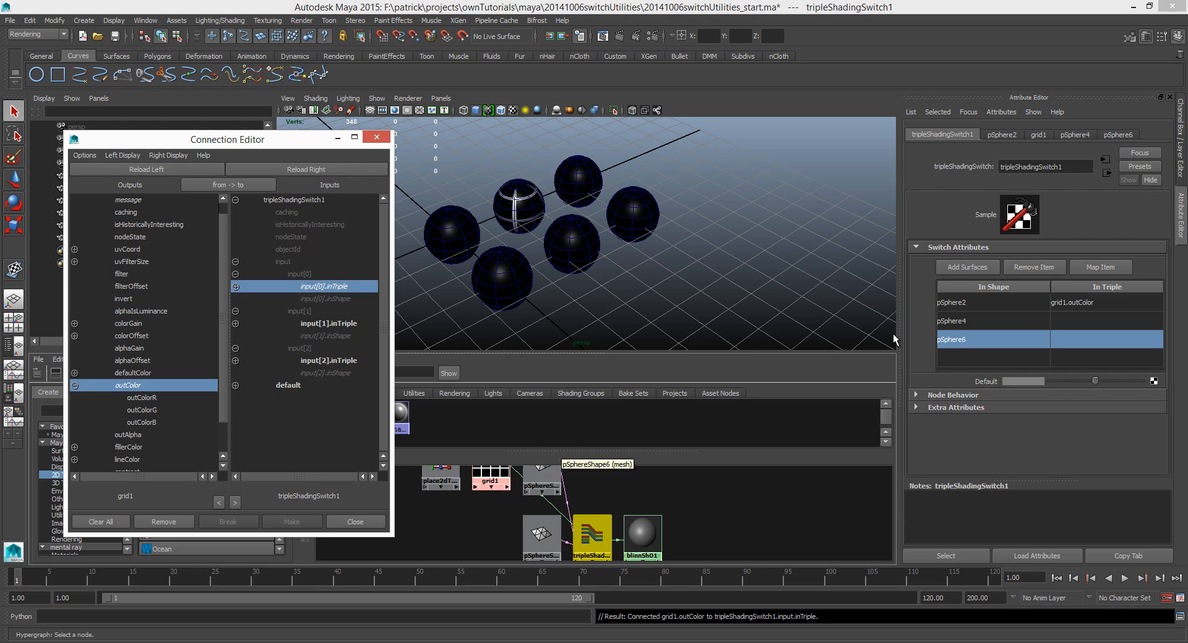
mouse_move(1085, 311)
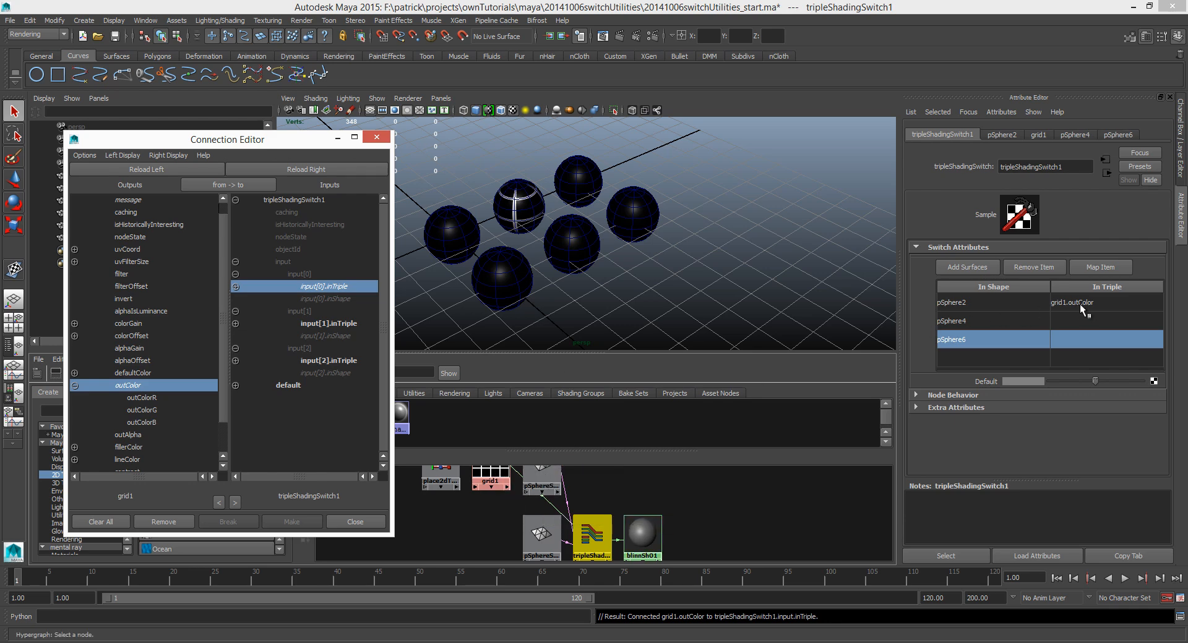
mouse_move(511, 246)
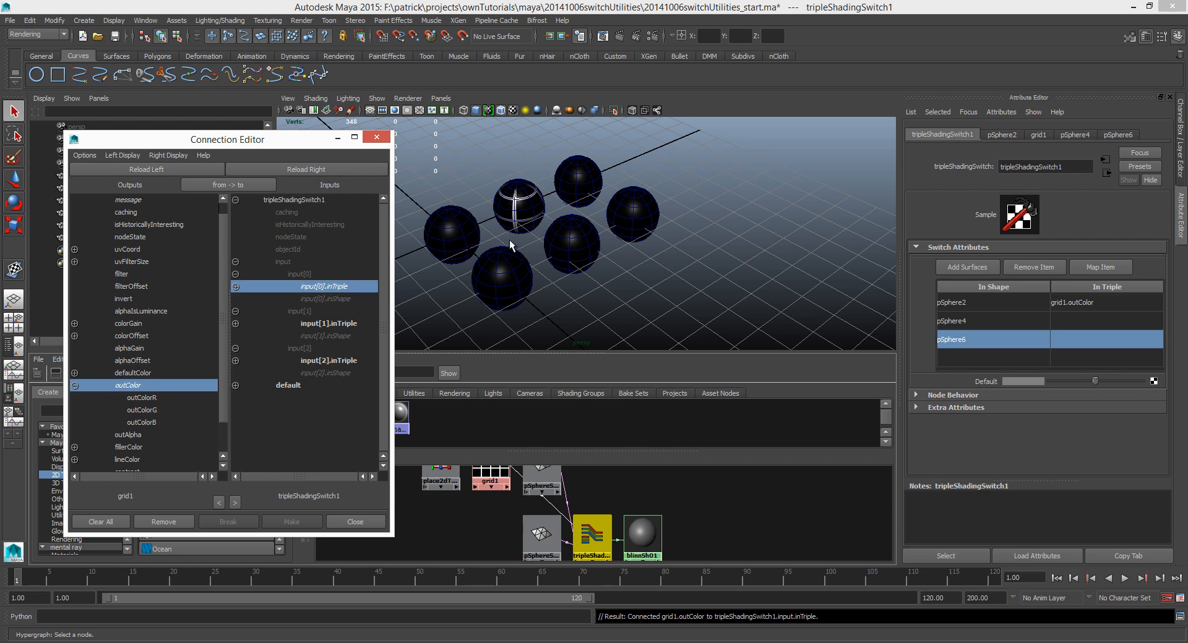
mouse_move(495, 203)
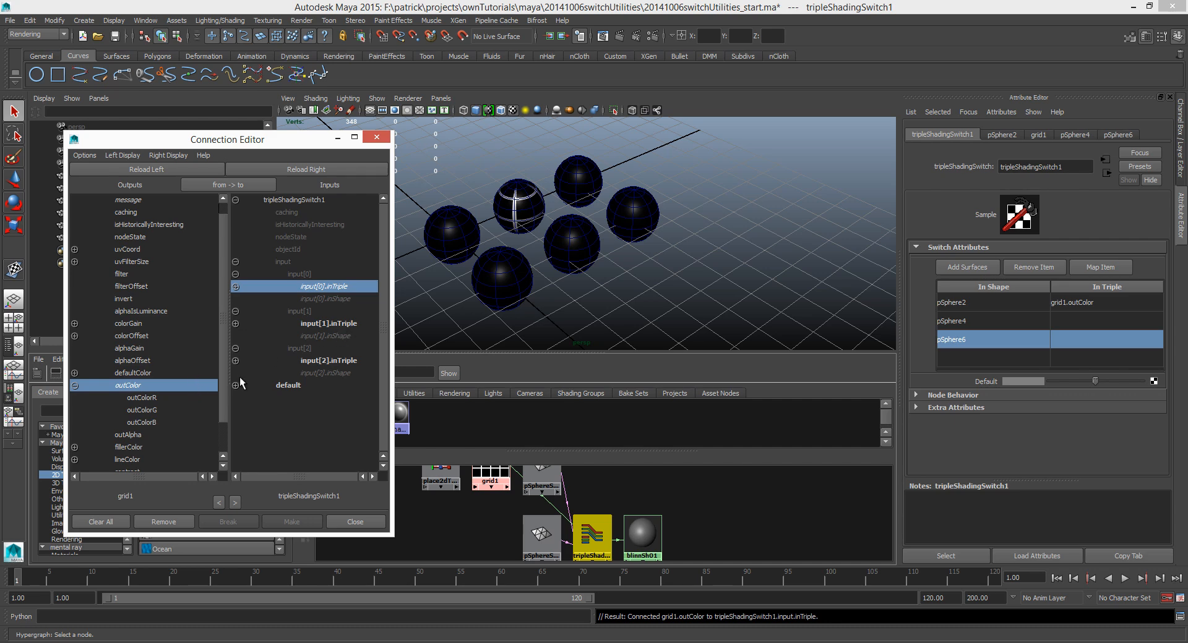
left_click(326, 323)
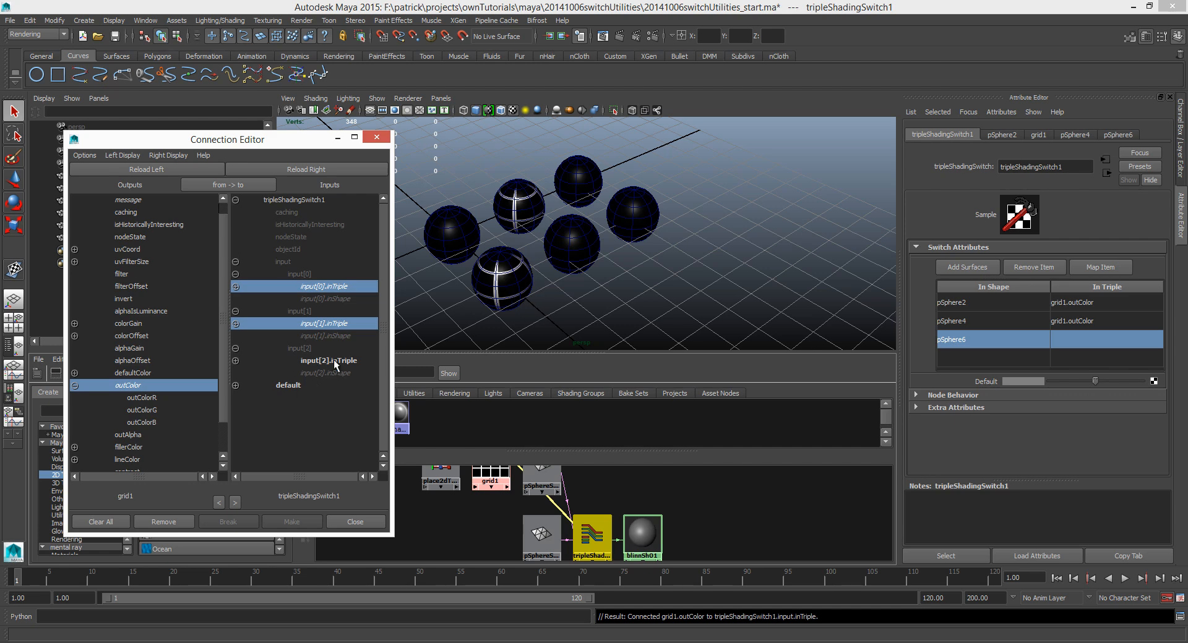
left_click(327, 360)
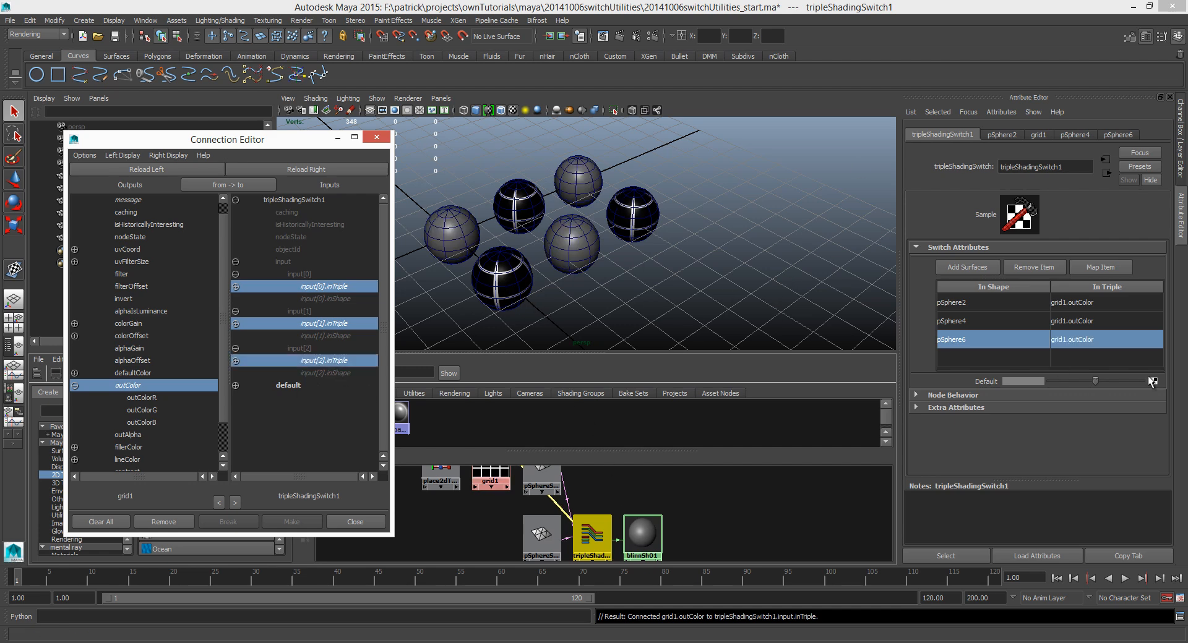
mouse_move(844, 361)
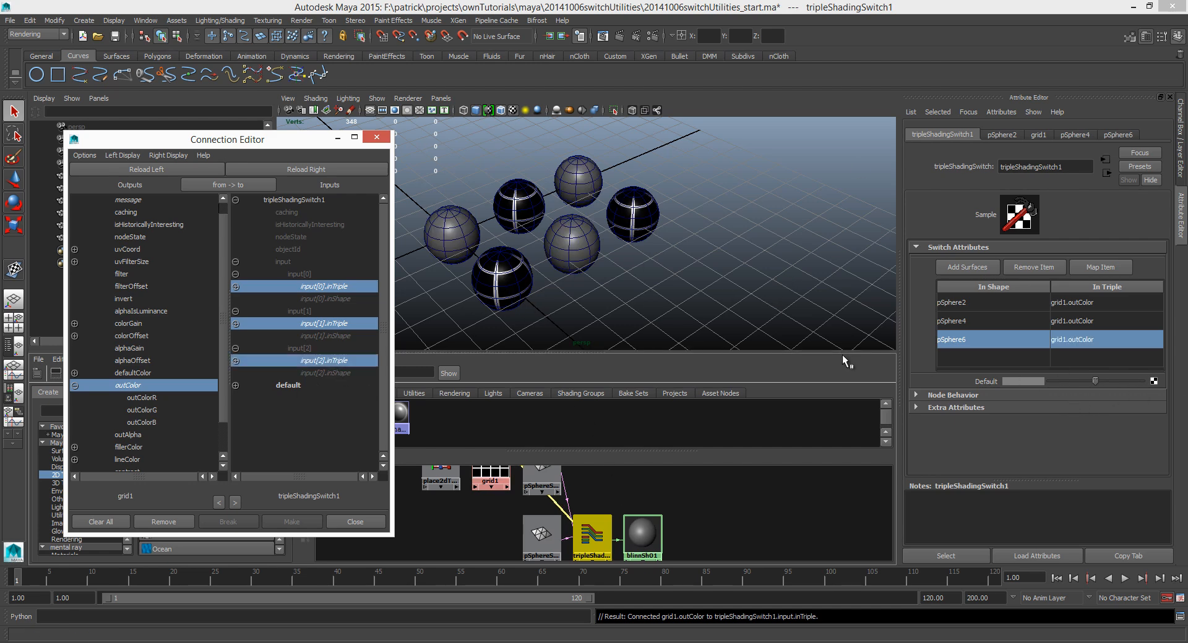
mouse_move(525, 207)
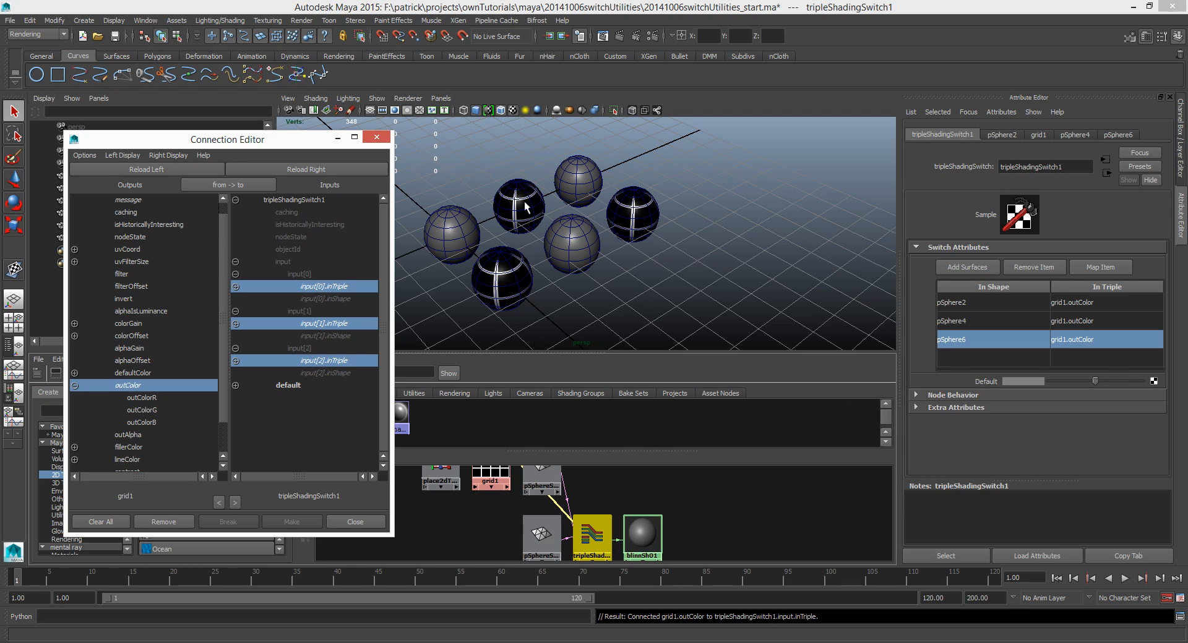
left_click(643, 534)
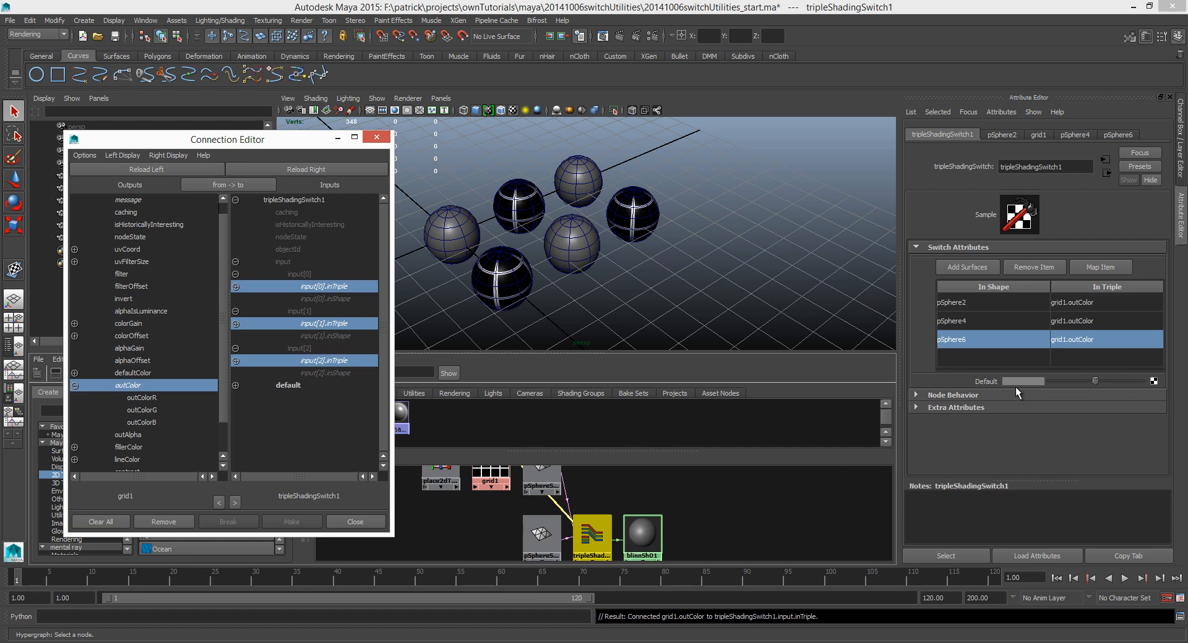
mouse_move(983, 324)
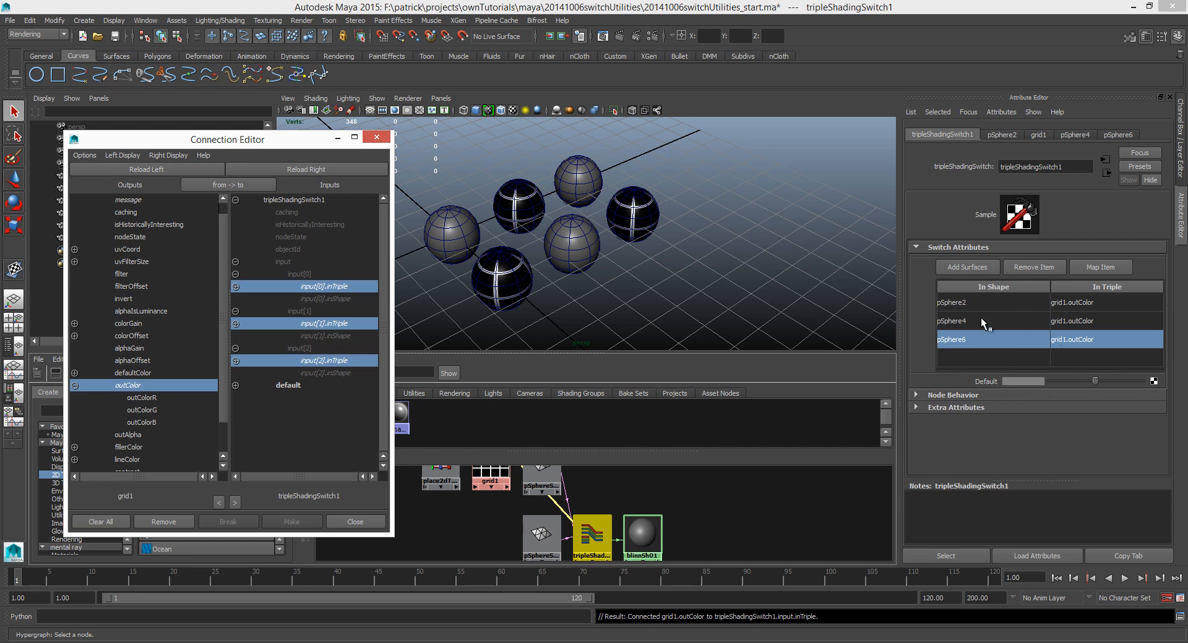
mouse_move(952, 322)
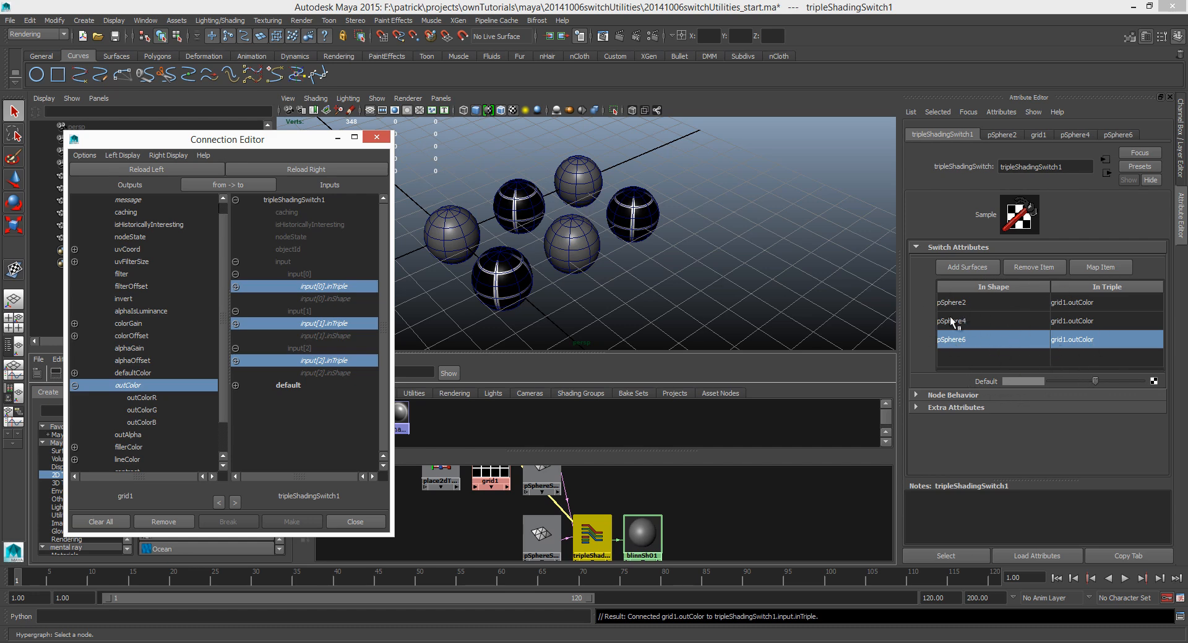
mouse_move(978, 343)
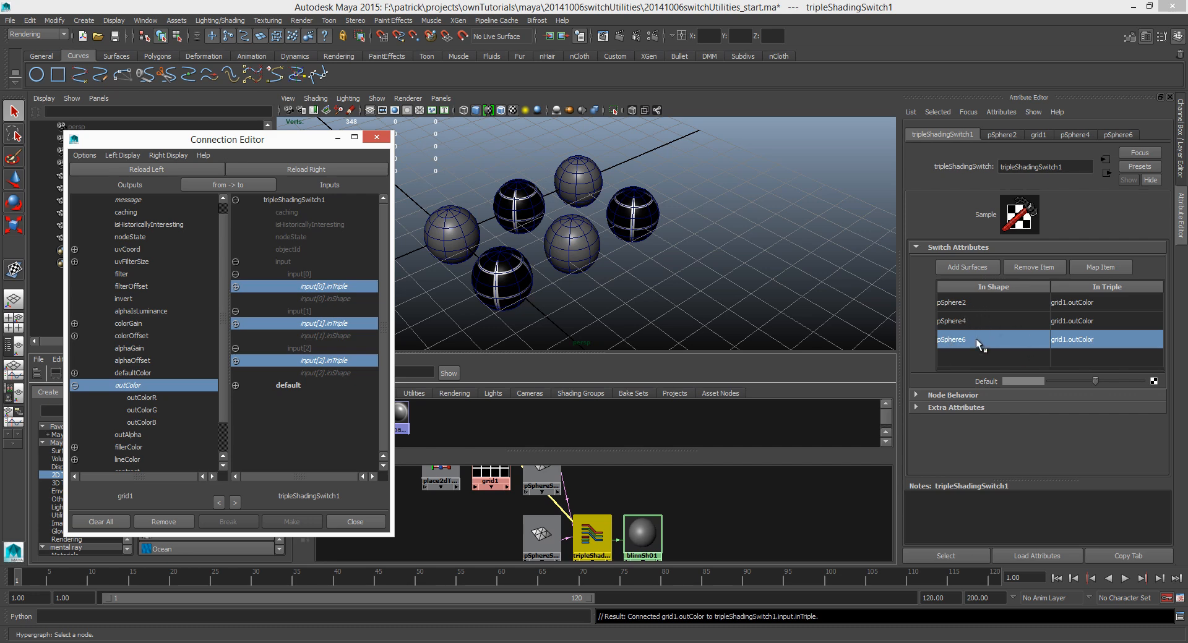
mouse_move(978, 356)
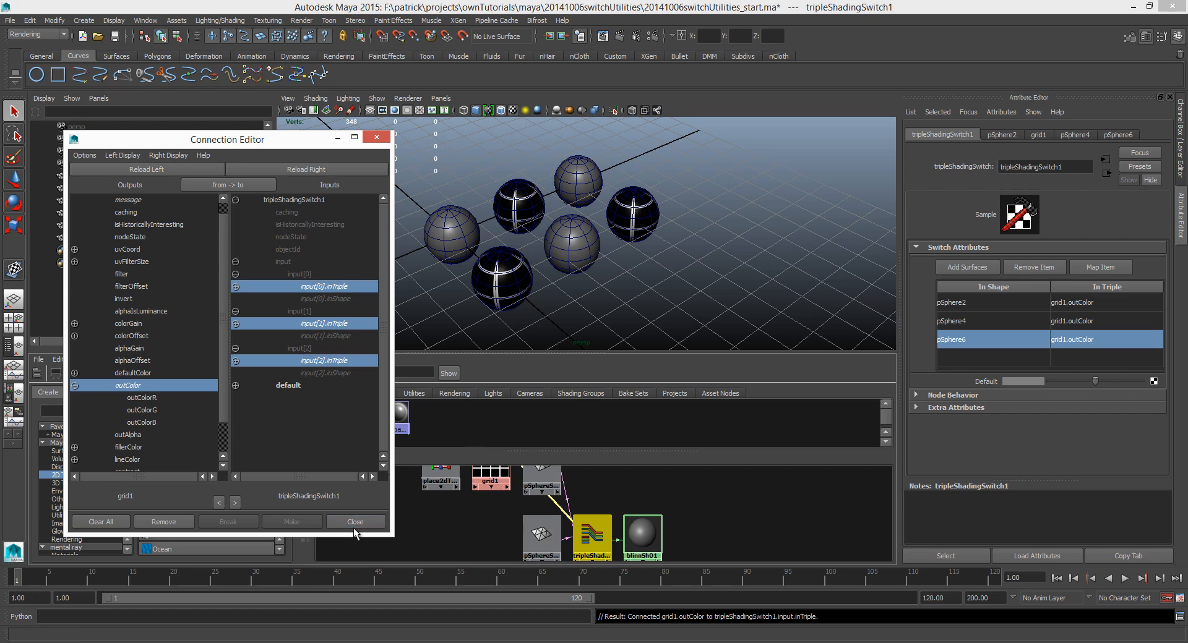
Close the Connection Editor and feed a new Fractal texture into the switch's Default colour.
left_click(355, 521)
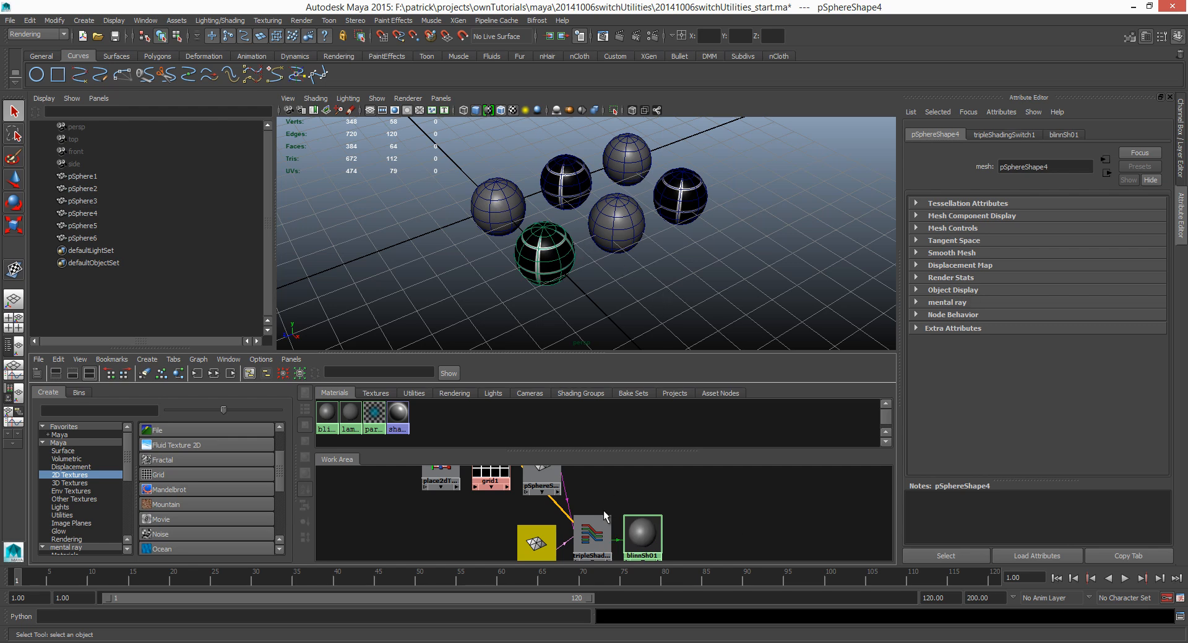
left_click(591, 537)
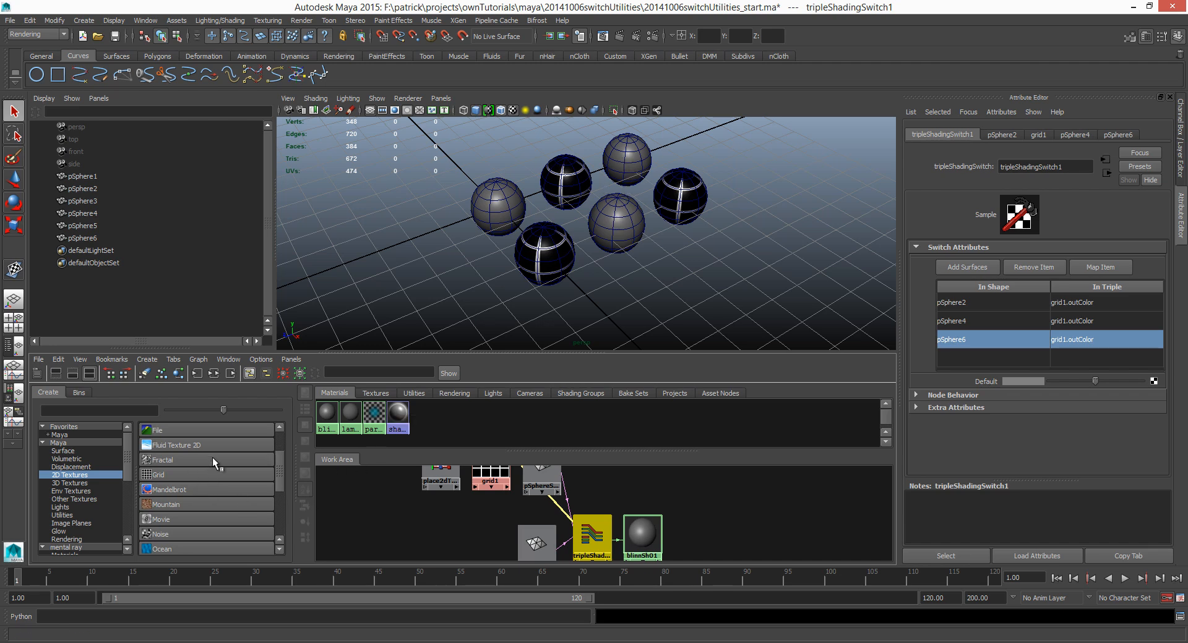
mouse_move(216, 474)
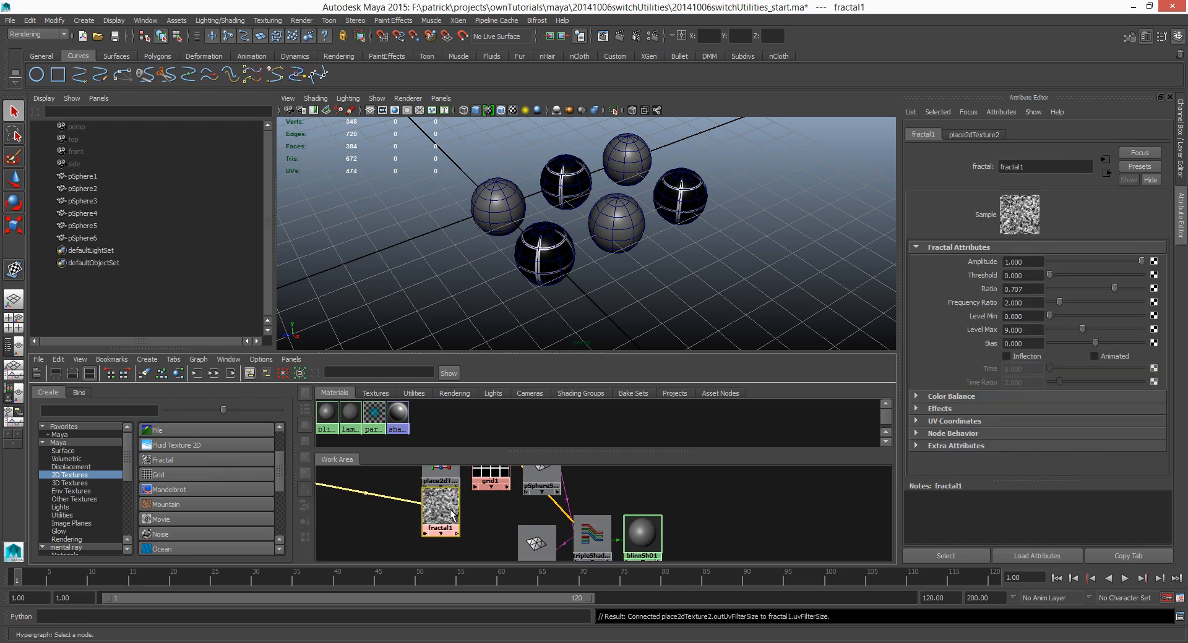
left_click(622, 525)
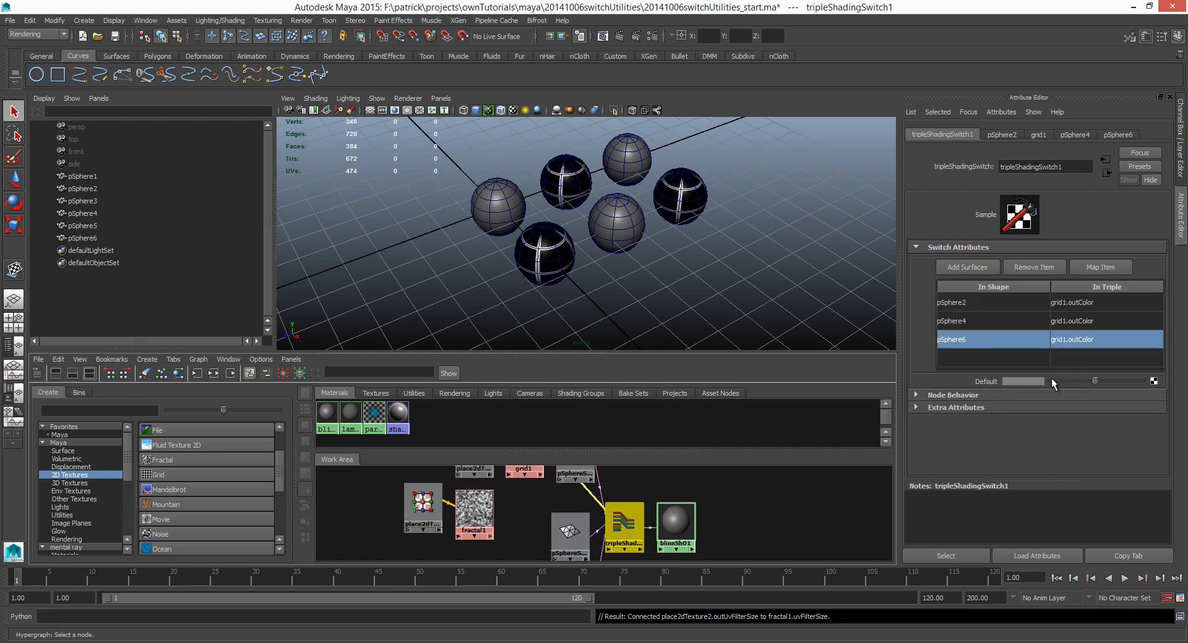
mouse_move(575, 260)
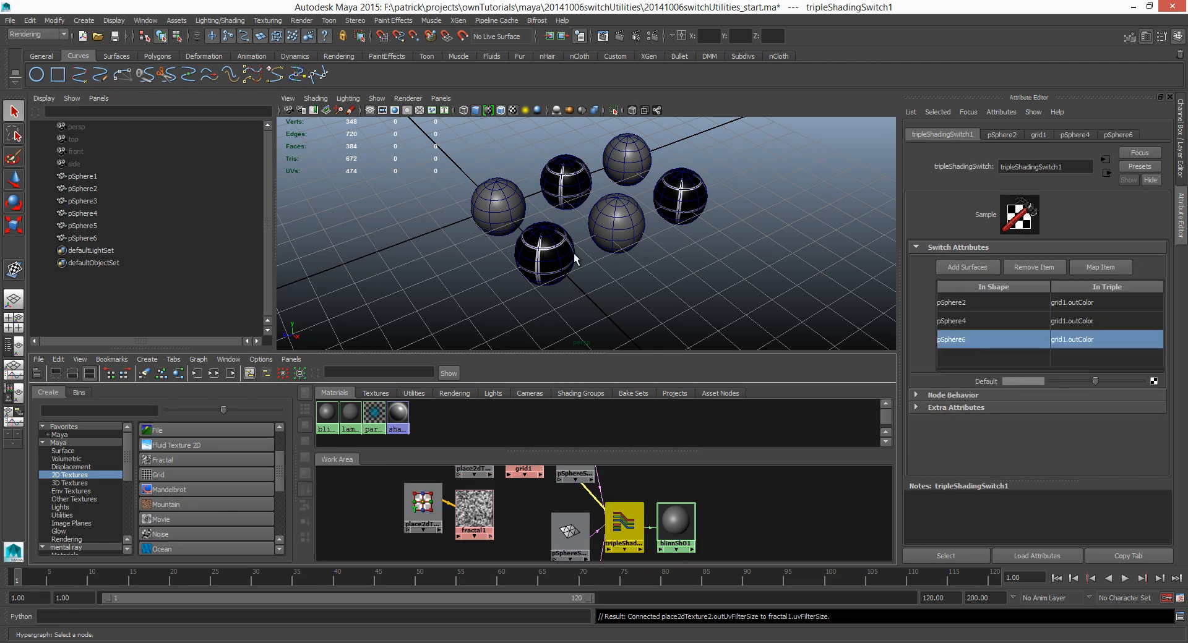
mouse_move(626, 216)
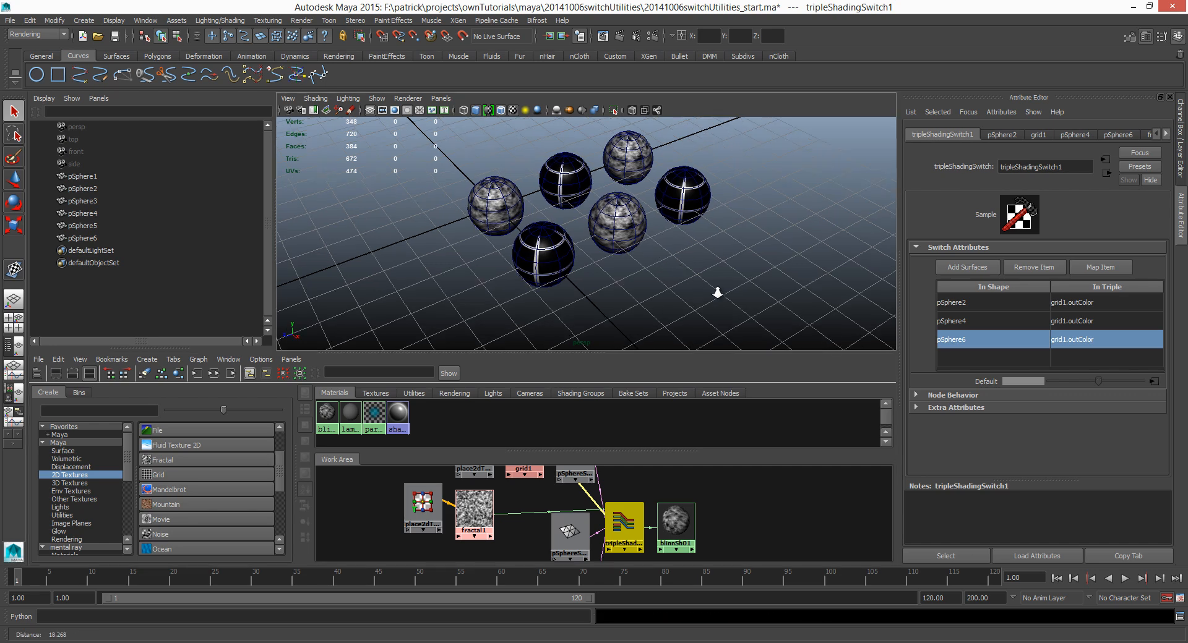
left_click_drag(717, 293, 740, 271)
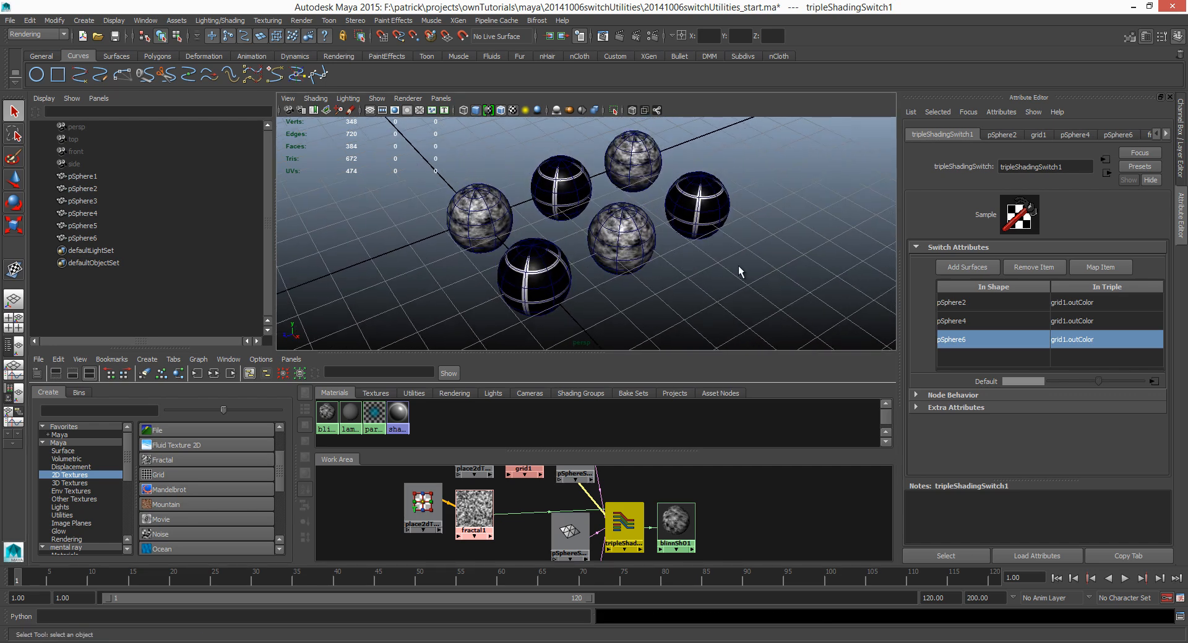
mouse_move(808, 304)
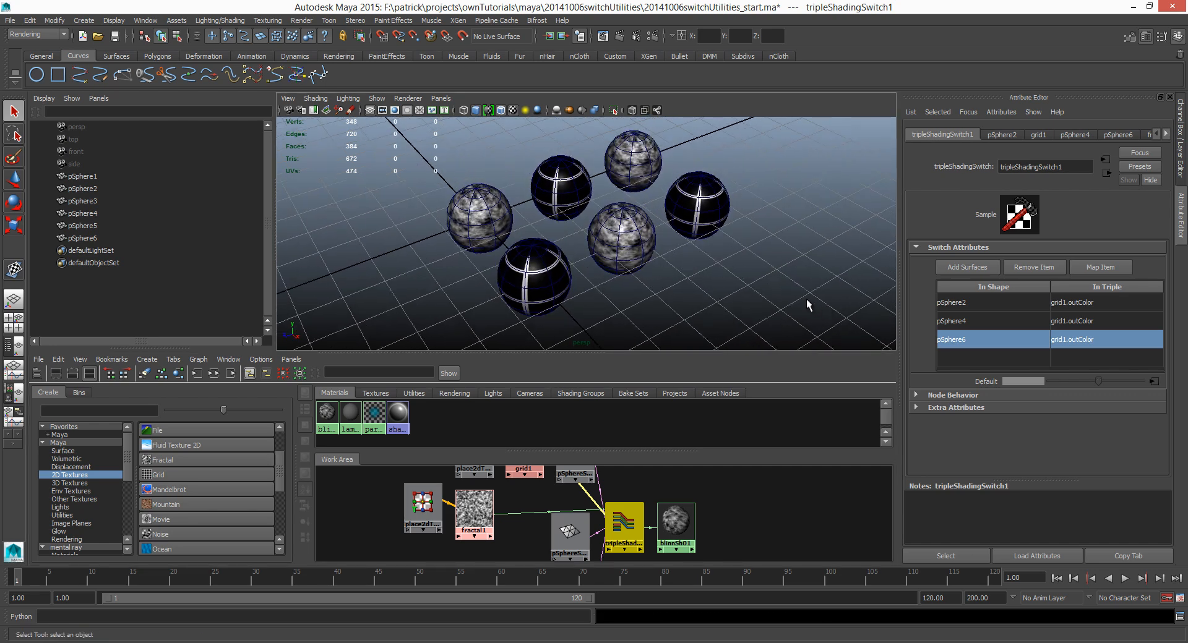
mouse_move(800, 257)
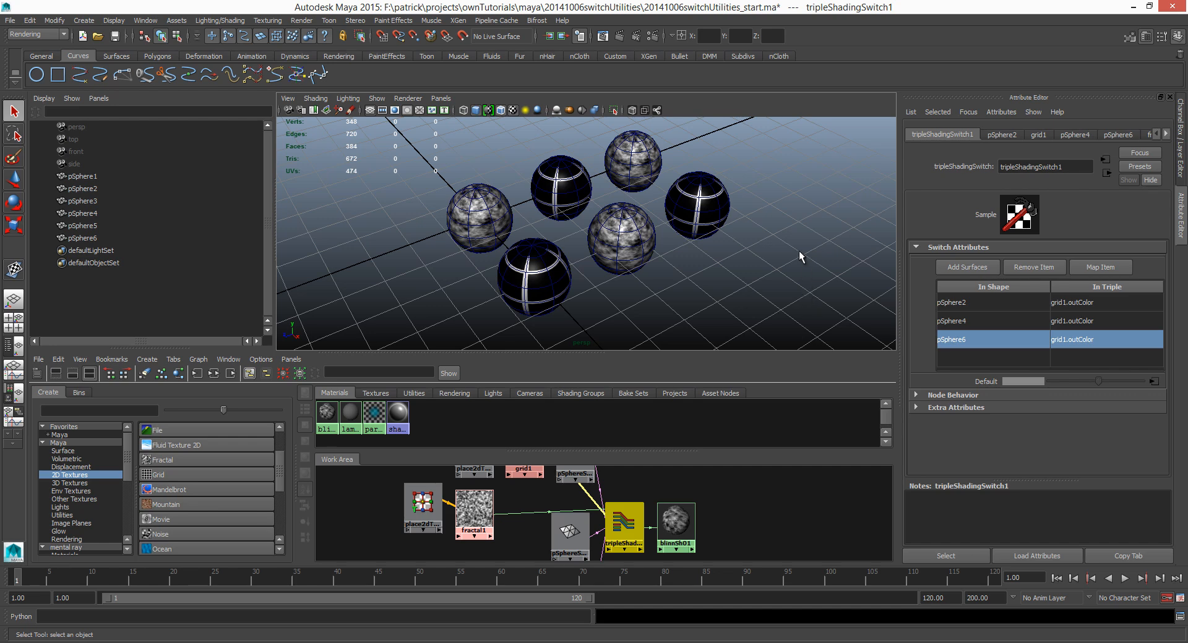
mouse_move(601, 380)
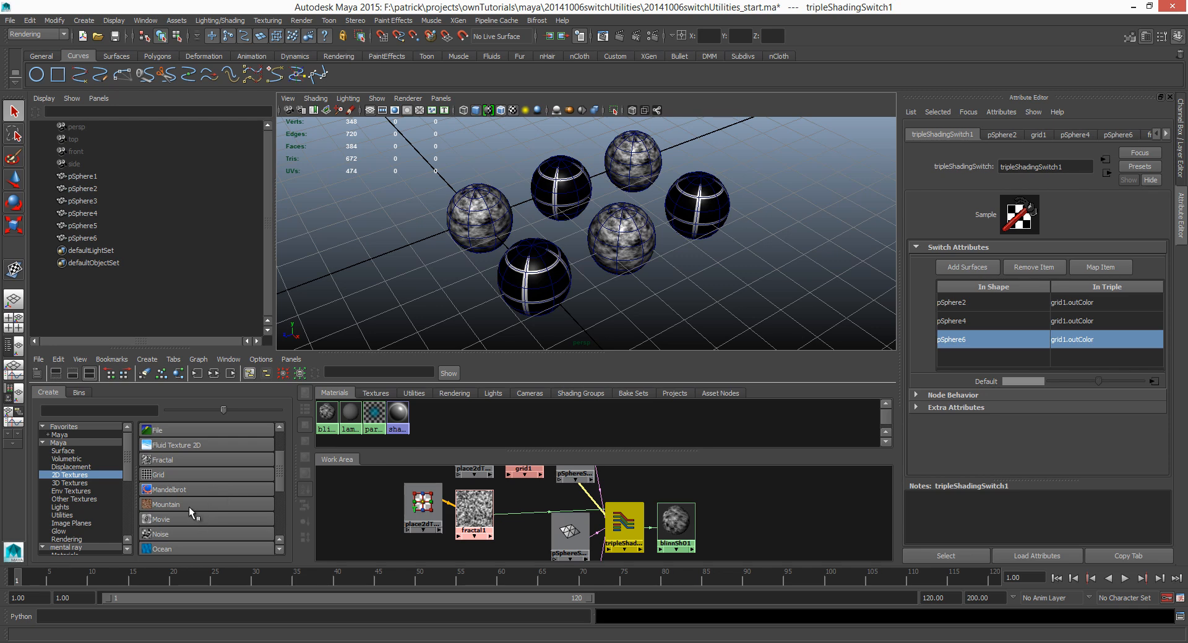
Create a Ramp texture and edit its colour entries toward red, green and blue.
scroll("down", 3)
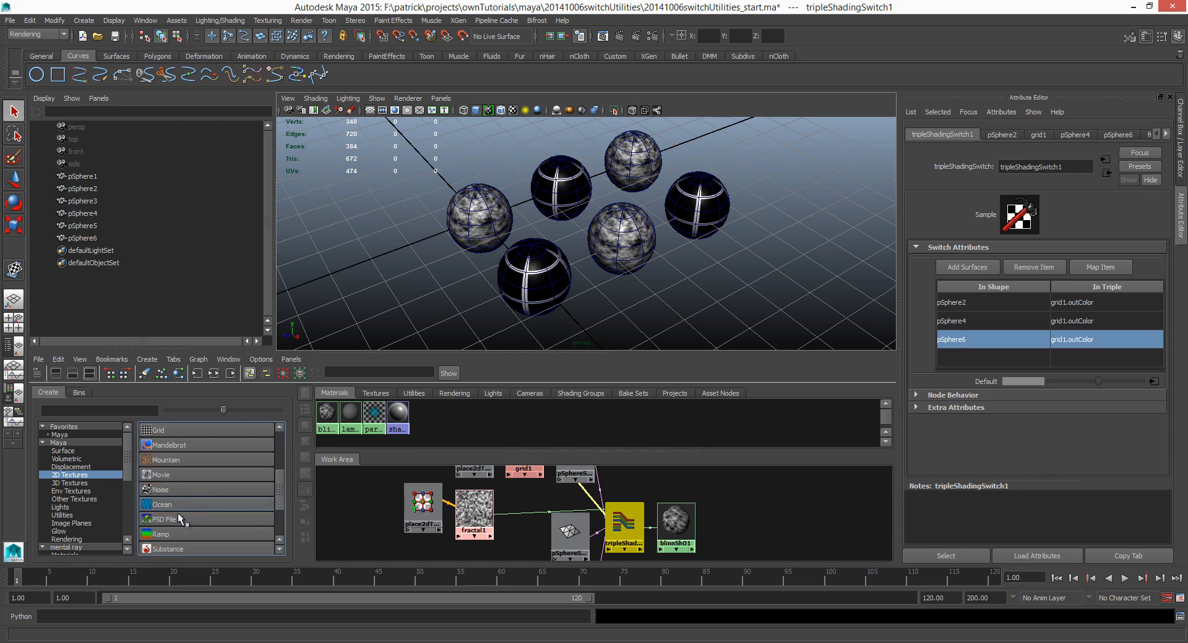
mouse_move(445, 562)
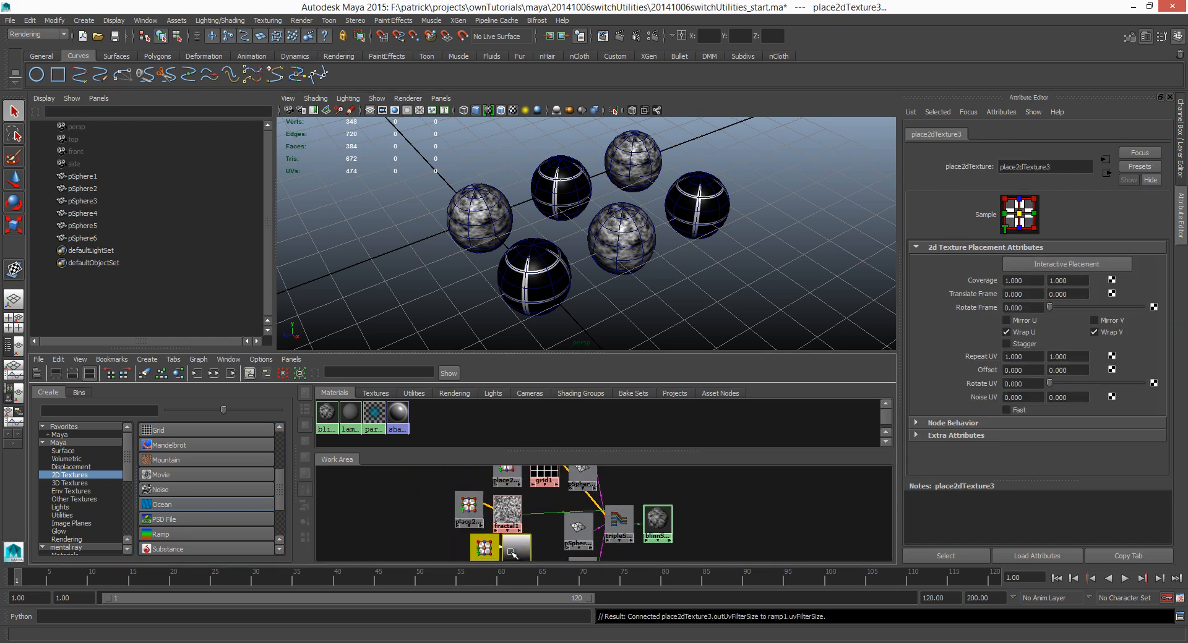
left_click(620, 524)
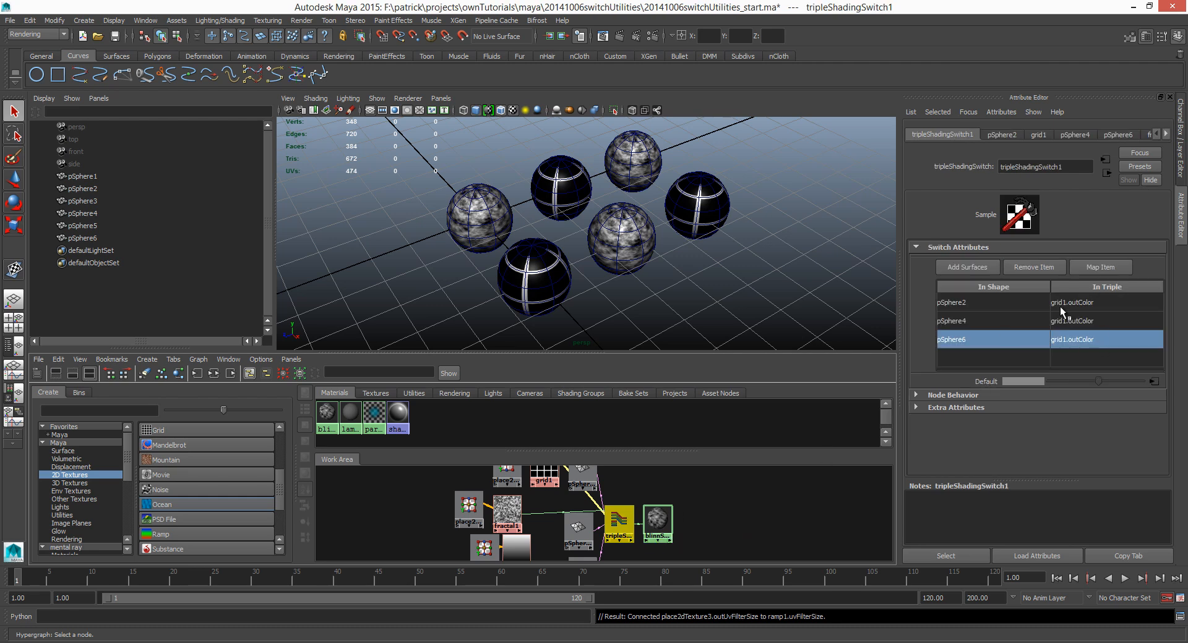
mouse_move(1096, 326)
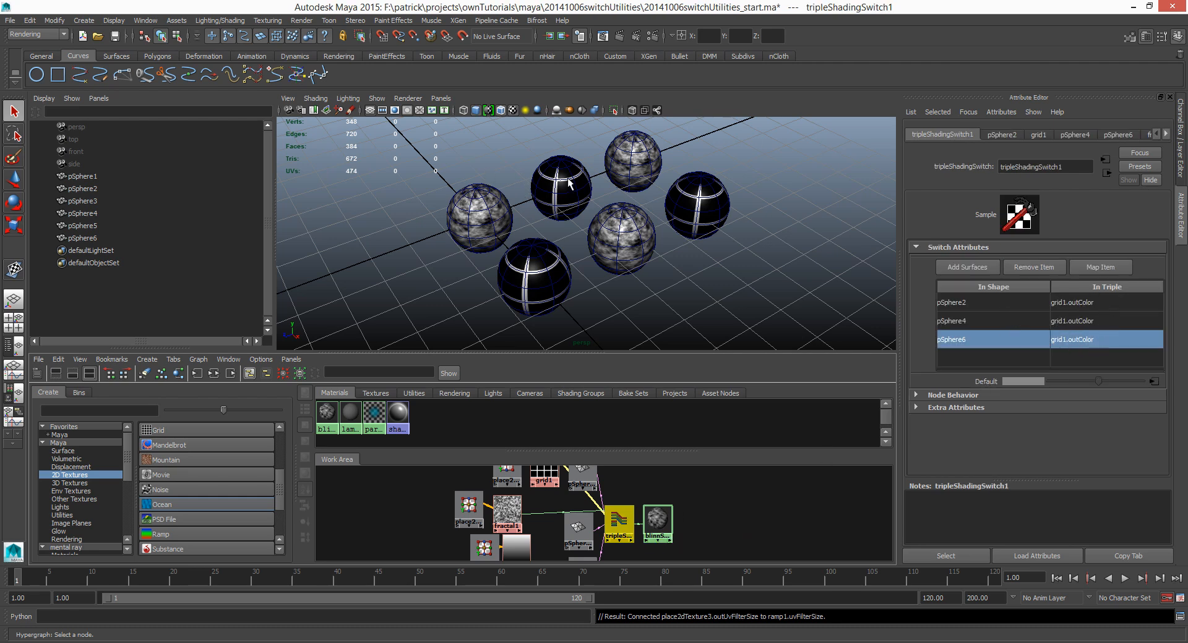
mouse_move(541, 475)
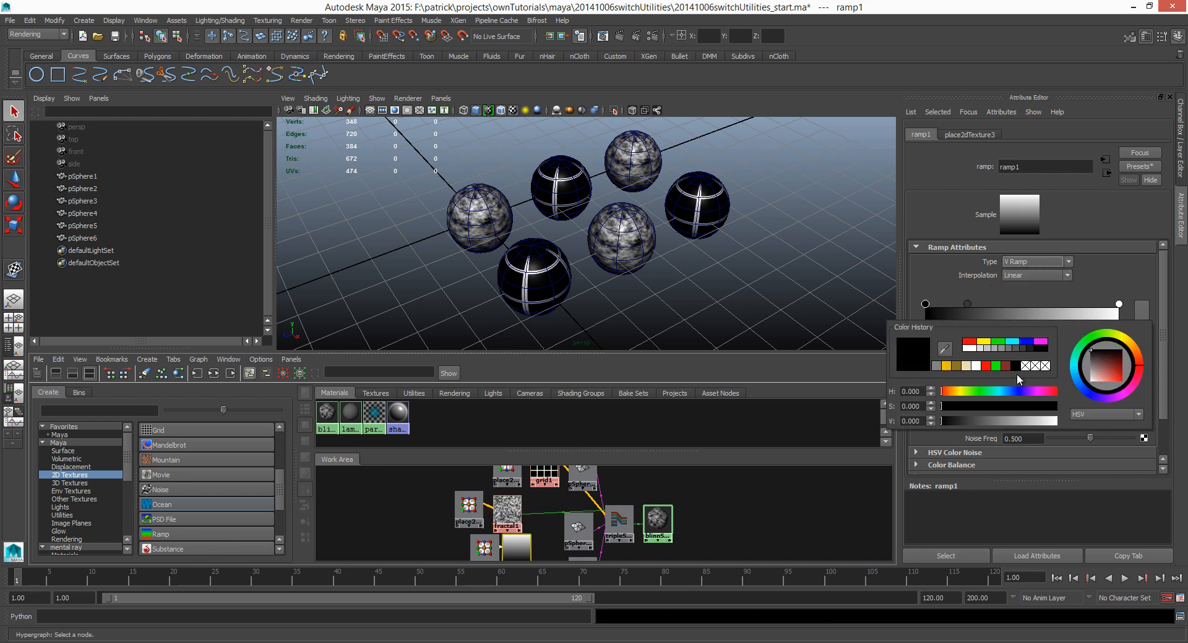
mouse_move(968, 349)
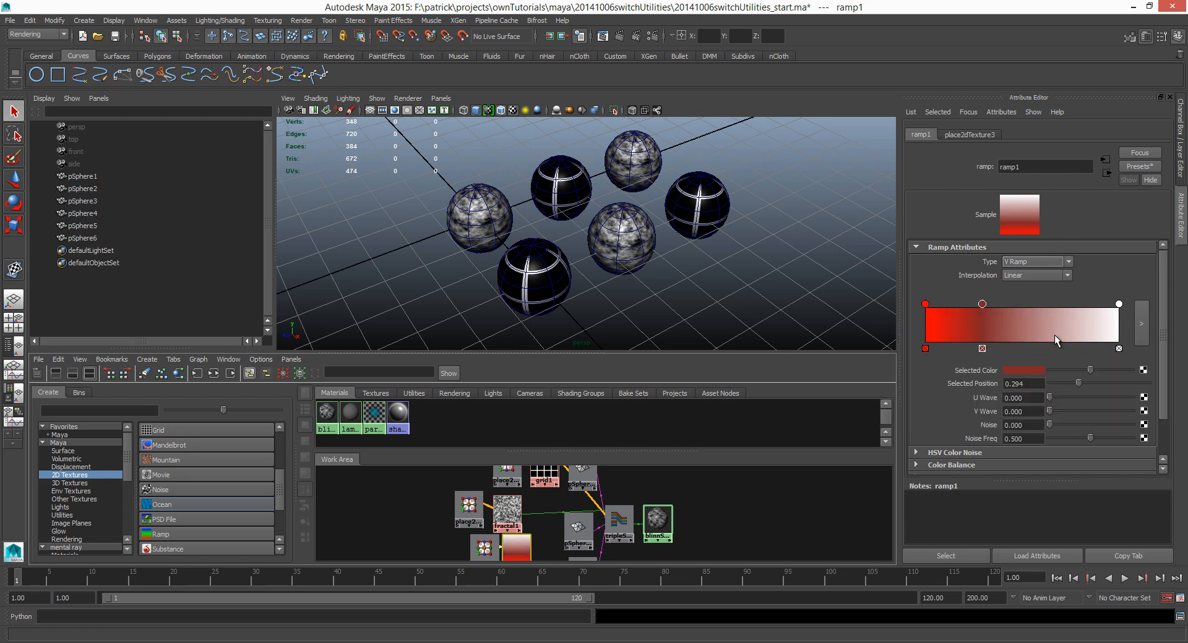
left_click(1118, 349)
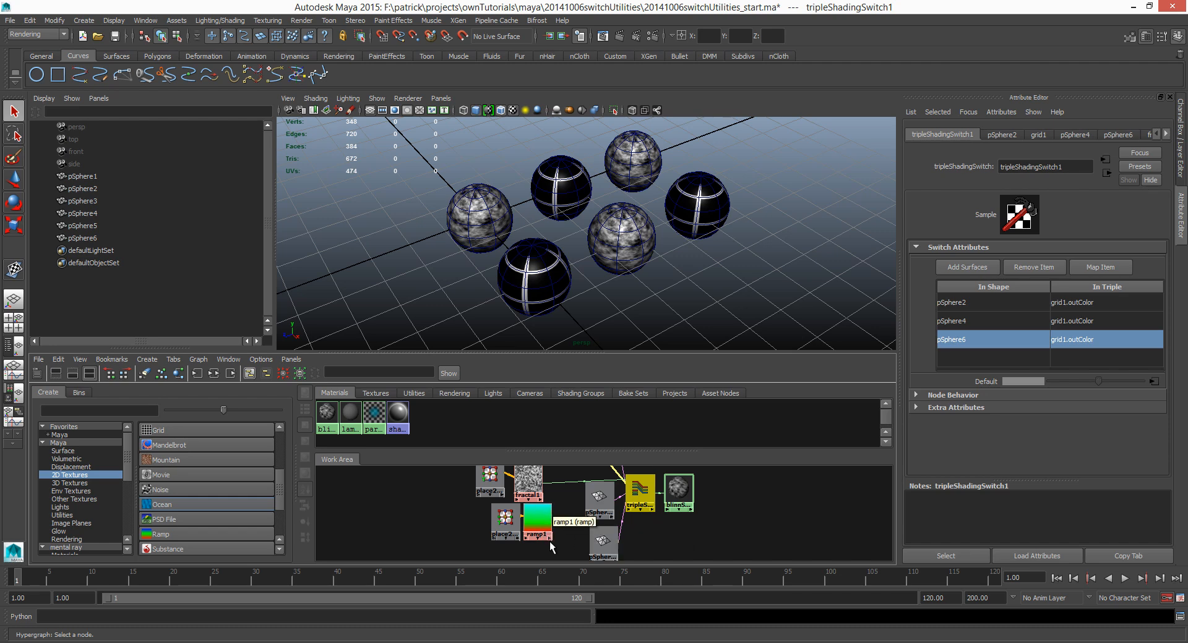
mouse_move(1070, 367)
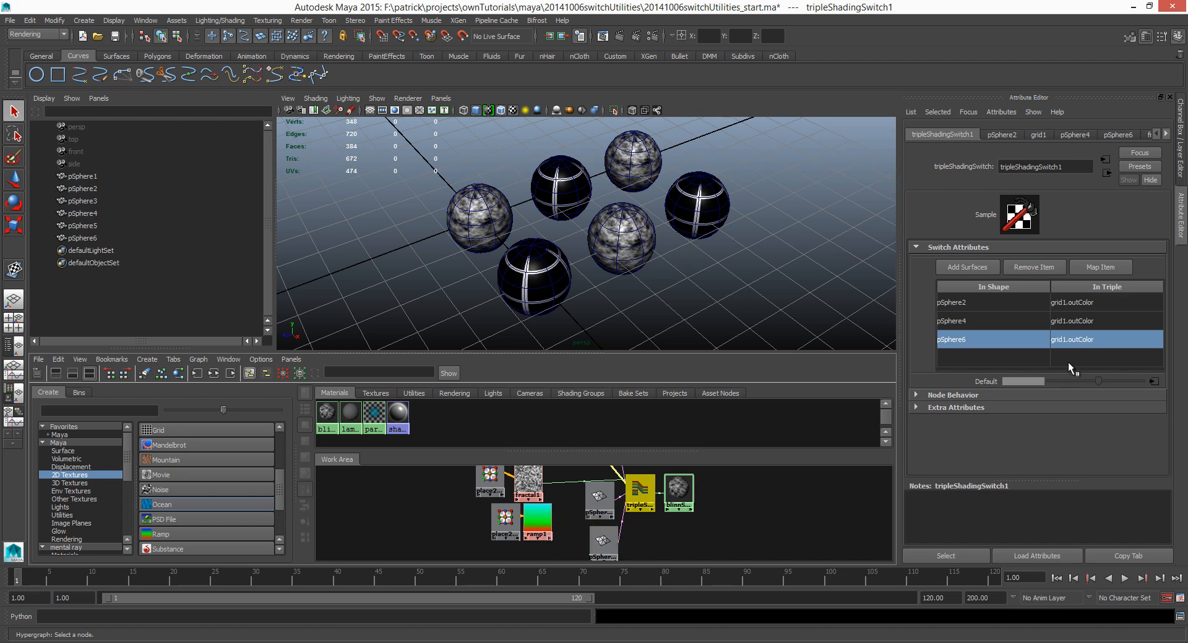
Bring up the Connection Editor and pick ramp1's outColor as the source attribute.
left_click(228, 359)
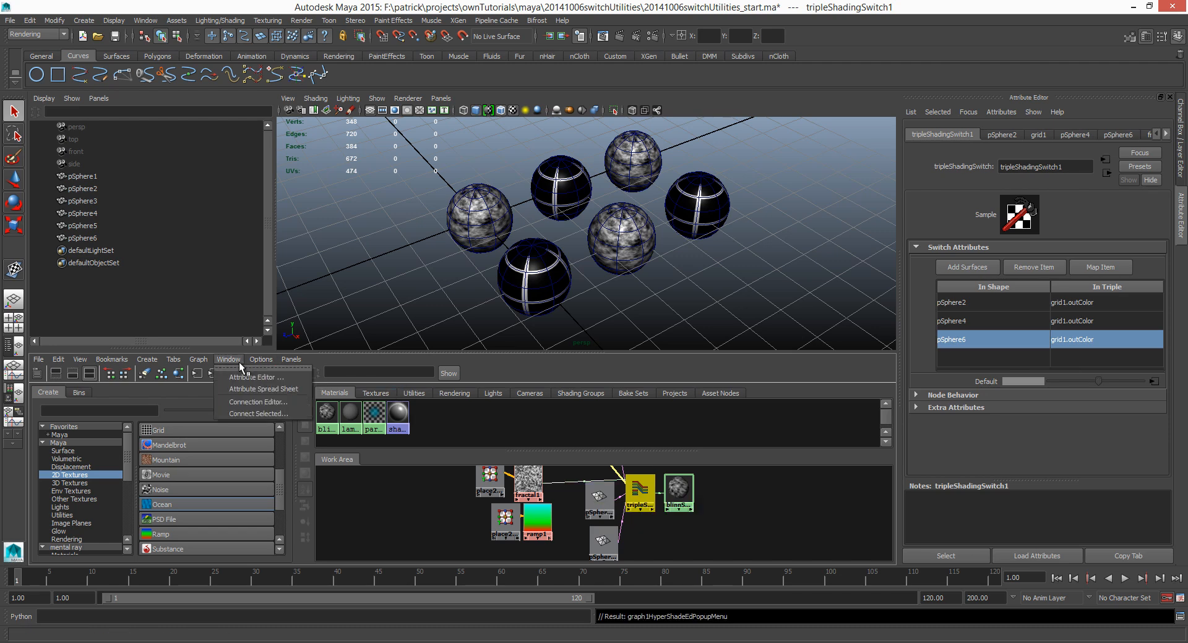
mouse_move(258, 402)
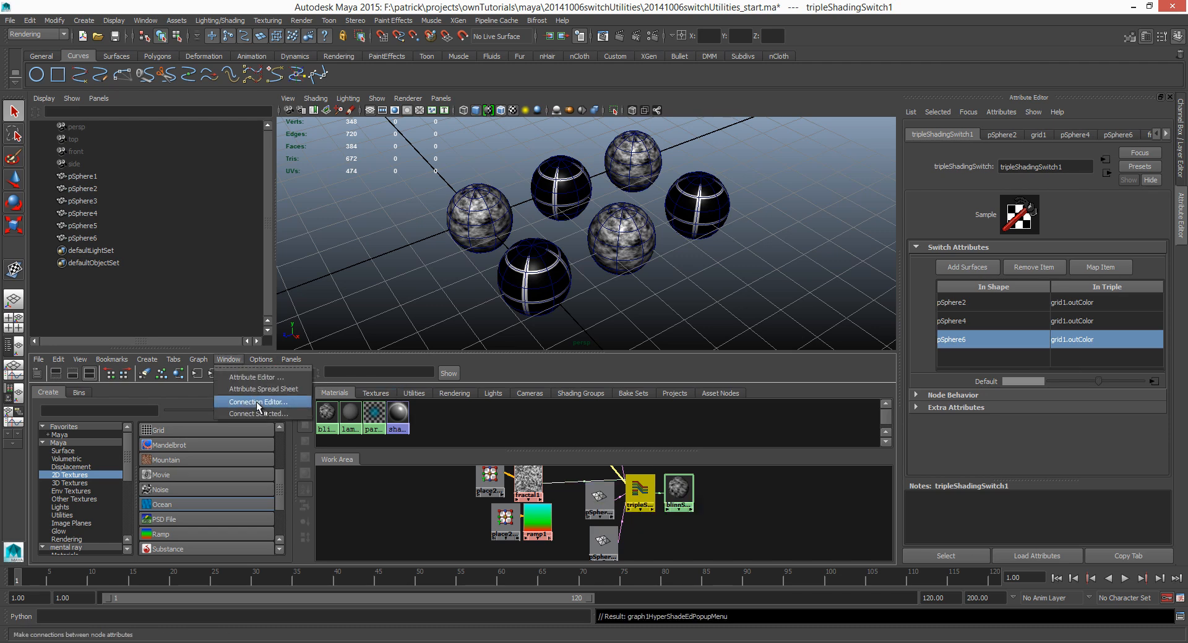
left_click(257, 403)
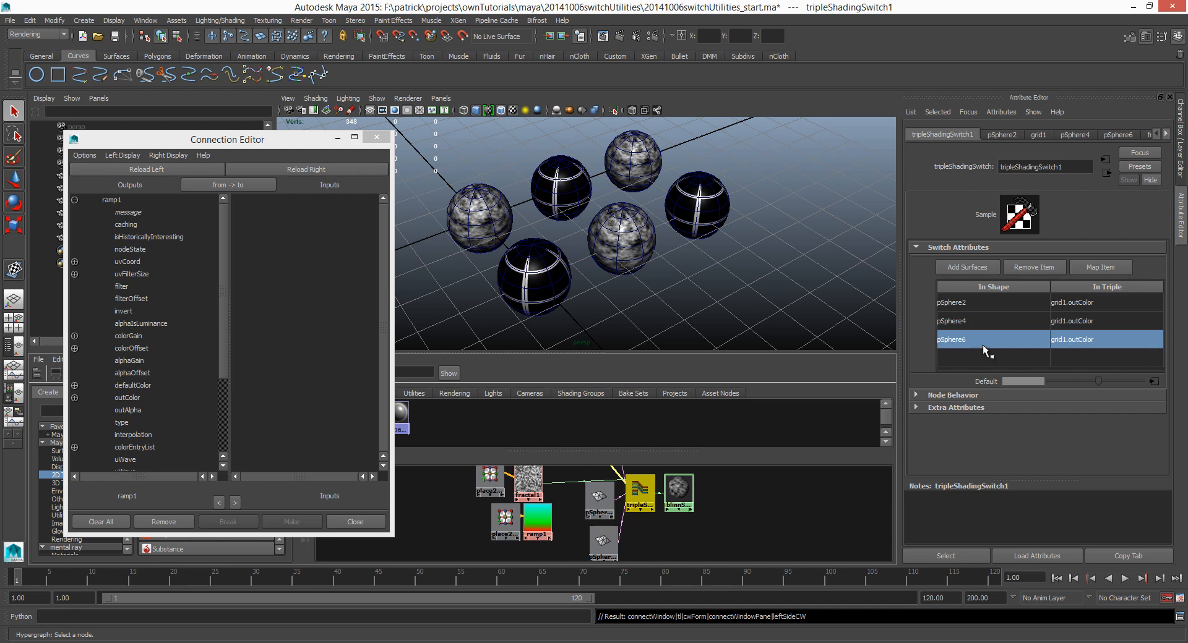
mouse_move(888, 407)
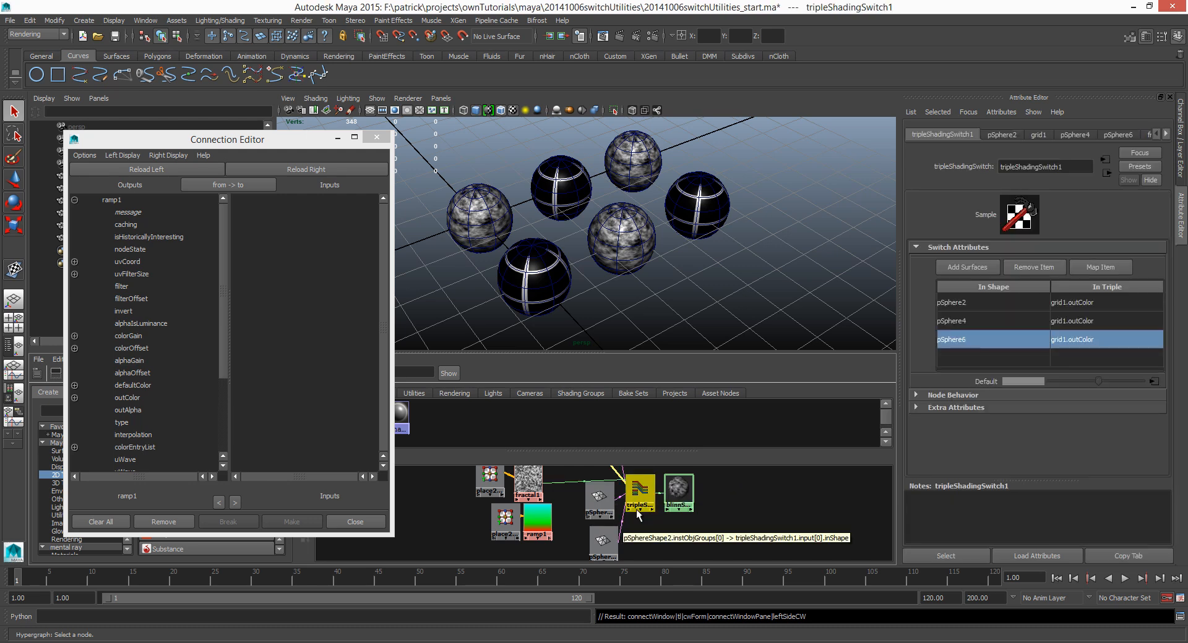
left_click(305, 169)
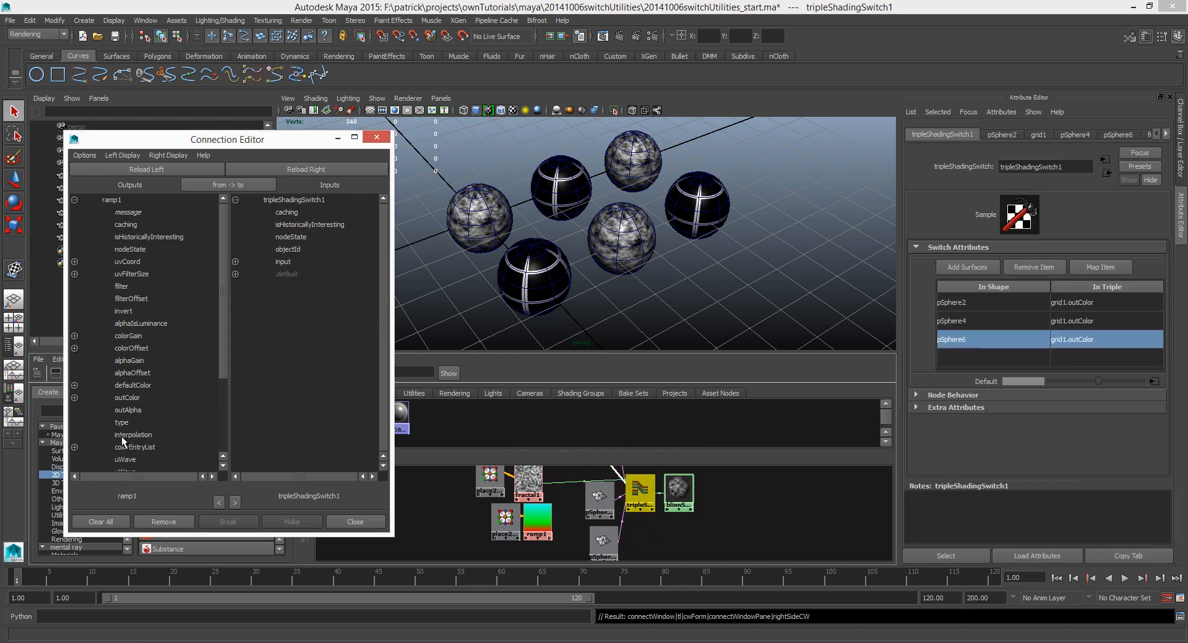
mouse_move(146, 368)
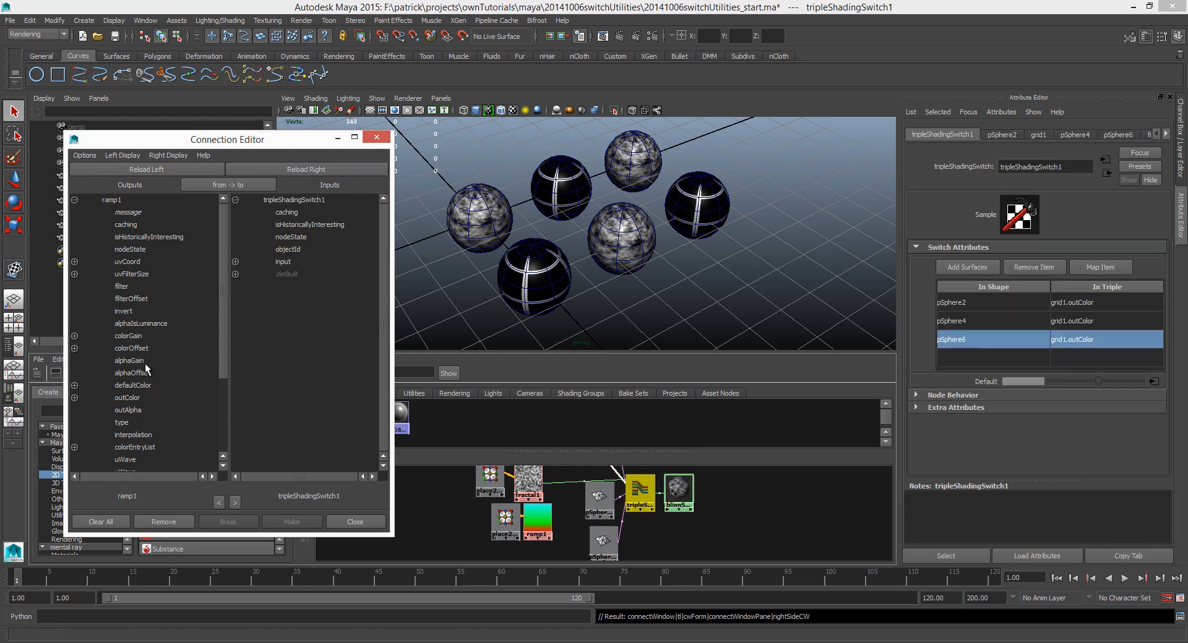
left_click(128, 397)
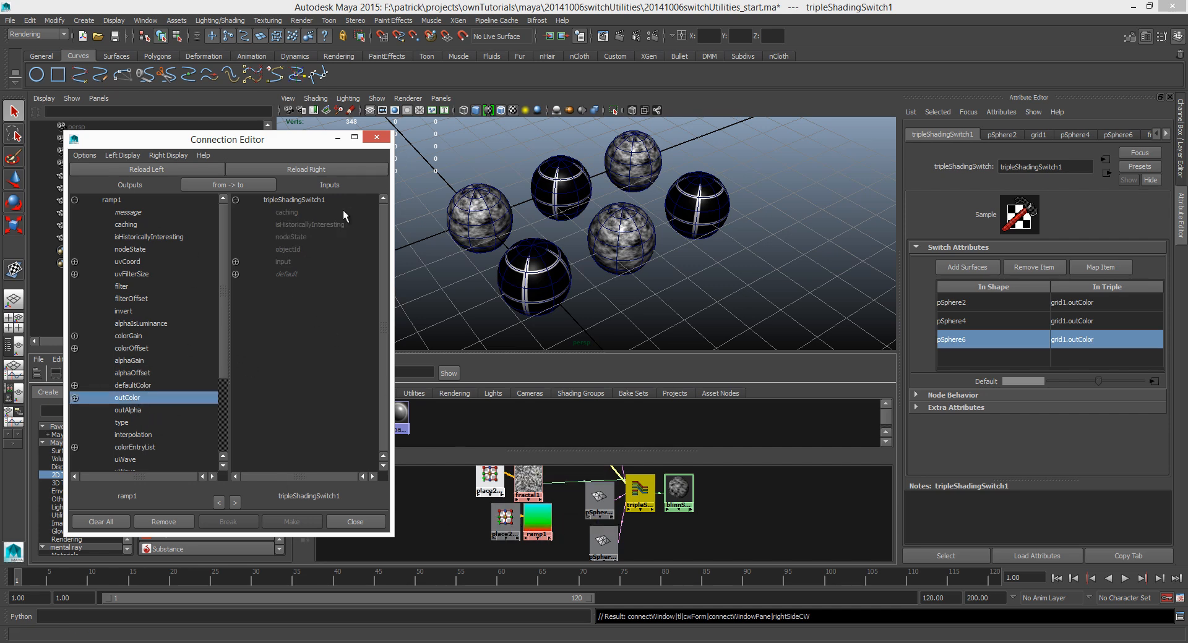
Connect the ramp colour to tripleShadingSwitch1 input[2].inTriple, then shift the red colour position.
left_click(235, 261)
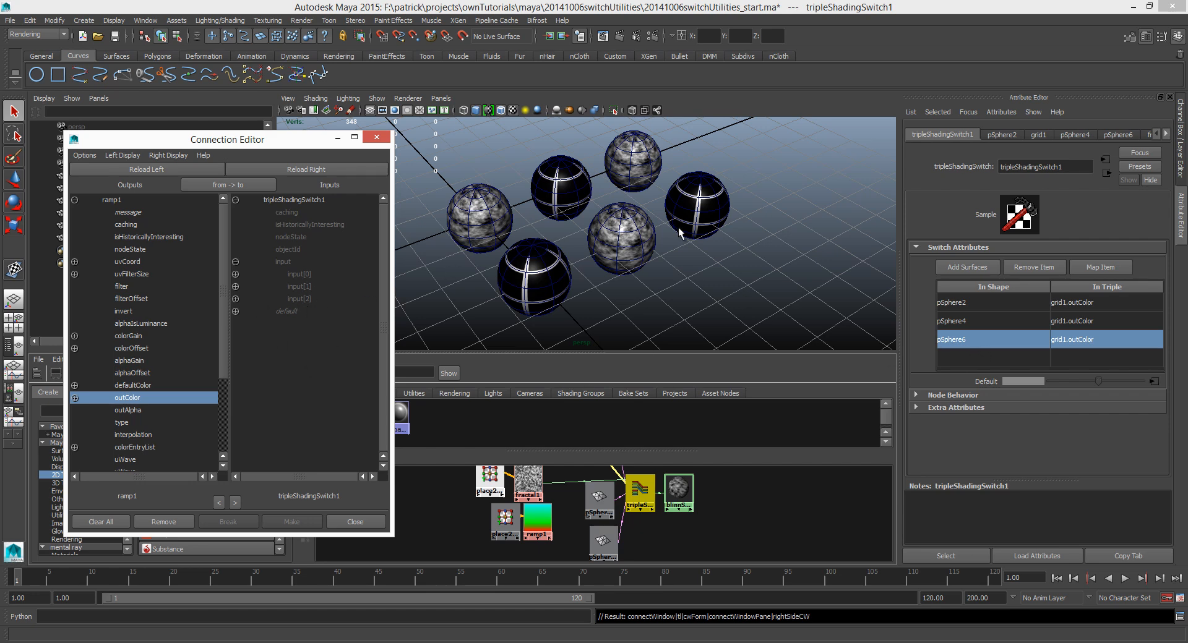
mouse_move(237, 308)
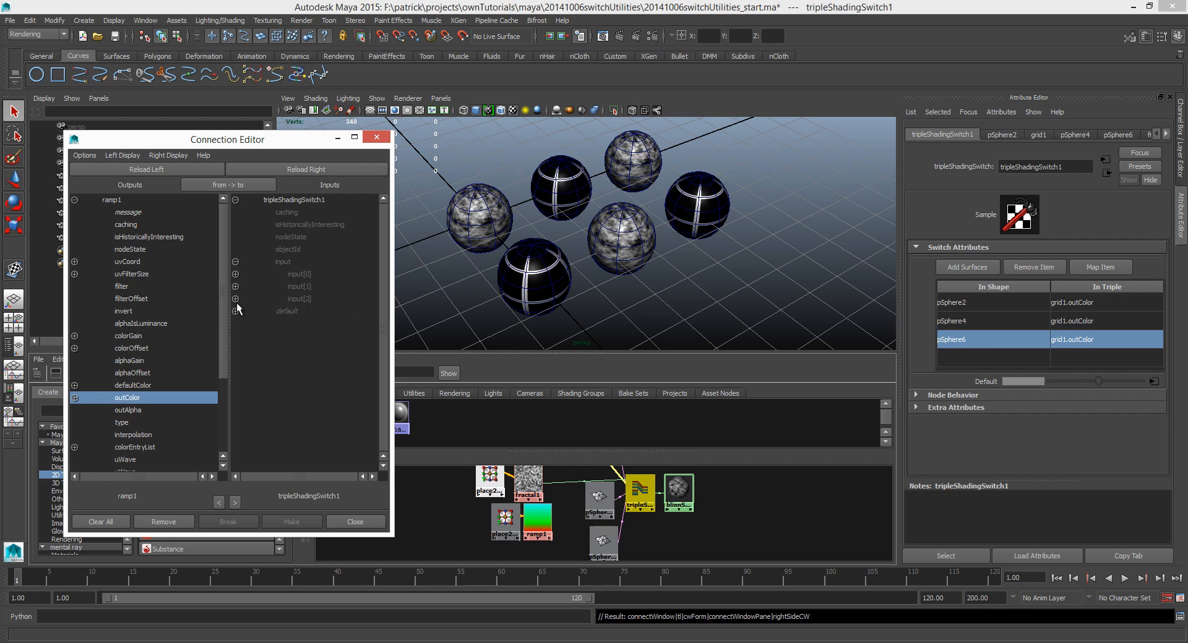
left_click(235, 298)
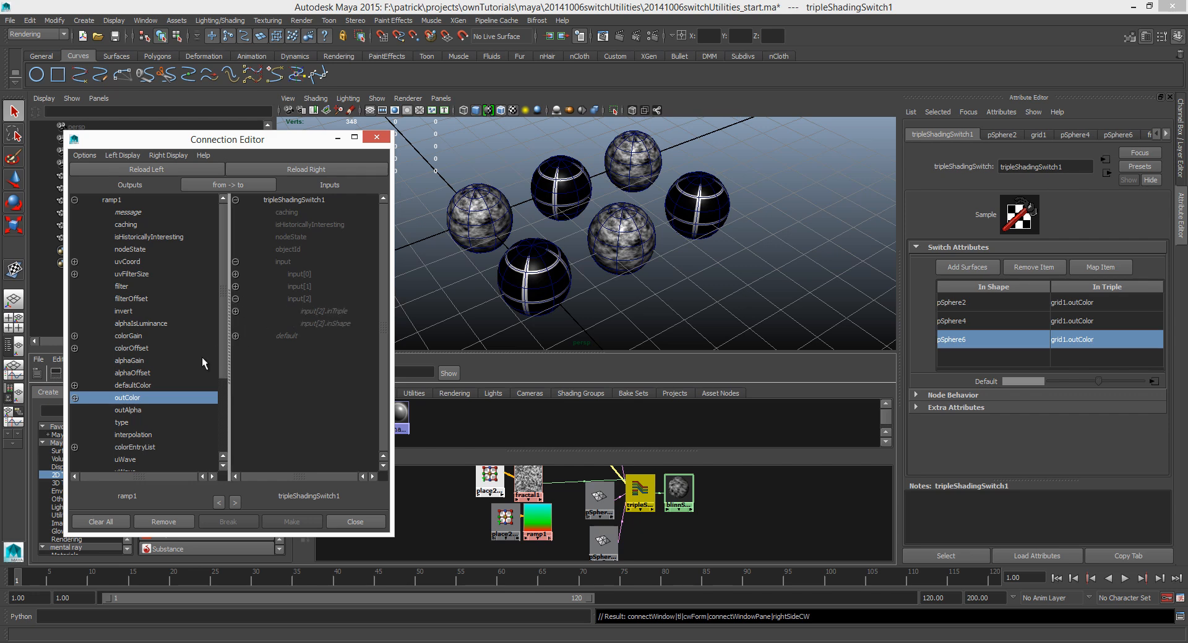
mouse_move(332, 318)
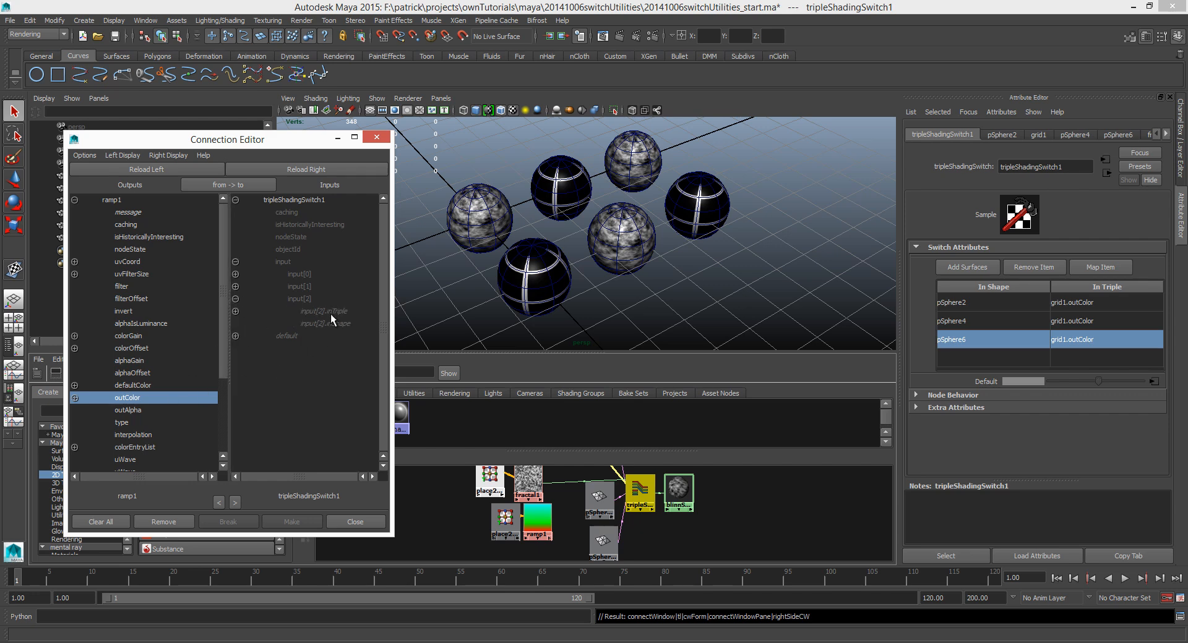
left_click(324, 311)
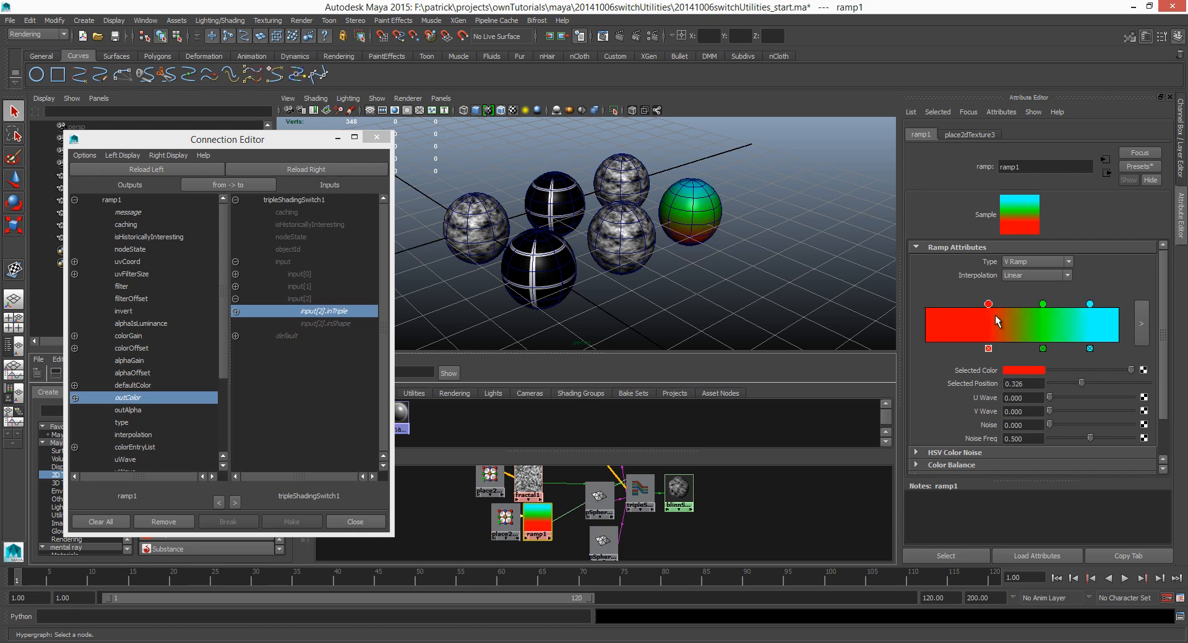
left_click_drag(607, 228, 674, 257)
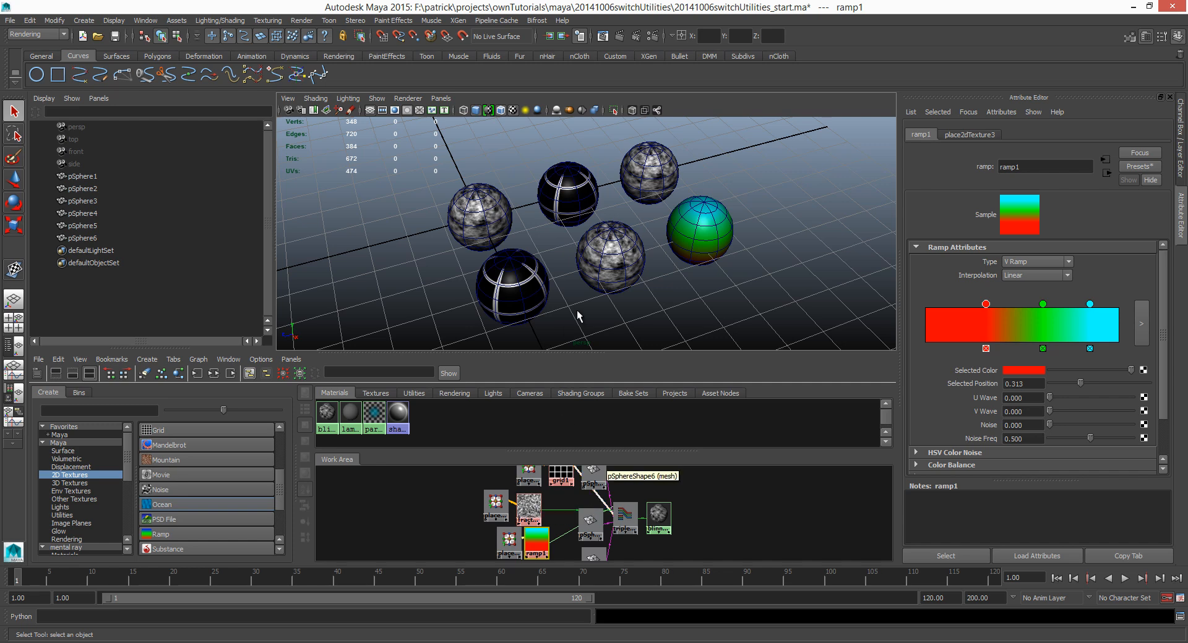
Select blinnSh01 to edit its reflectivity to about 0.647 with ambient colour black.
left_click(657, 520)
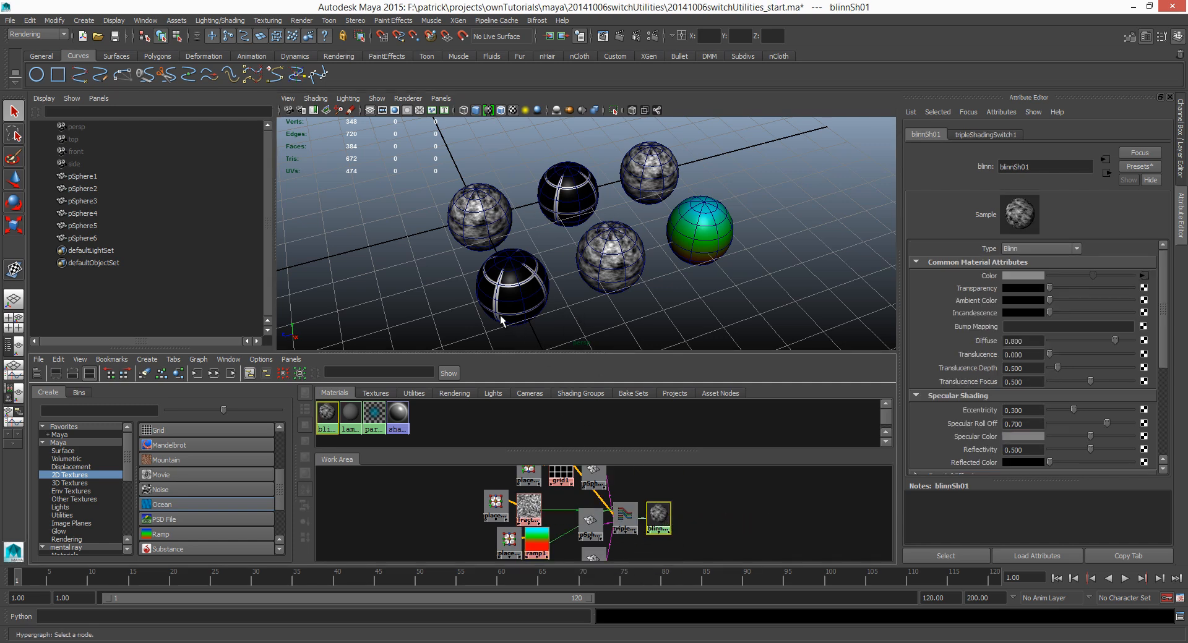
mouse_move(546, 525)
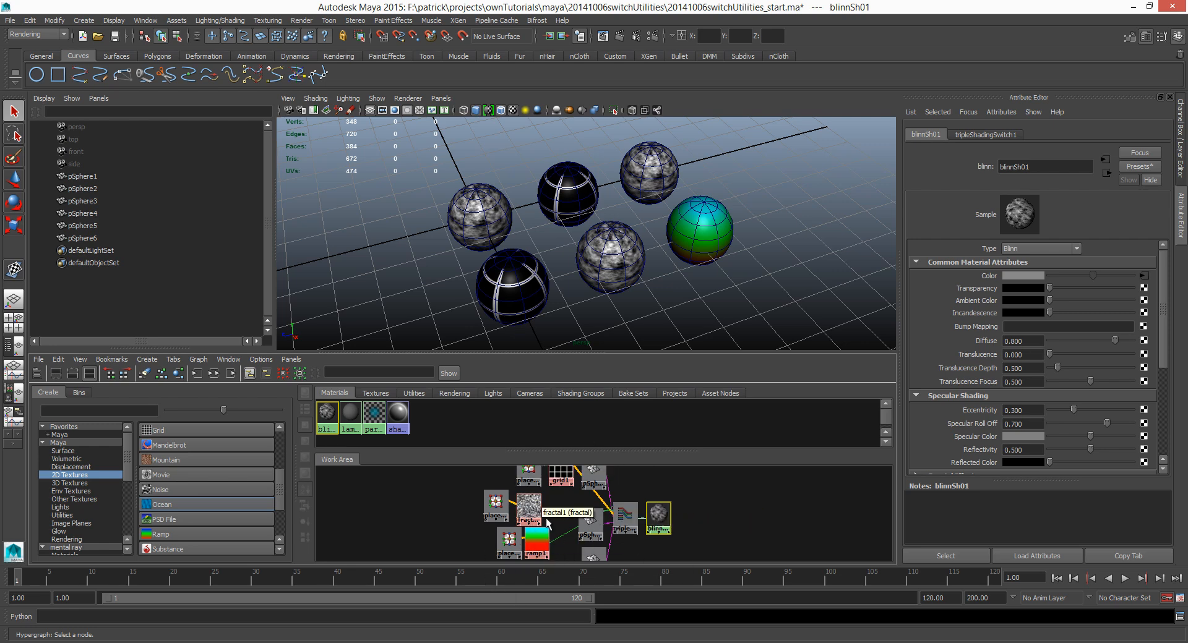
mouse_move(557, 543)
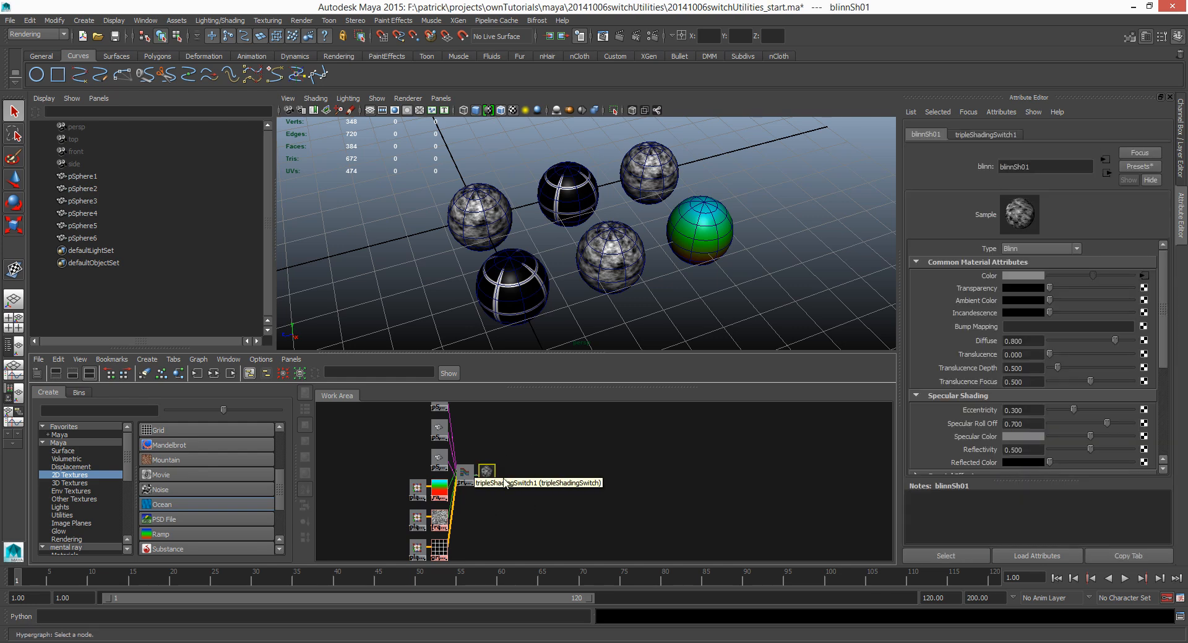
mouse_move(954, 366)
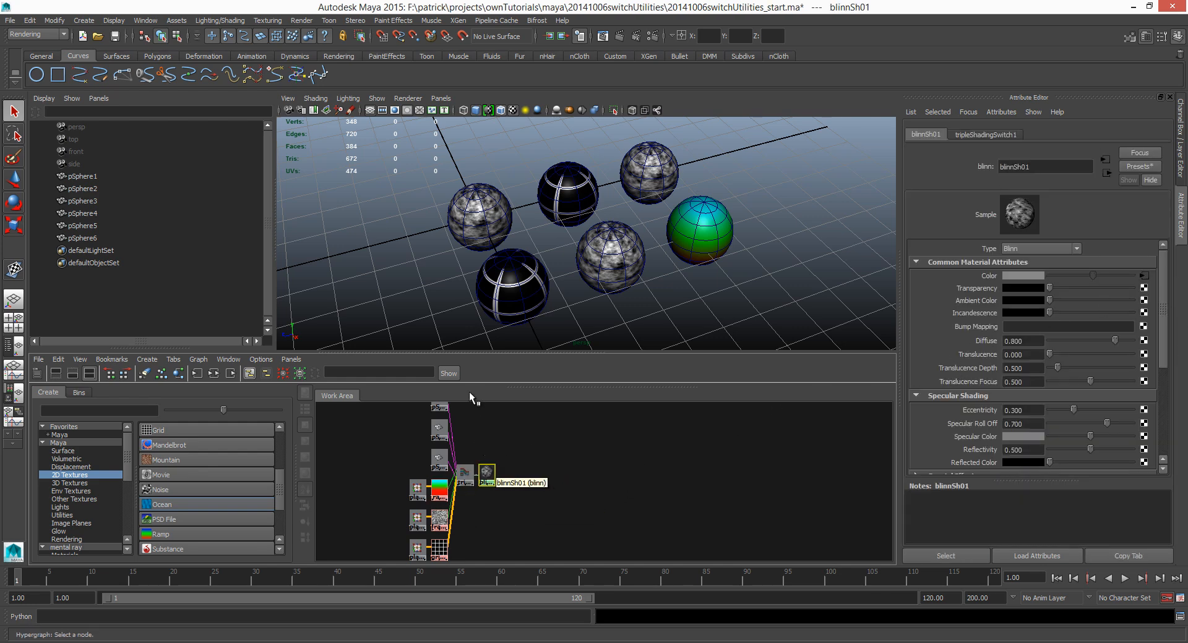
mouse_move(925, 311)
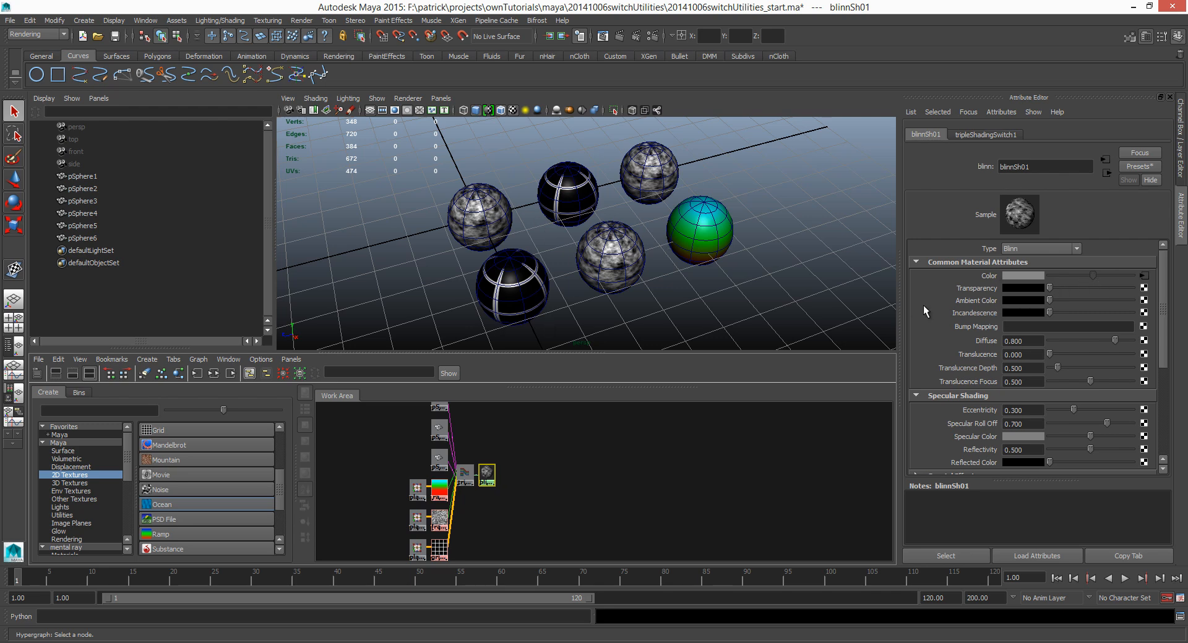
mouse_move(973, 379)
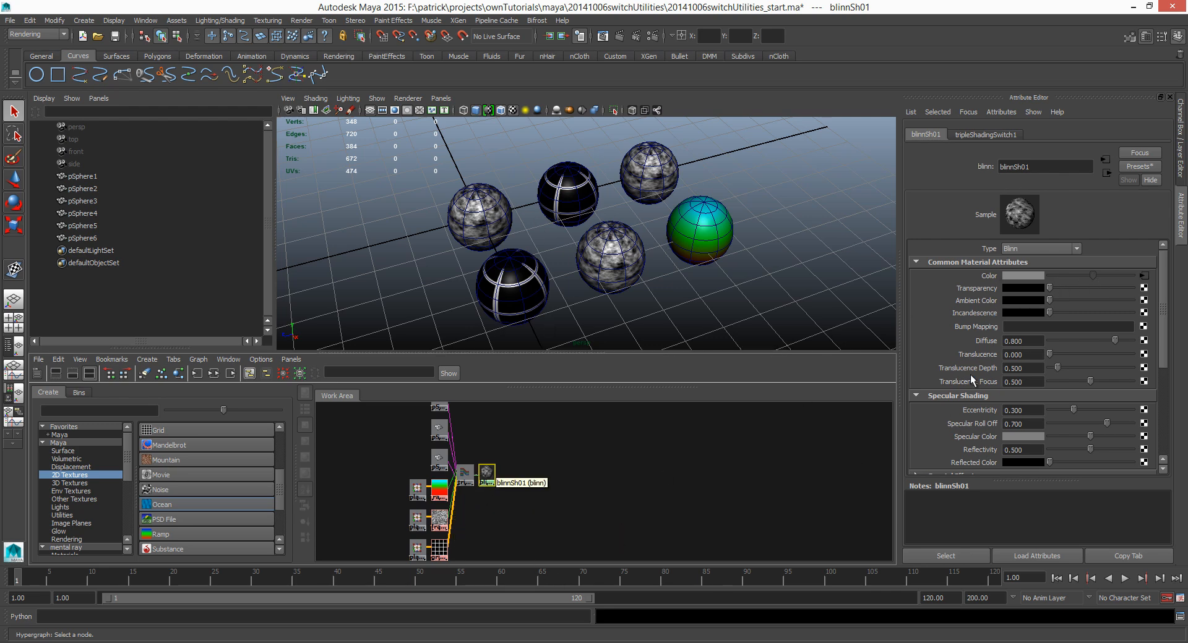
mouse_move(1065, 294)
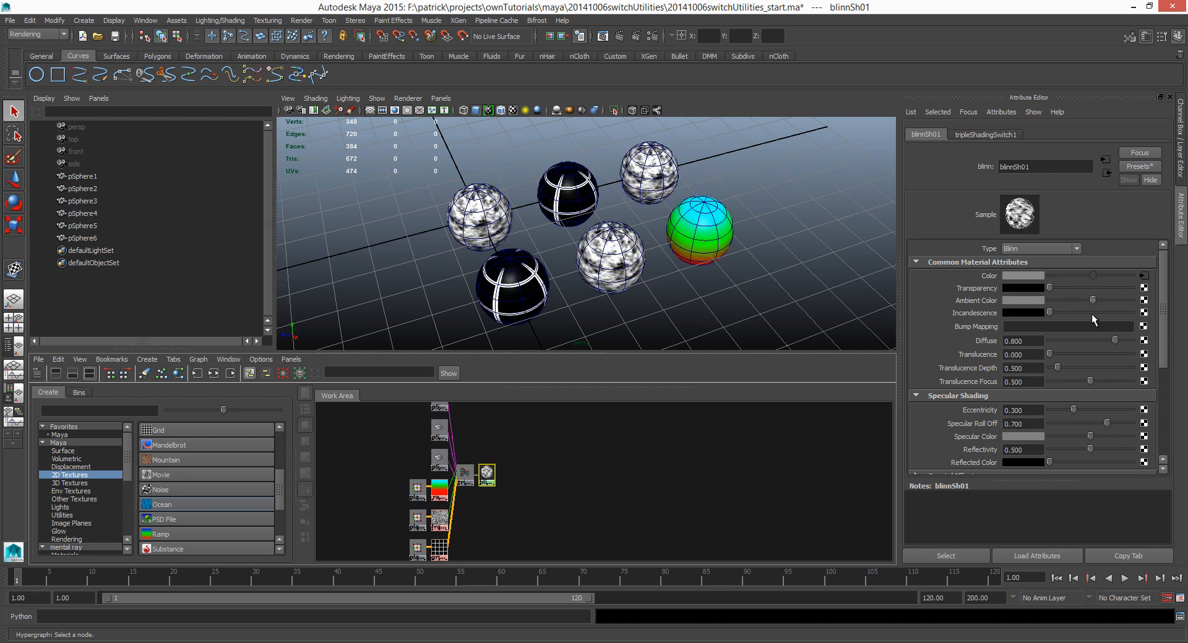
mouse_move(1050, 391)
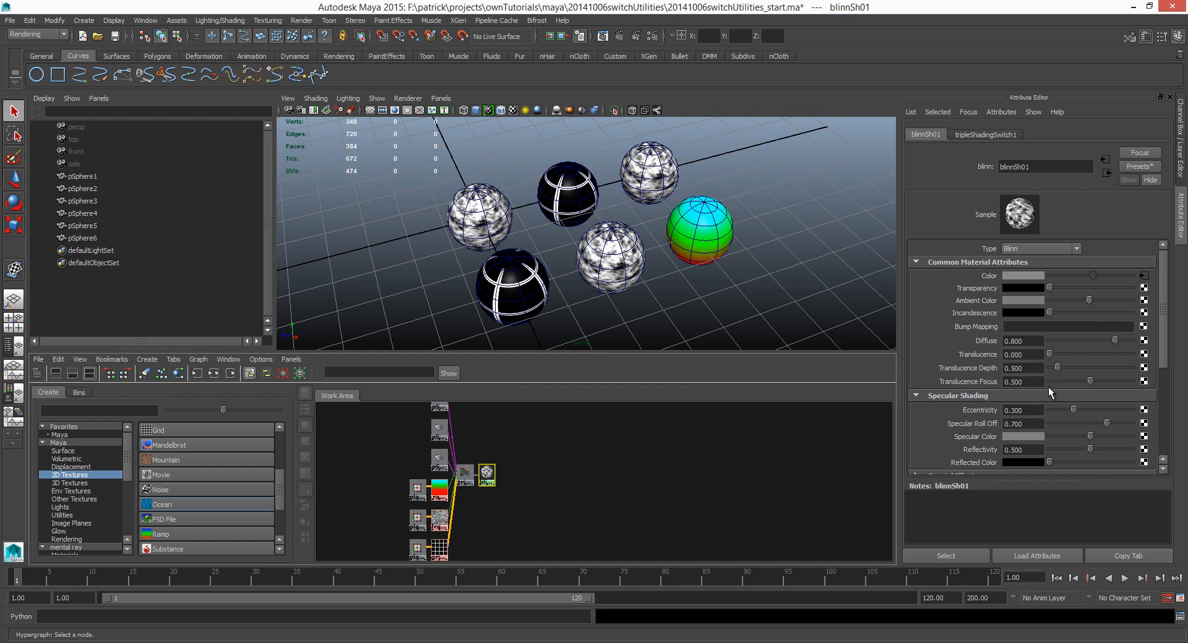
mouse_move(1096, 453)
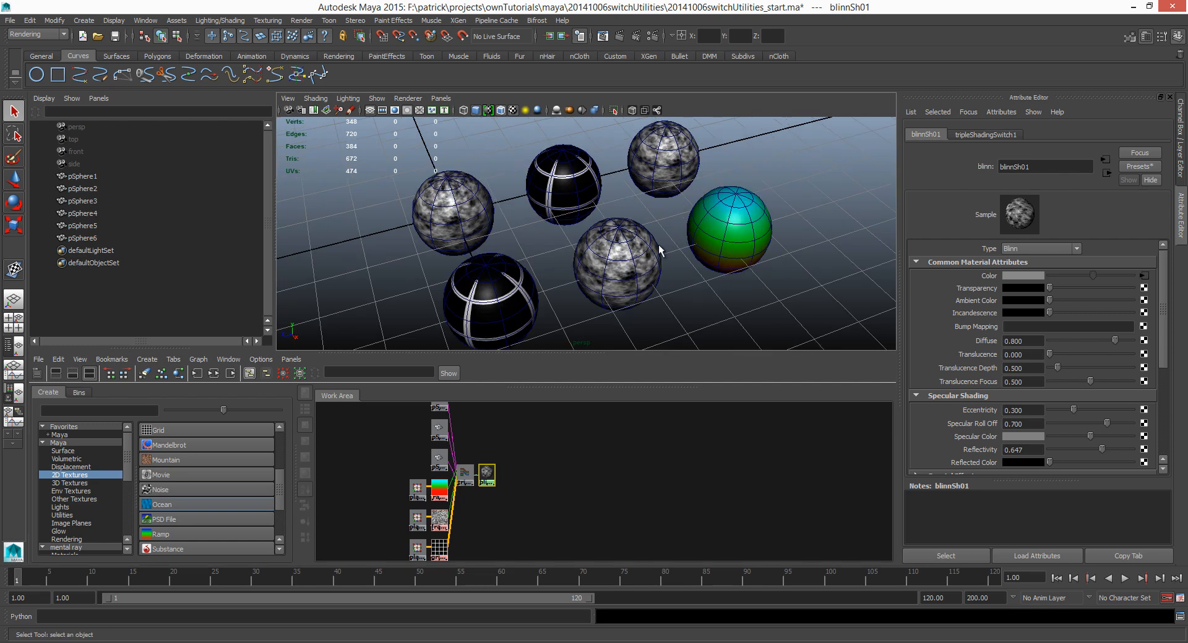
Set Render Using to mental ray and render the current frame of the six spheres.
left_click(671, 166)
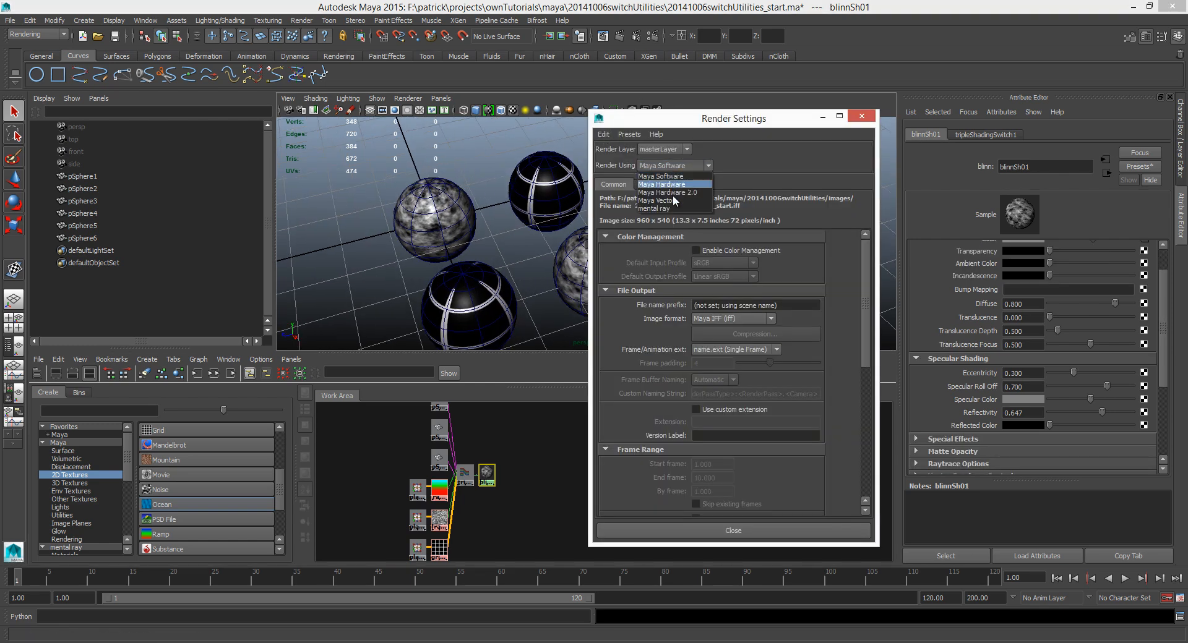
left_click(669, 201)
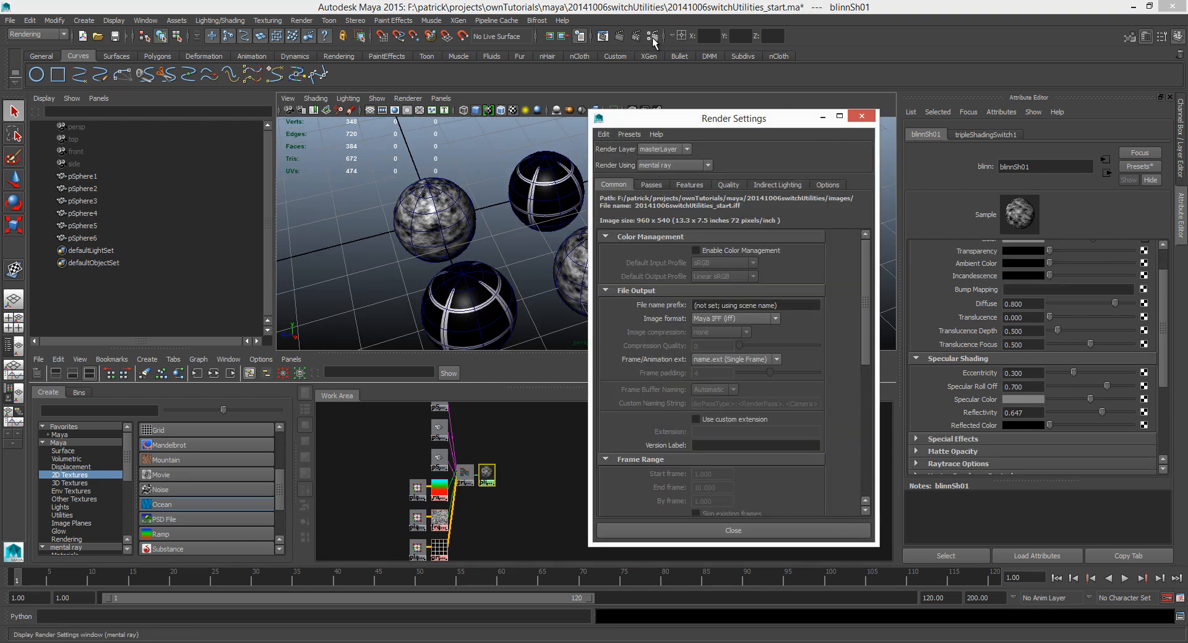
left_click(653, 36)
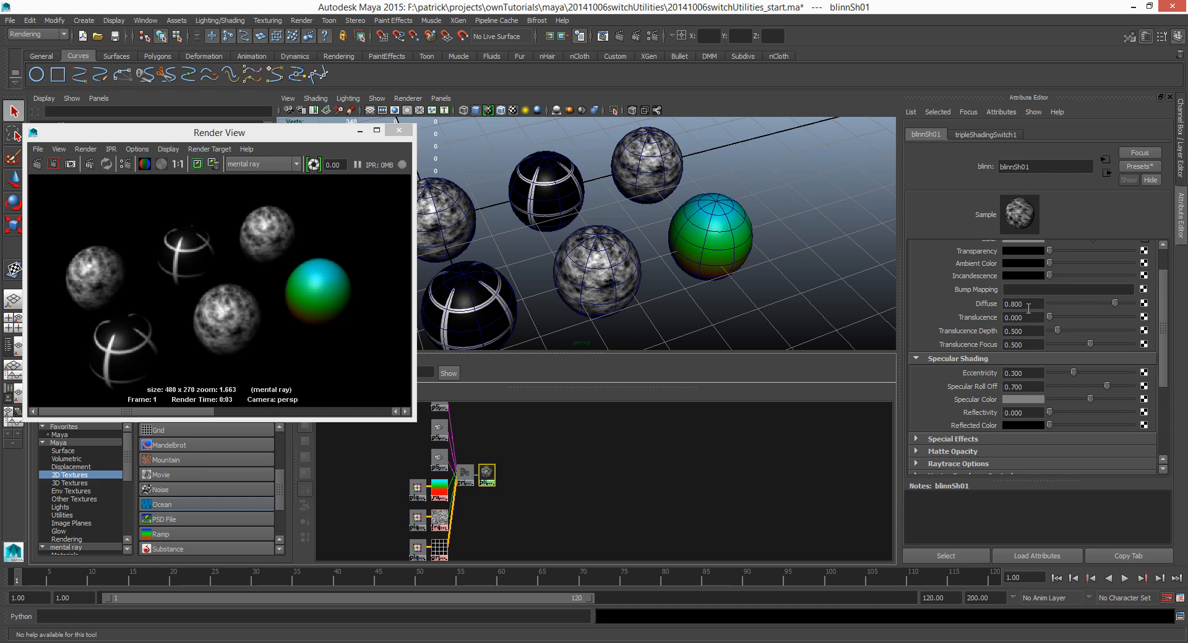
mouse_move(992, 409)
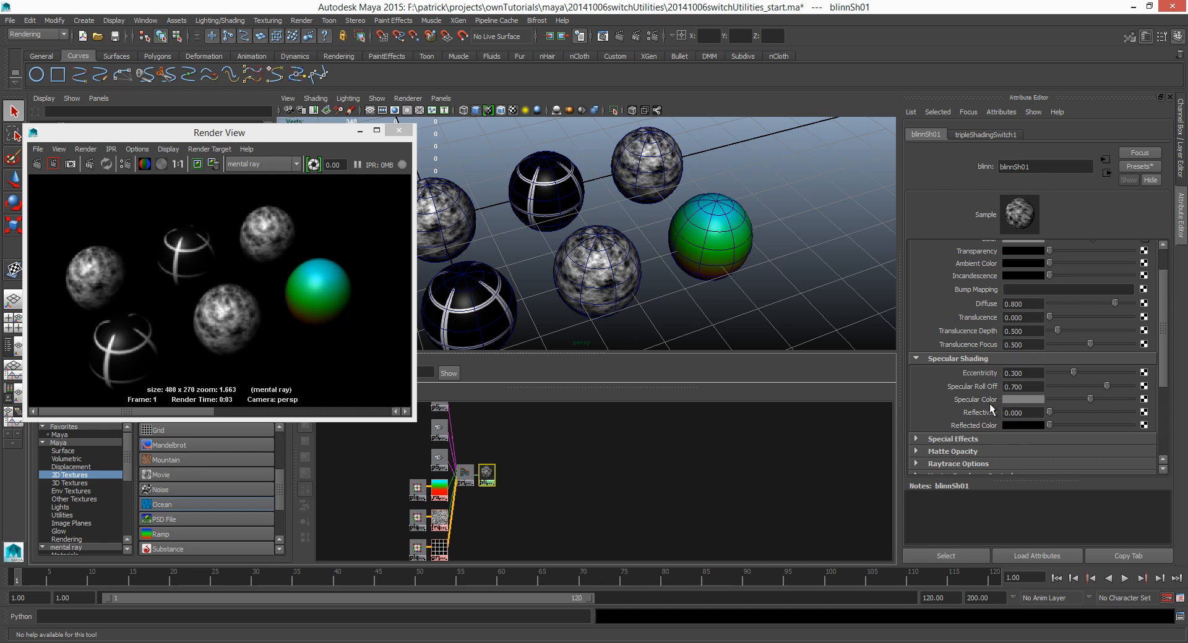
mouse_move(841, 319)
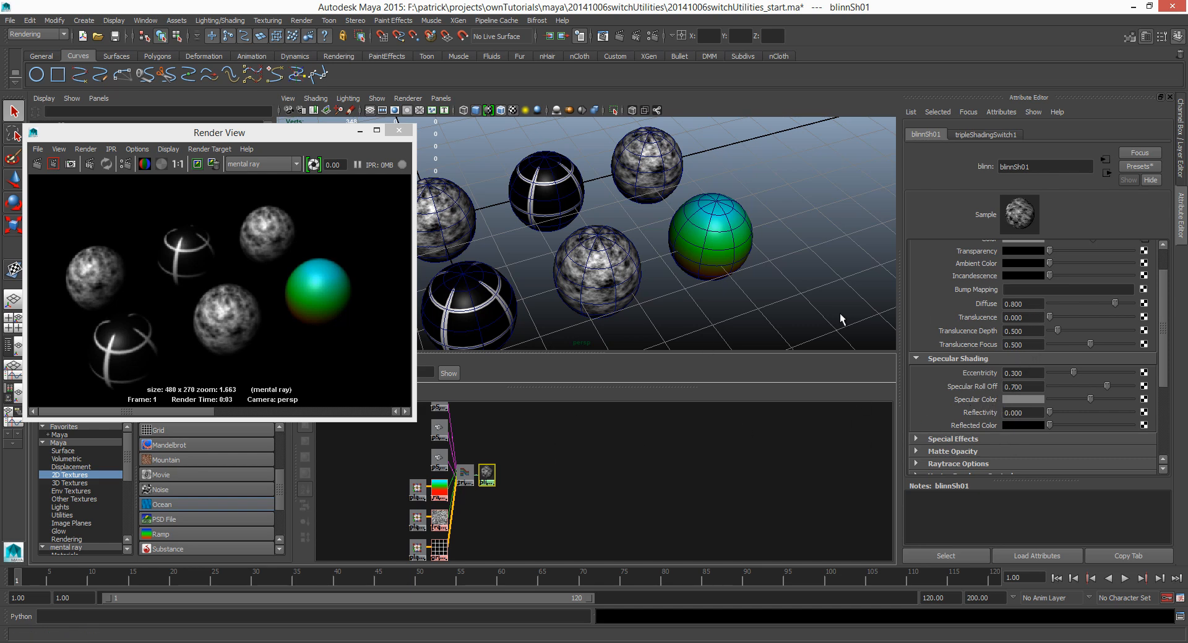
mouse_move(558, 462)
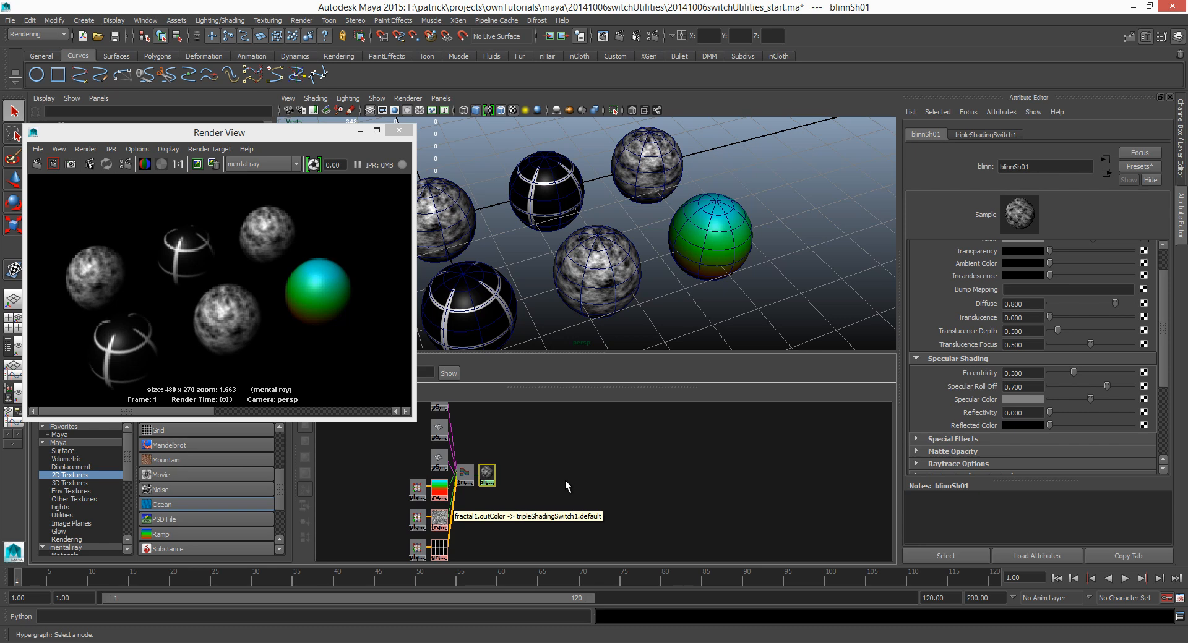
mouse_move(563, 495)
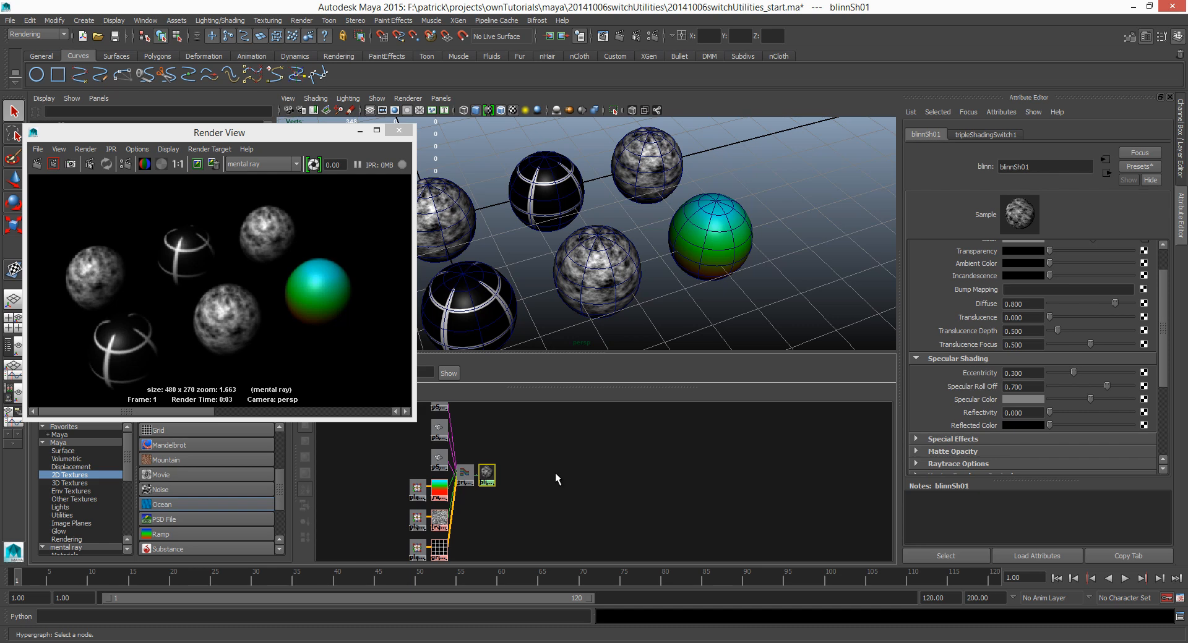
mouse_move(527, 475)
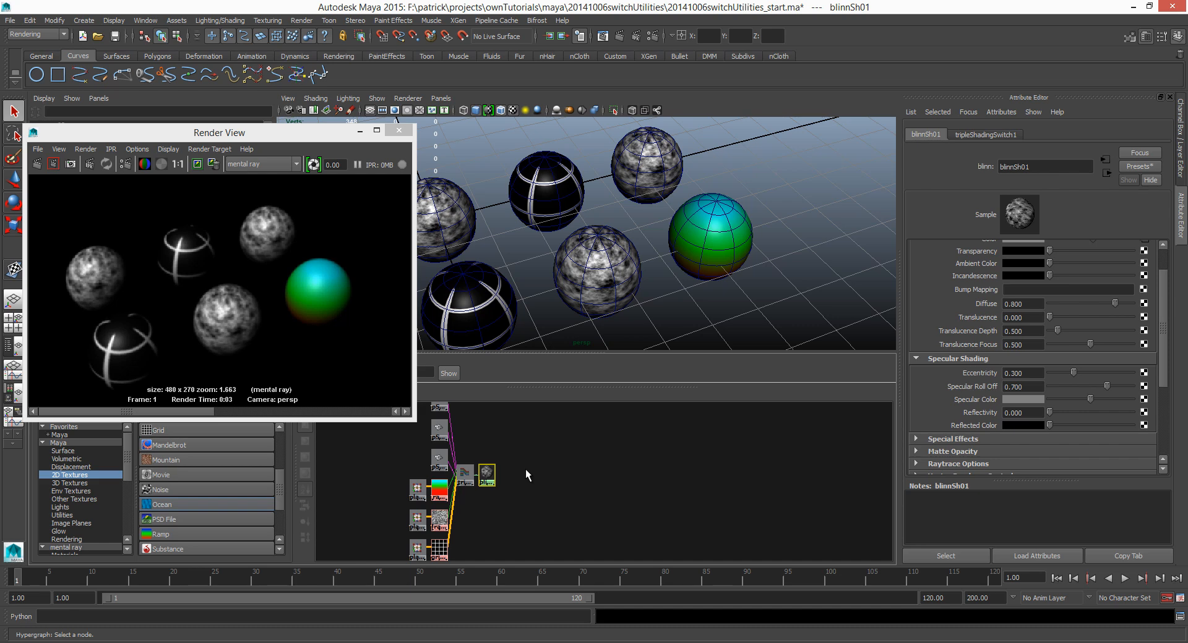
mouse_move(540, 475)
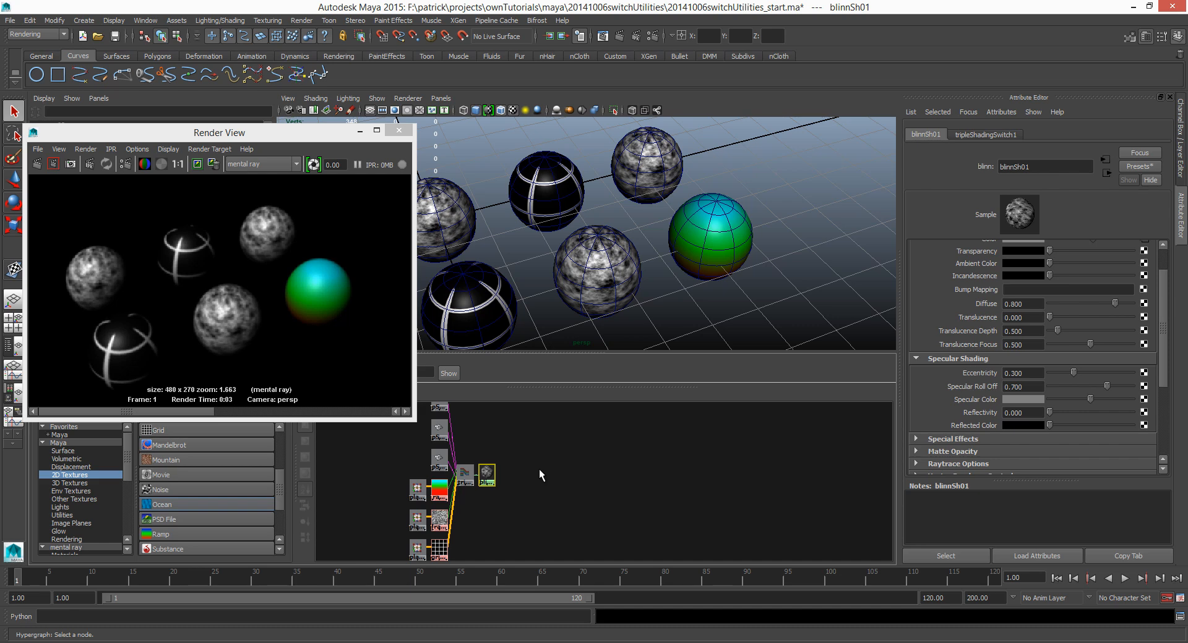